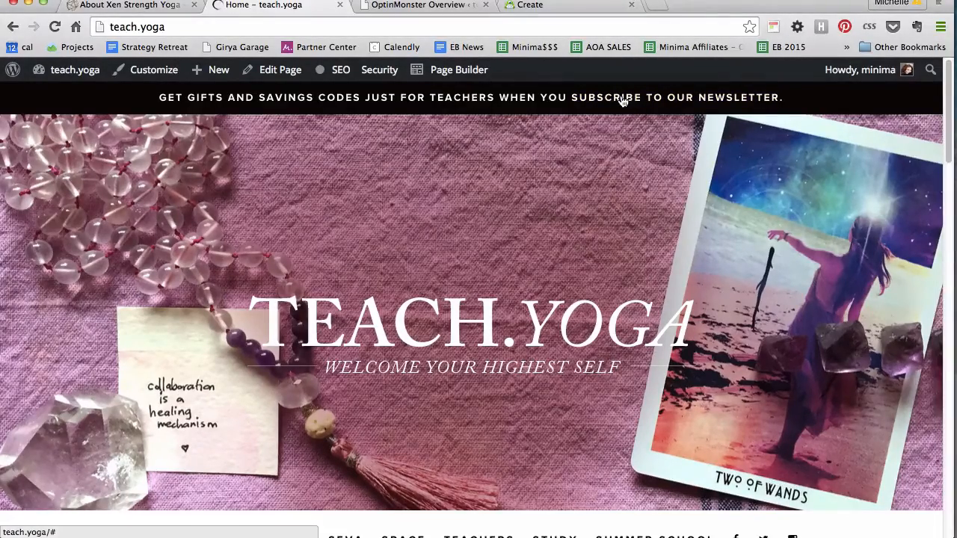
# Step: Preview and dismiss the teach.yoga newsletter signup lightbox, then move to the Xen Strength Yoga tab
pyautogui.click(619, 98)
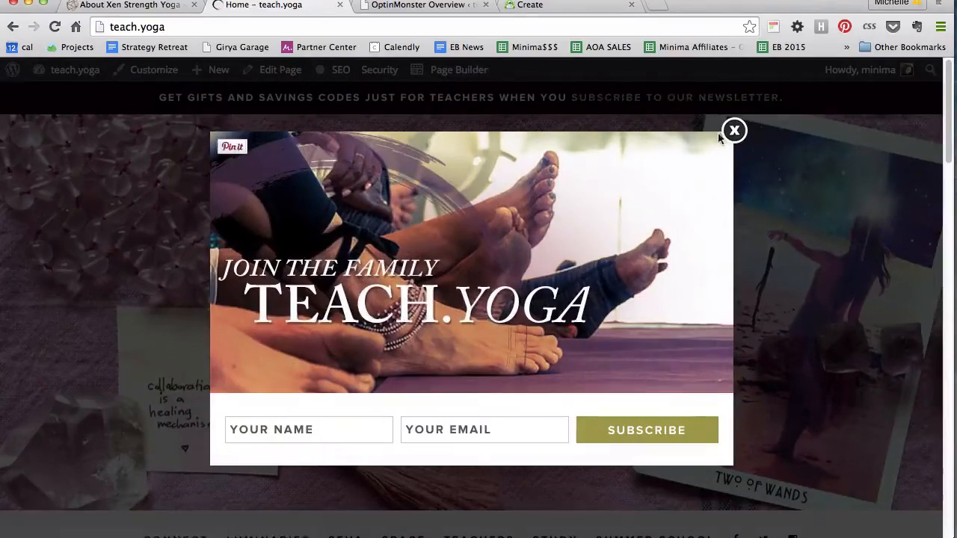
pyautogui.click(734, 130)
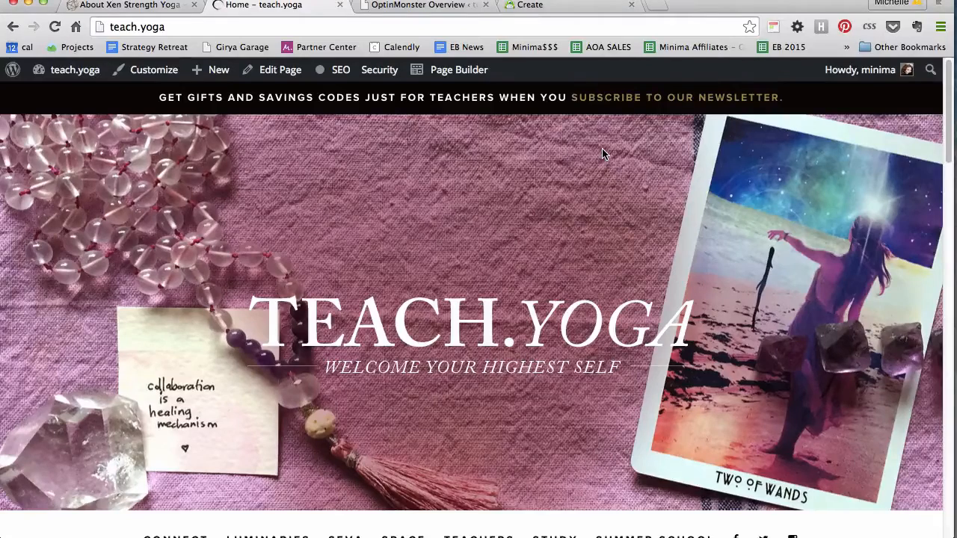
pyautogui.moveTo(456, 350)
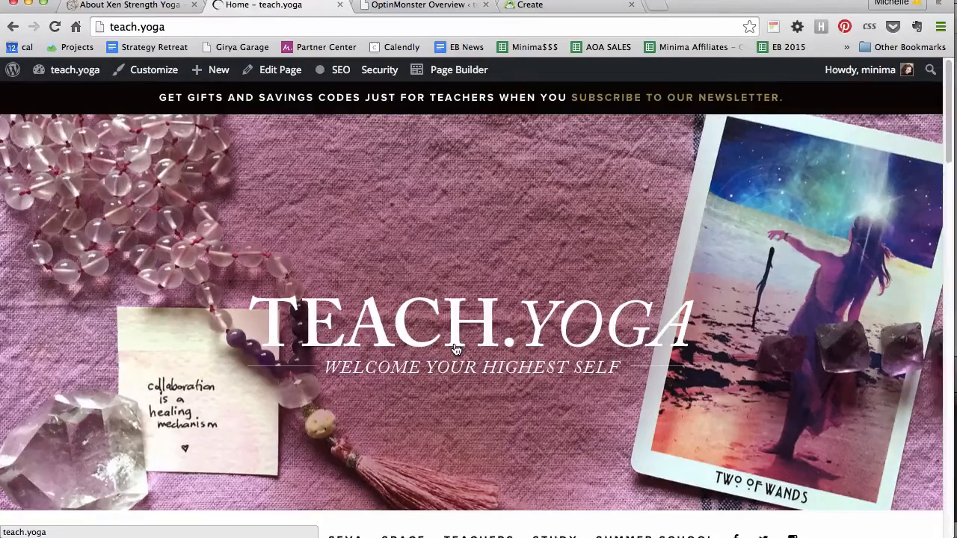
pyautogui.click(123, 5)
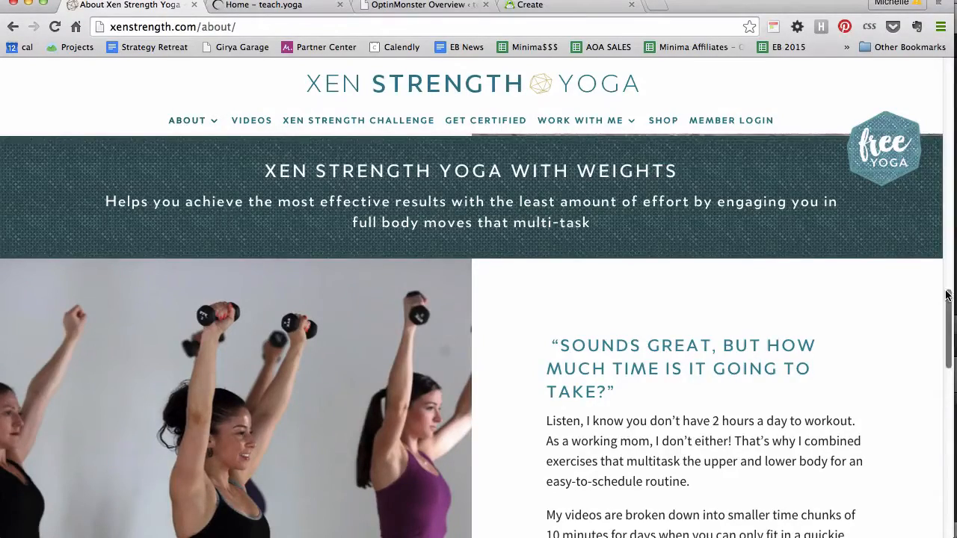
# Step: Bring up Xen Strength Yoga's free-video email popup via 'Send it to me!' and return to teach.yoga
pyautogui.scroll(-3)
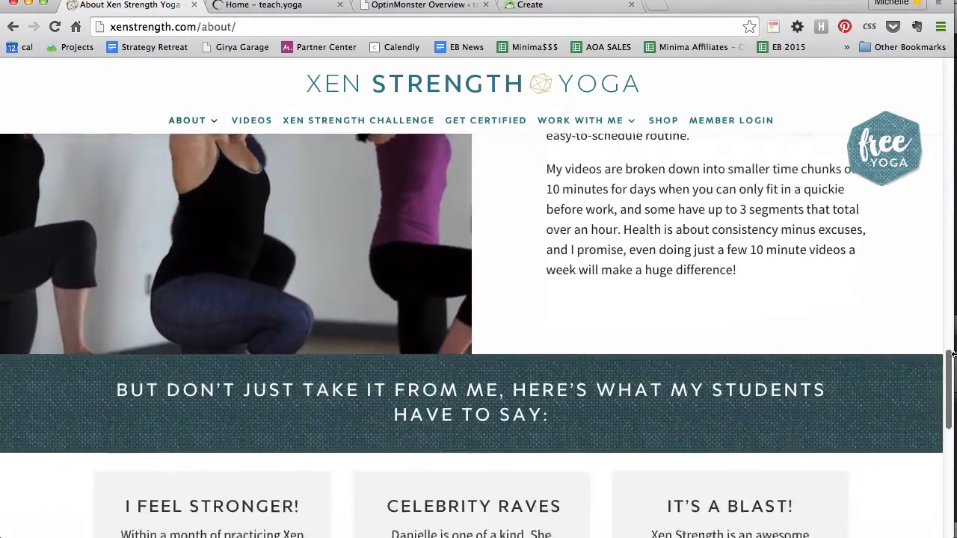
pyautogui.scroll(-3)
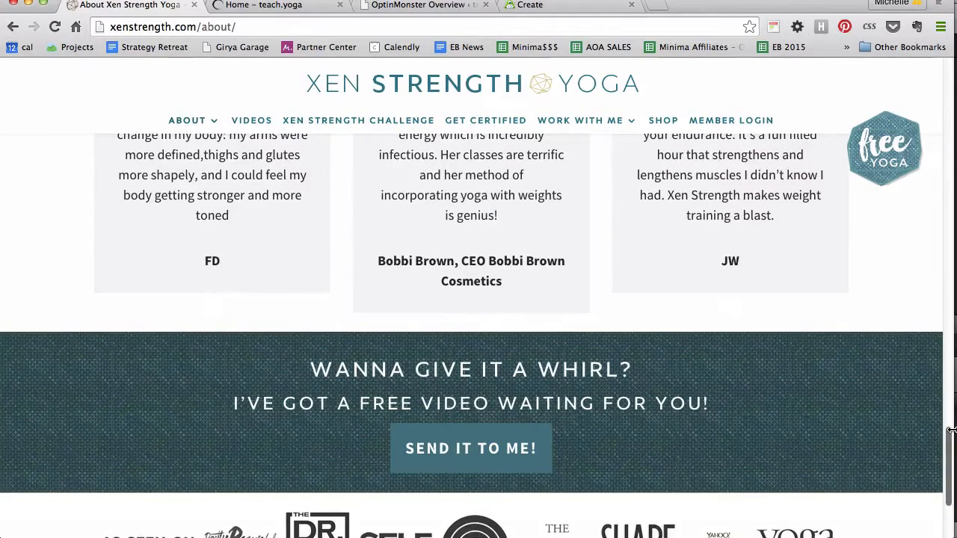
pyautogui.moveTo(458, 354)
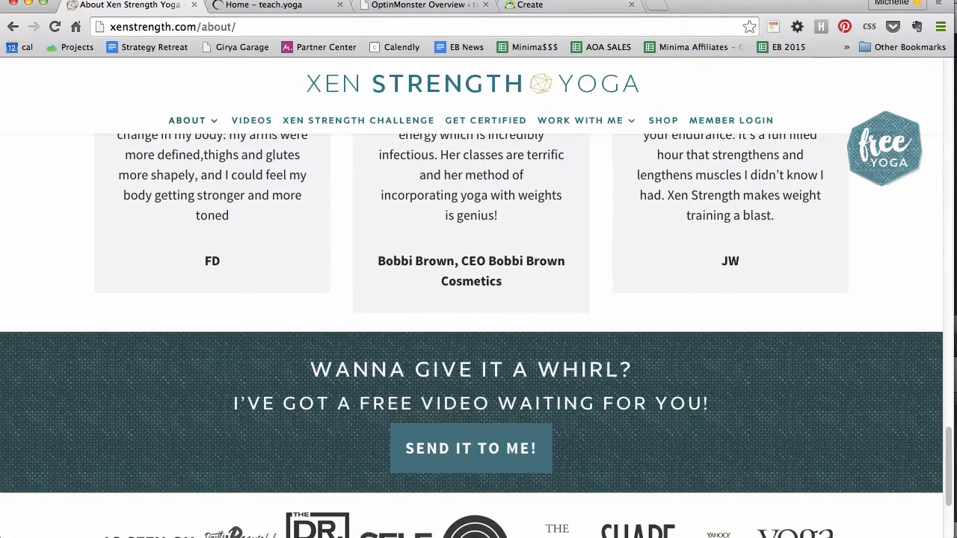
pyautogui.click(469, 449)
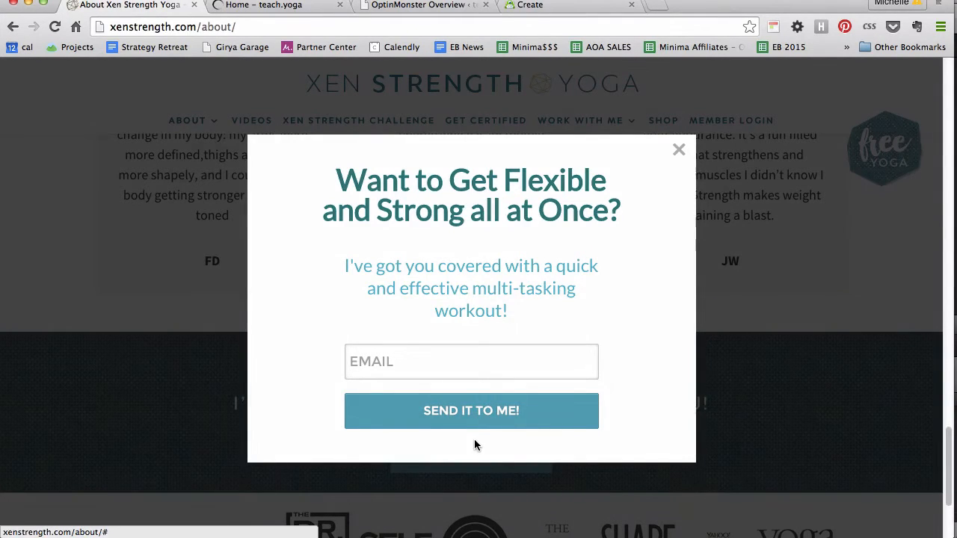
pyautogui.click(276, 6)
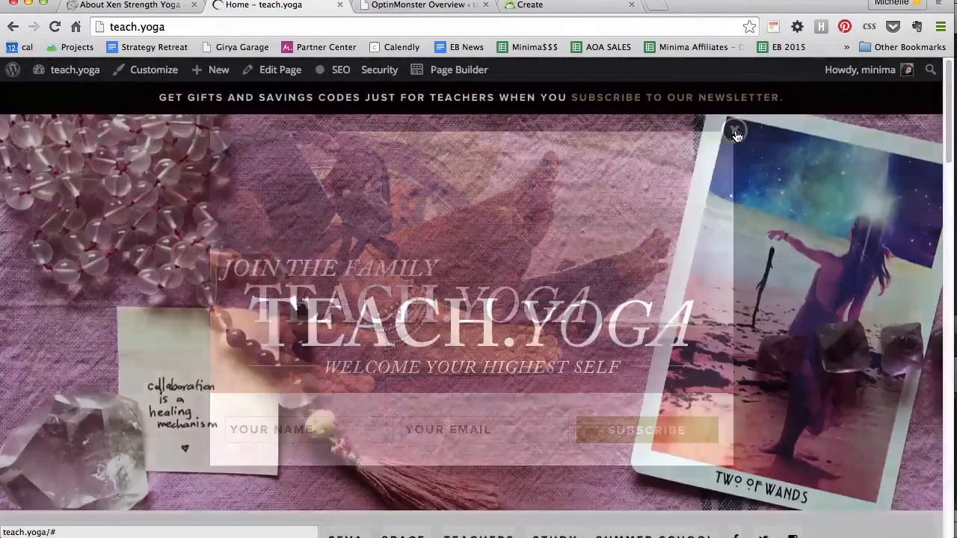
# Step: Trigger the newsletter popup from 'Click here to subscribe' on the teach.yoga homepage
pyautogui.scroll(-3)
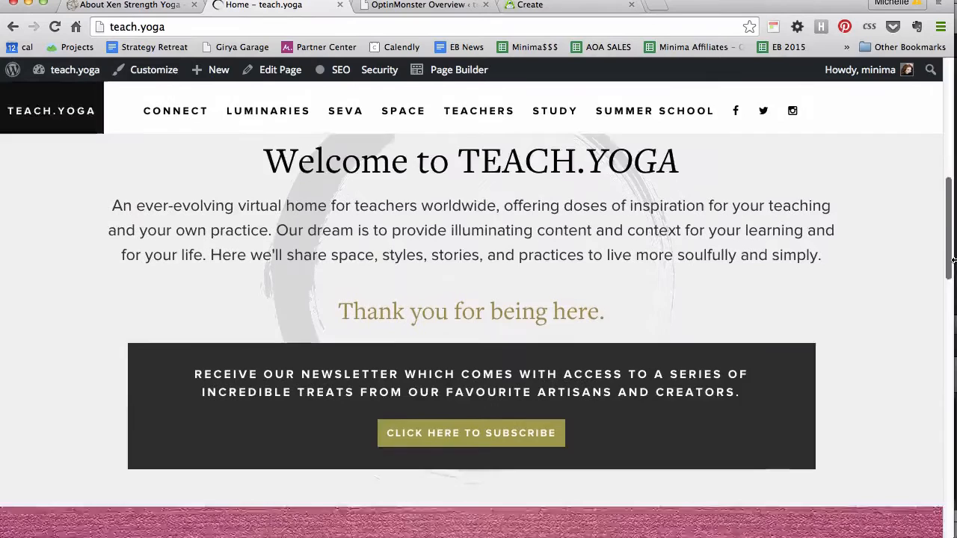
pyautogui.scroll(-3)
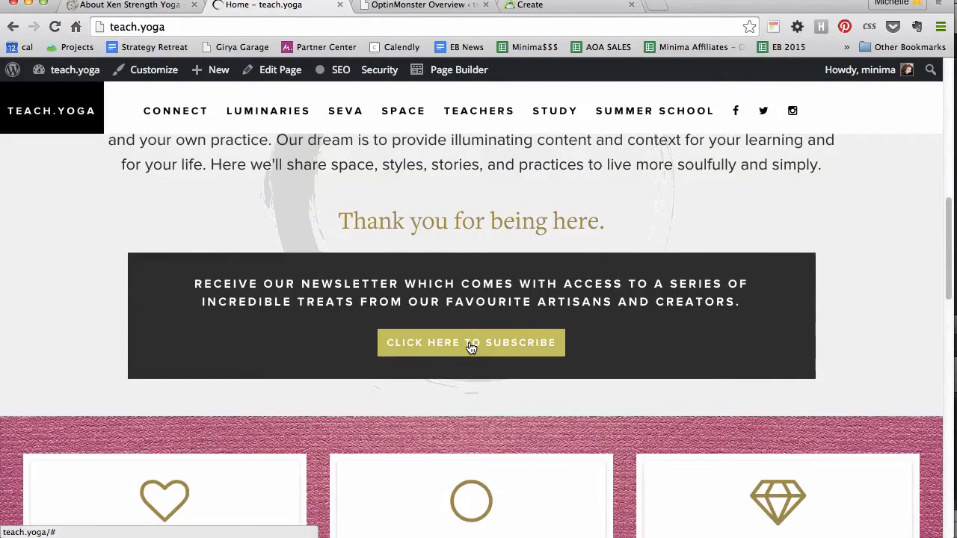
pyautogui.click(470, 342)
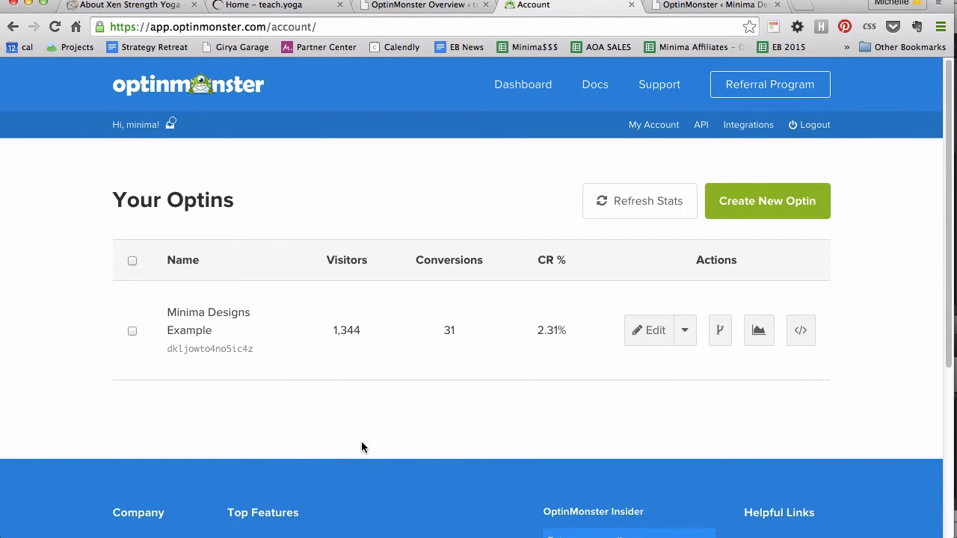
pyautogui.moveTo(396, 458)
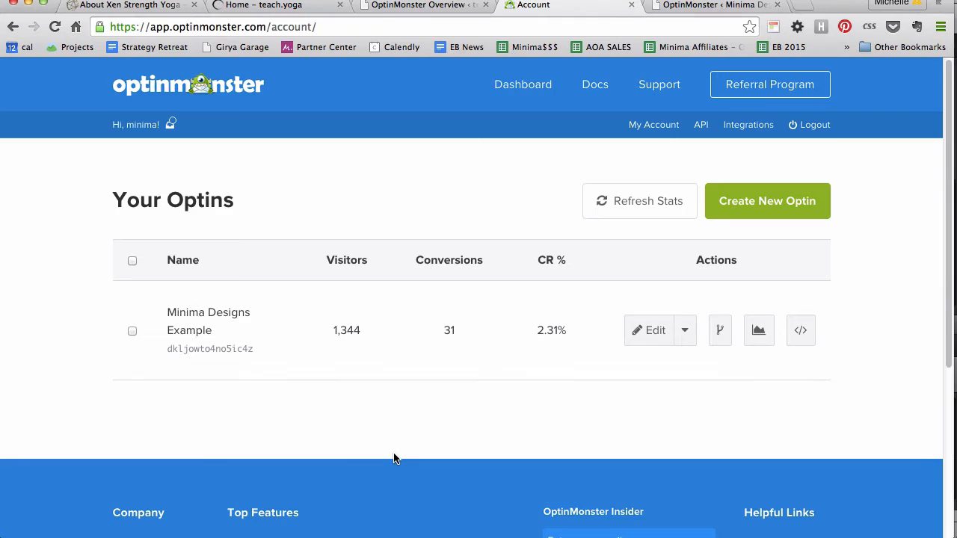
pyautogui.moveTo(740, 236)
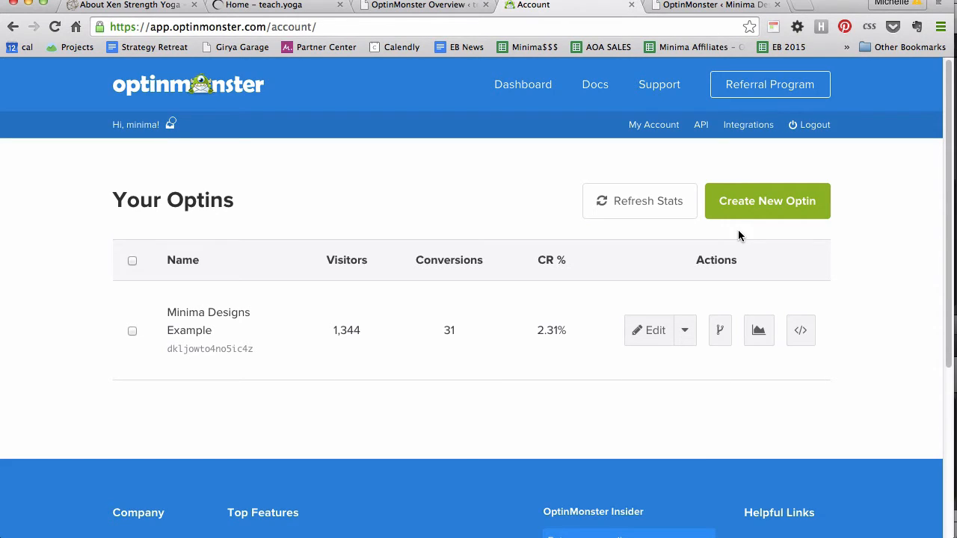
pyautogui.moveTo(743, 215)
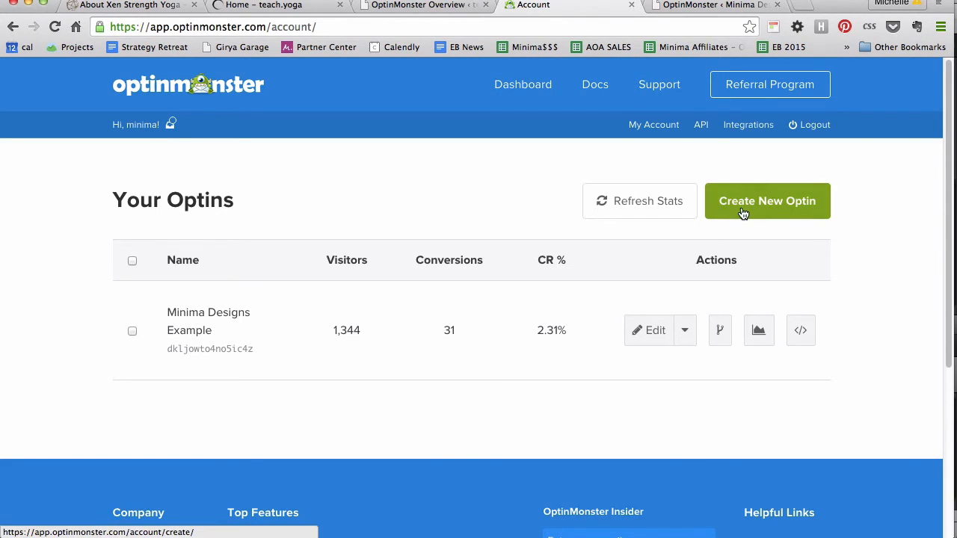
# Step: Start a new optin titled 'Minima Designs Click to Test' for the Minima Designs website
pyautogui.click(765, 200)
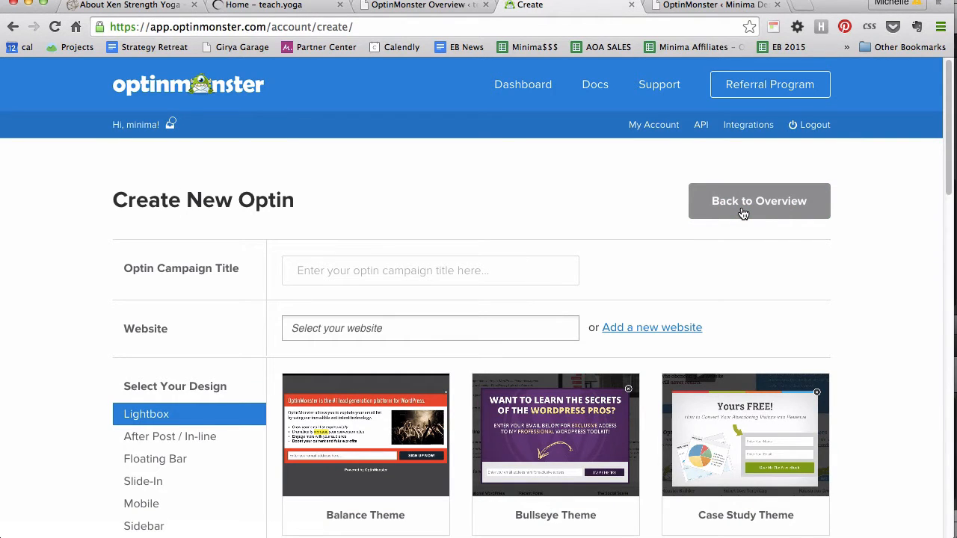
pyautogui.moveTo(670, 239)
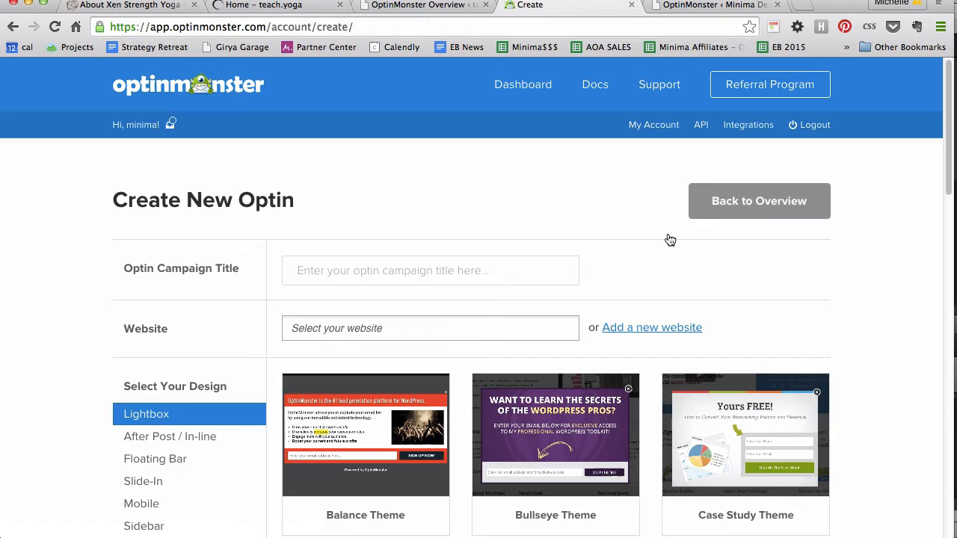
pyautogui.write('Minima')
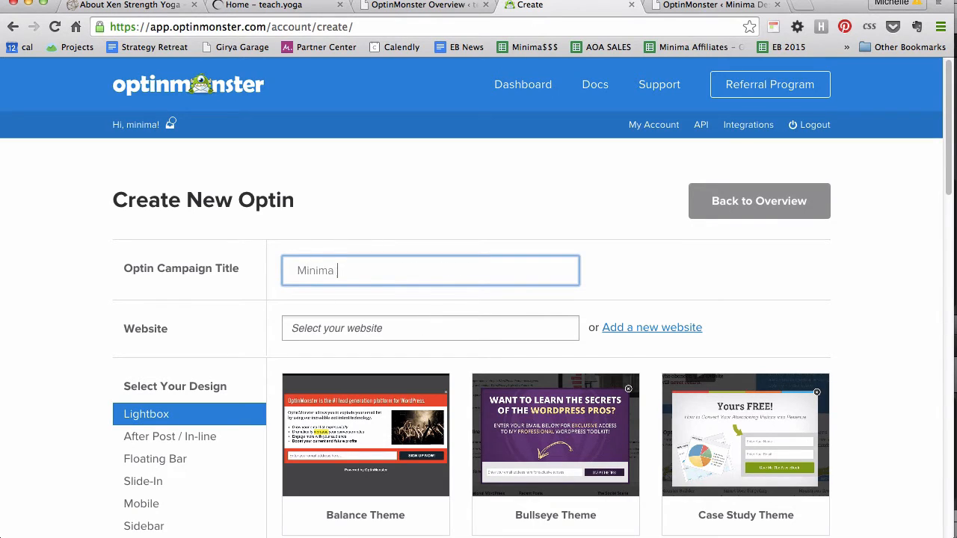
pyautogui.write('Designs Click')
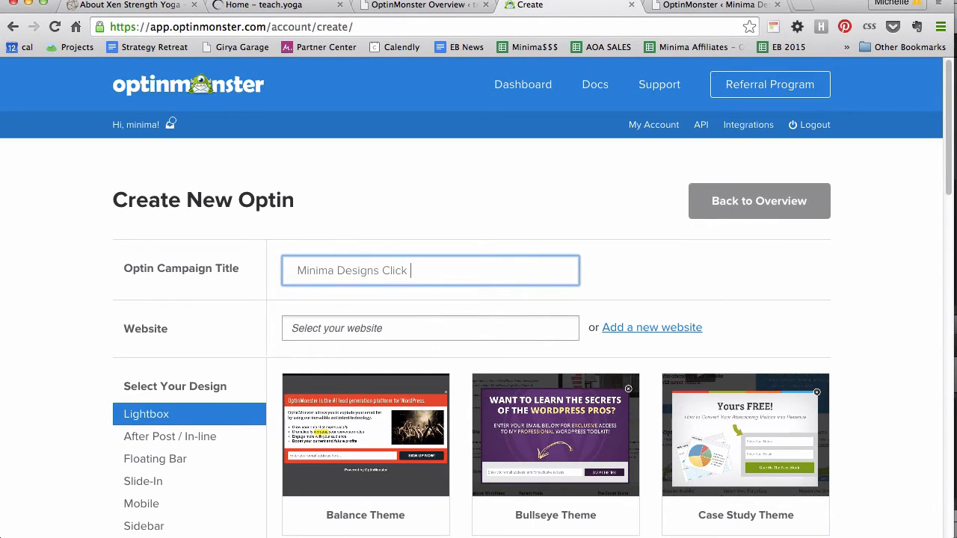
pyautogui.write('to Test')
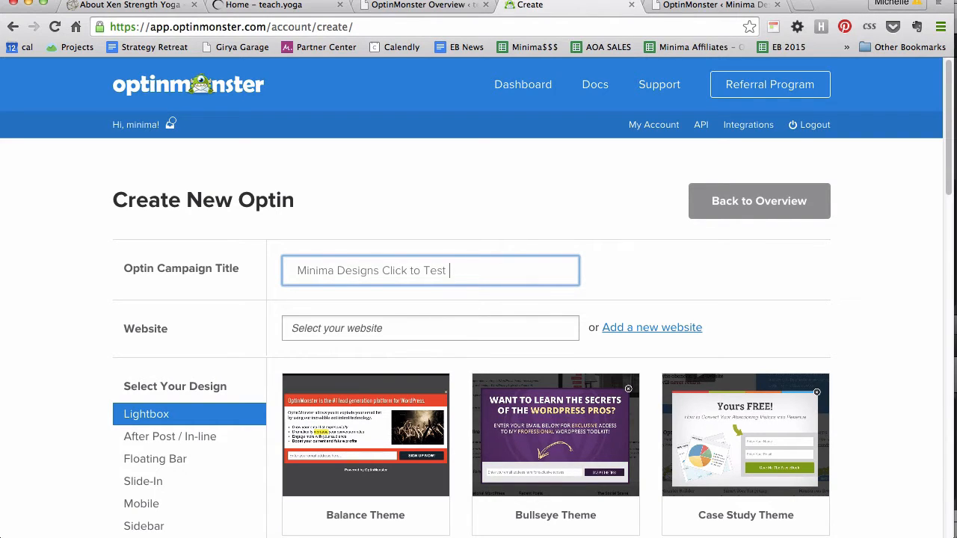
pyautogui.click(430, 329)
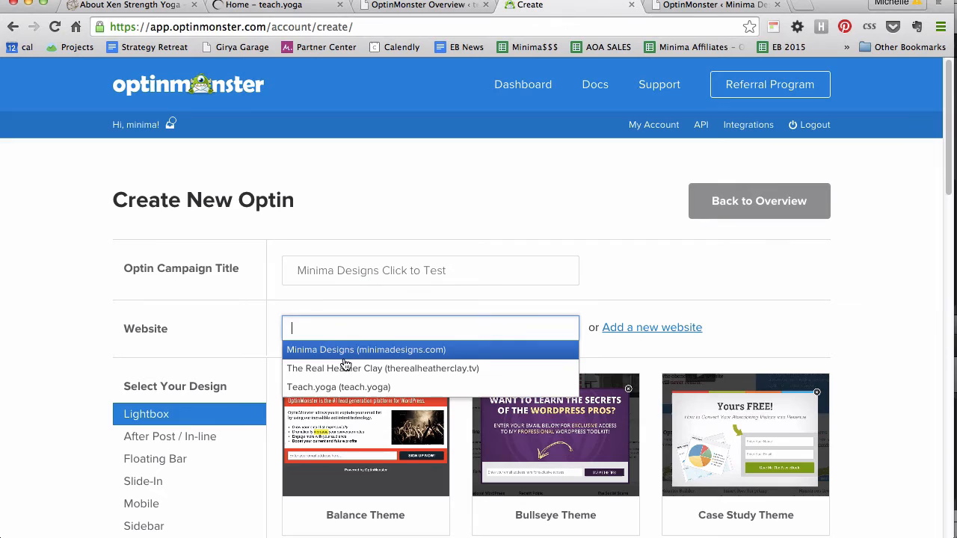
pyautogui.click(365, 350)
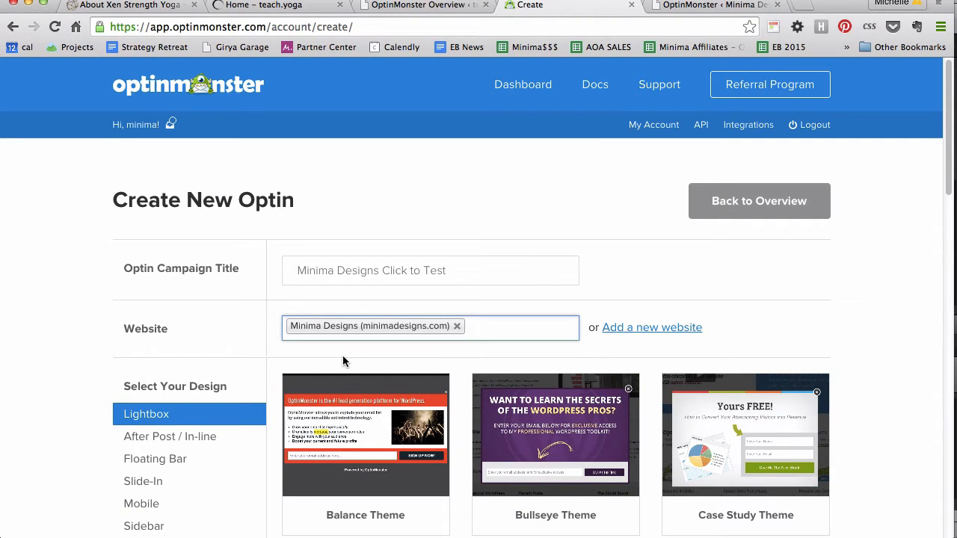
# Step: Browse the lightbox theme gallery down to the Simple Theme template
pyautogui.scroll(-3)
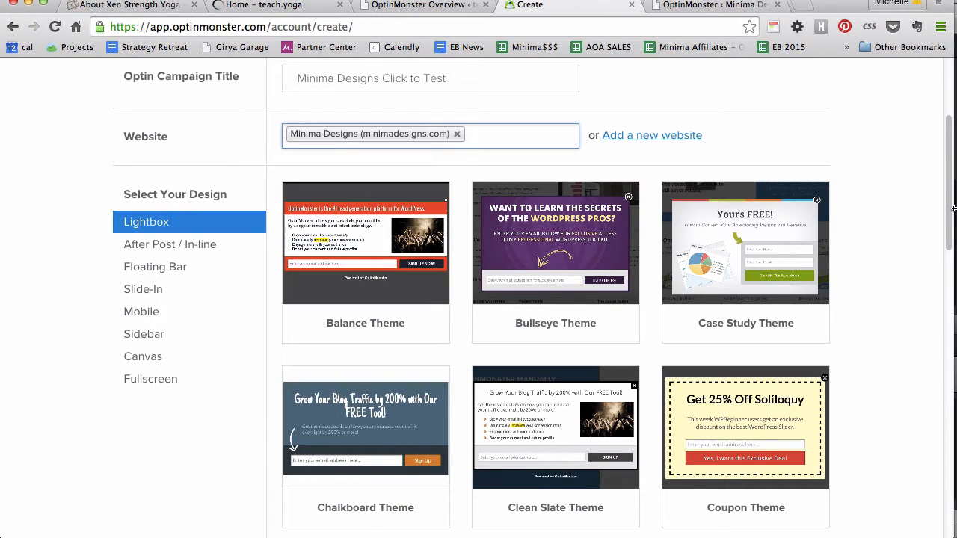
pyautogui.moveTo(889, 209)
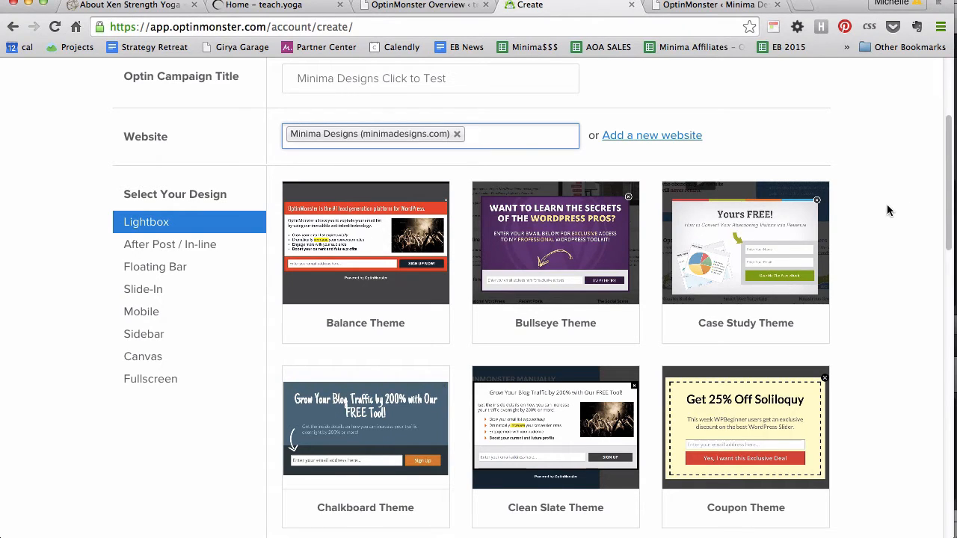
pyautogui.moveTo(556, 242)
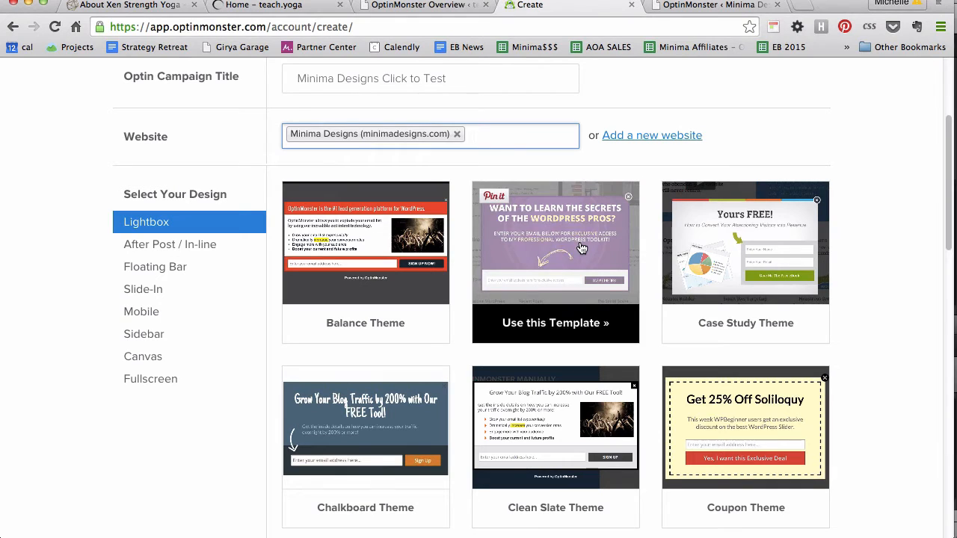
pyautogui.scroll(-3)
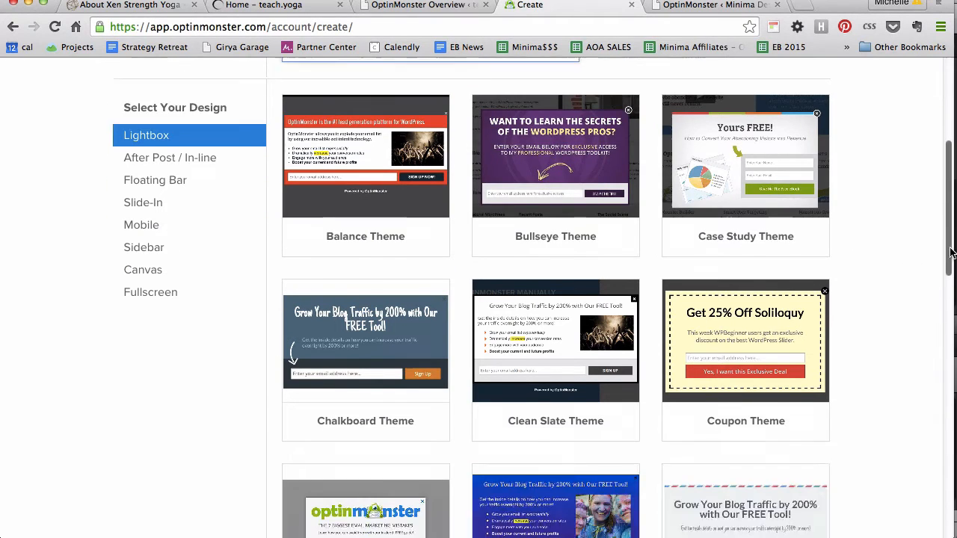
pyautogui.scroll(-3)
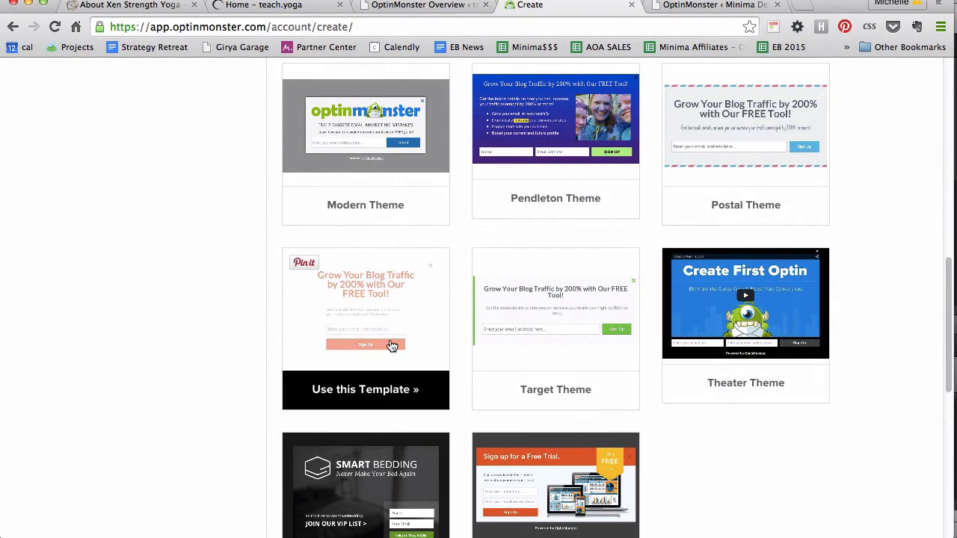
# Step: Create the optin from Simple Theme with headline 'Want to know how to get paid online?'
pyautogui.click(365, 389)
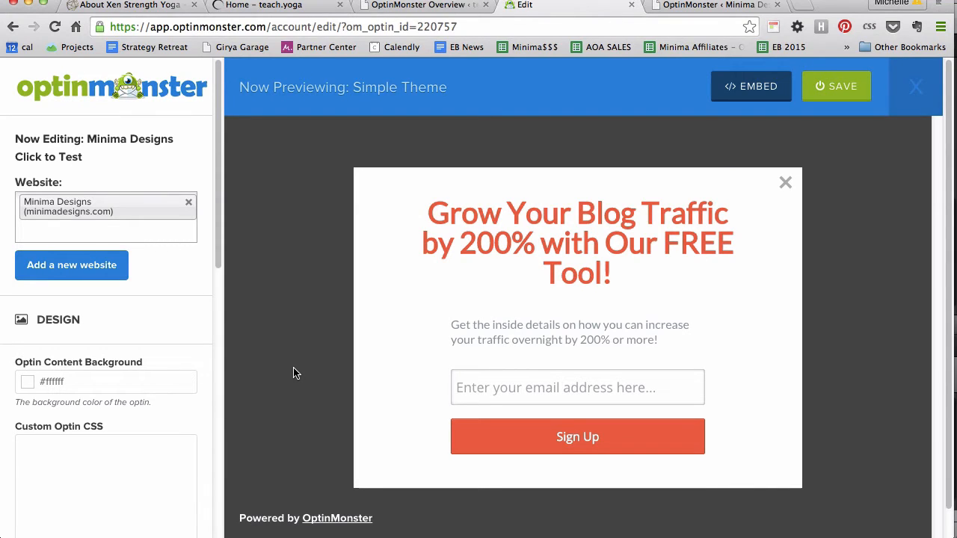
pyautogui.click(577, 243)
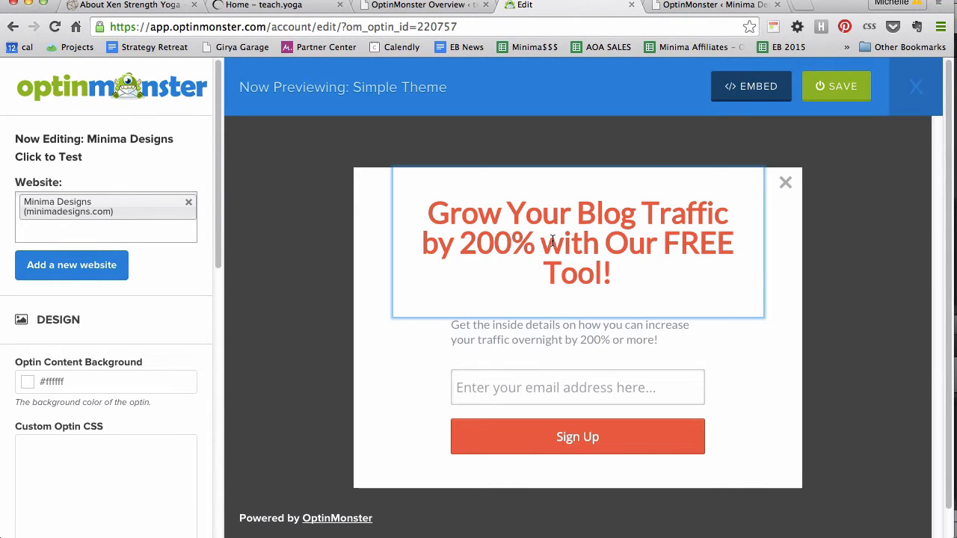
pyautogui.moveTo(552, 240)
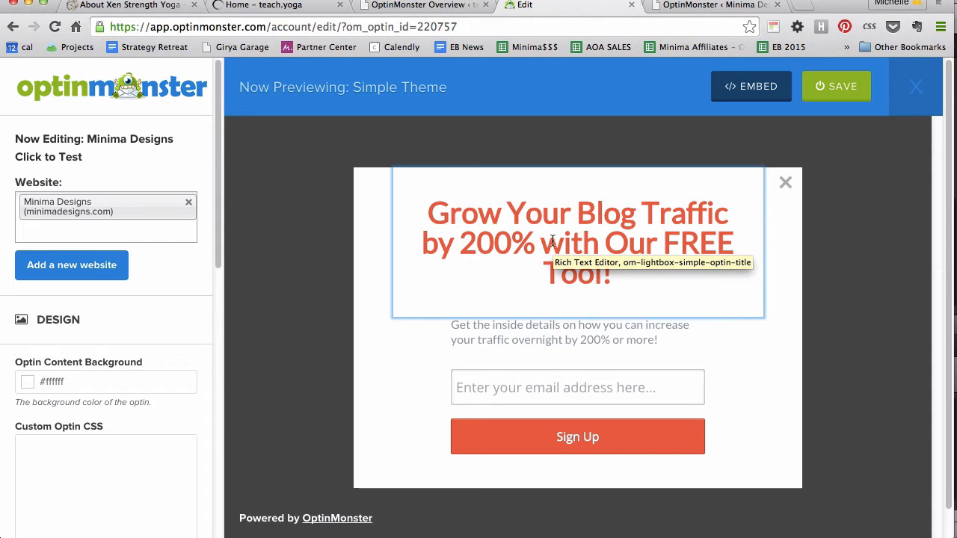
pyautogui.click(577, 242)
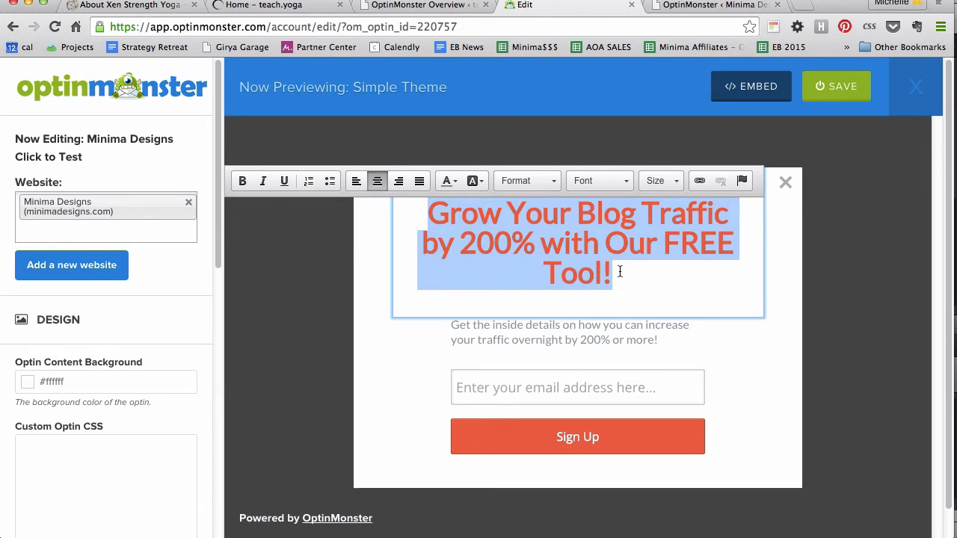
pyautogui.write('Want to know how')
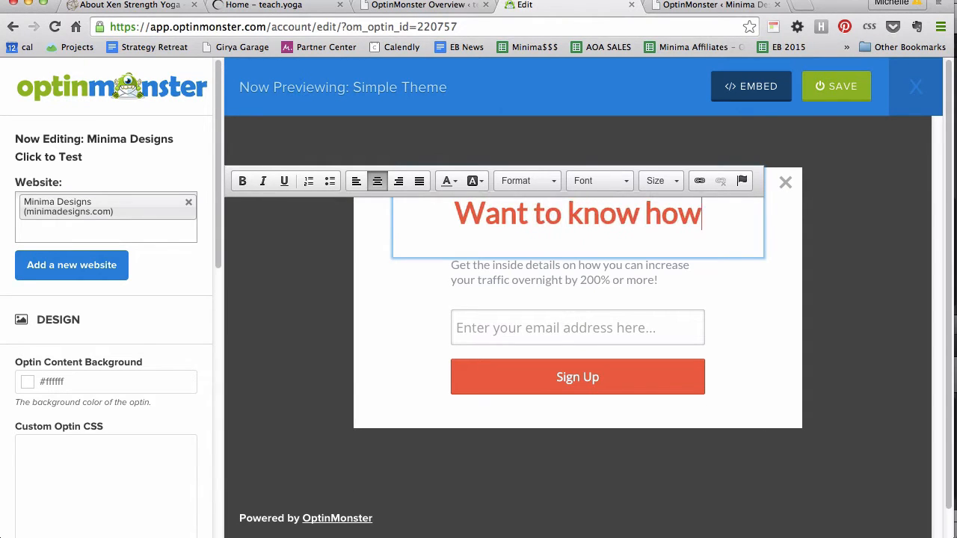
pyautogui.write('to ma')
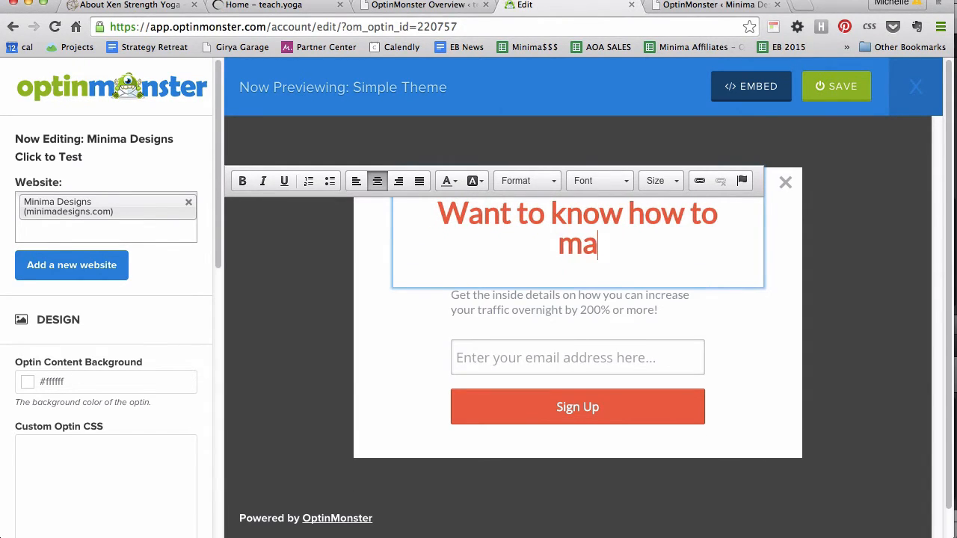
pyautogui.write('get paid online')
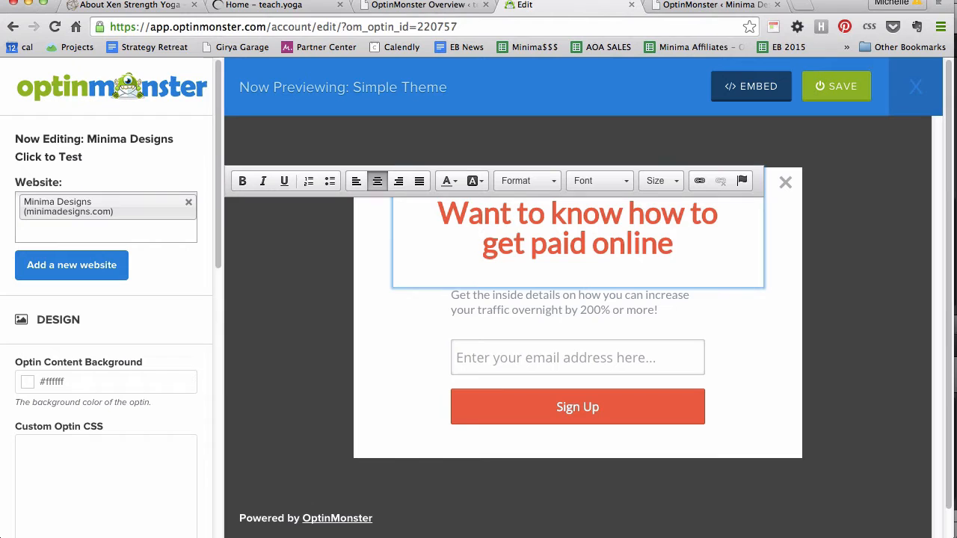
pyautogui.write('?')
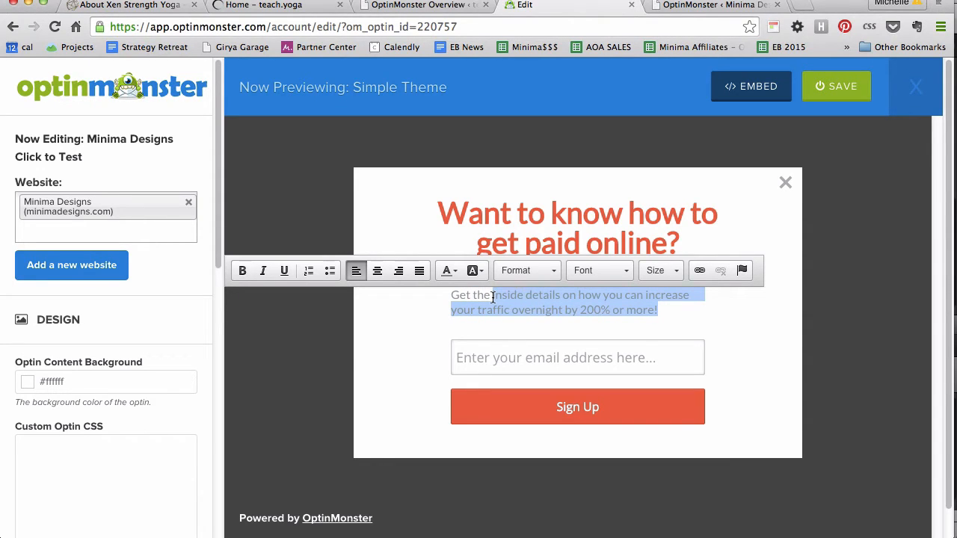
# Step: Write the description 'Get my 20 questions you have to ask before you take any money online.'
pyautogui.write('Get my')
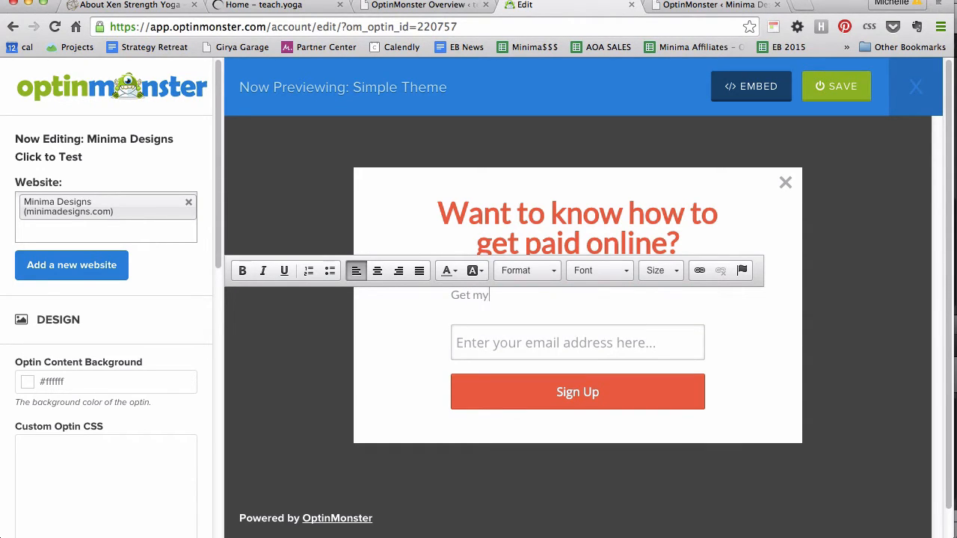
pyautogui.write('20 questions you have to ask b')
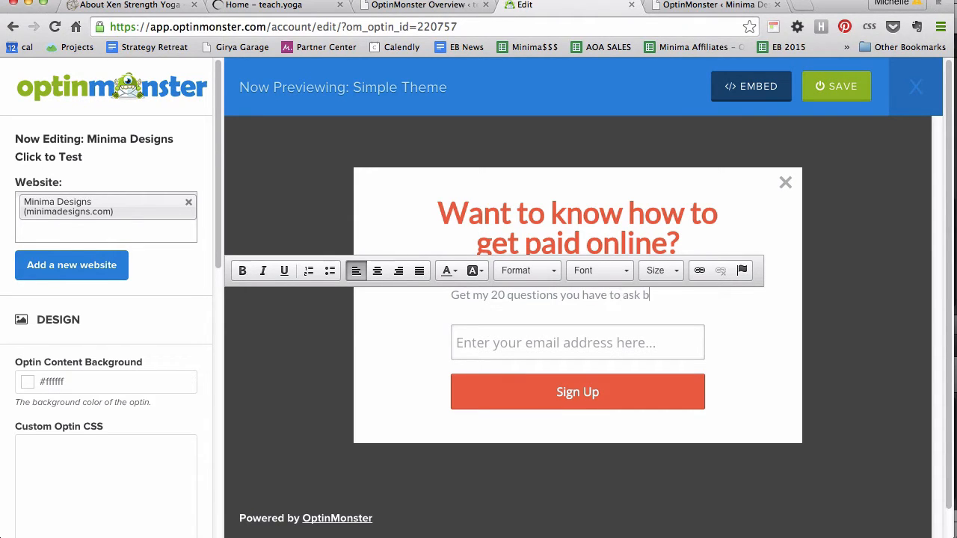
pyautogui.write('efore you take')
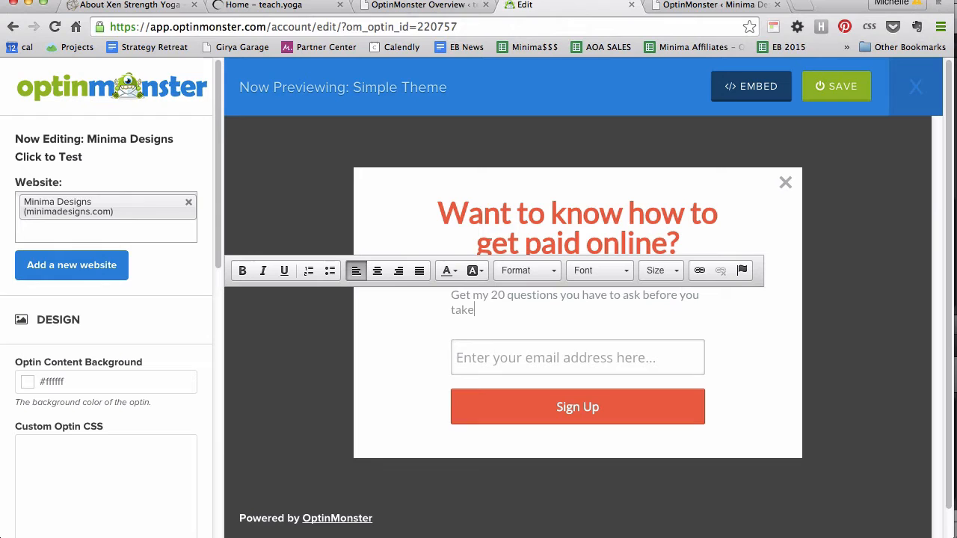
pyautogui.write('any money l=')
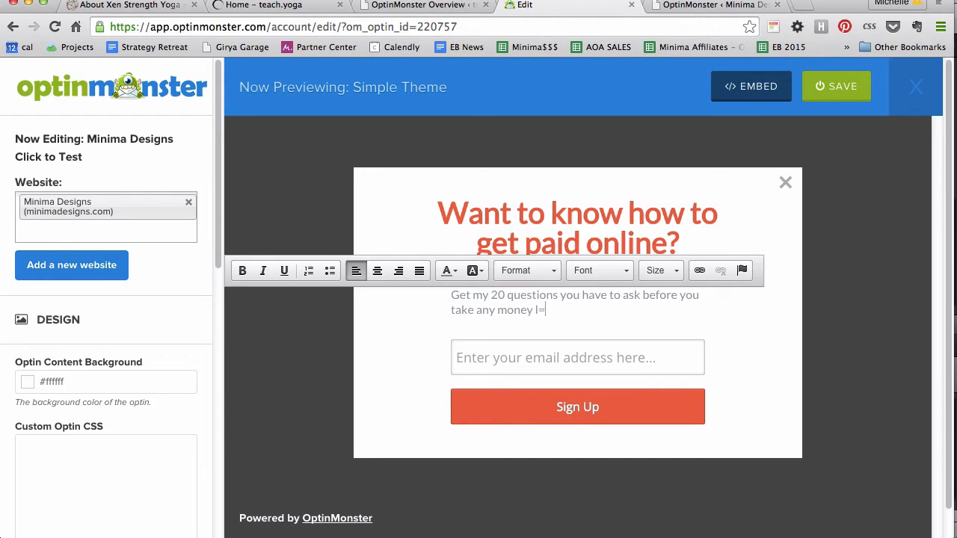
pyautogui.write('onl')
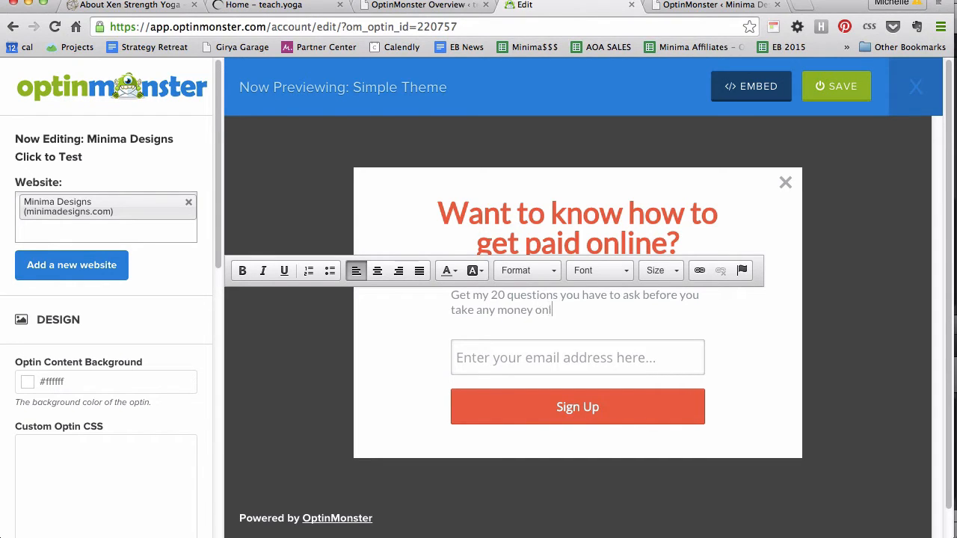
pyautogui.write('ne.')
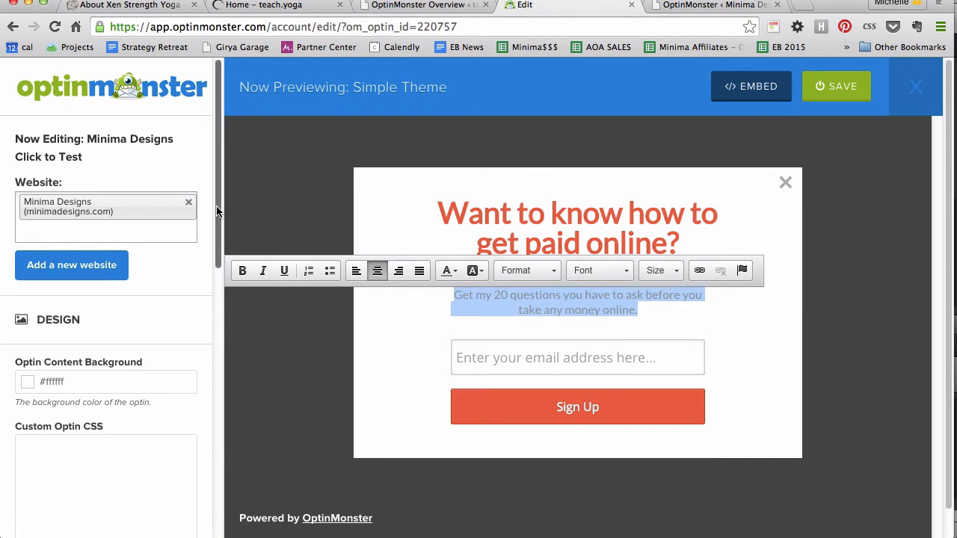
# Step: Move down the sidebar past Design and Theme to the name and email field settings
pyautogui.scroll(-3)
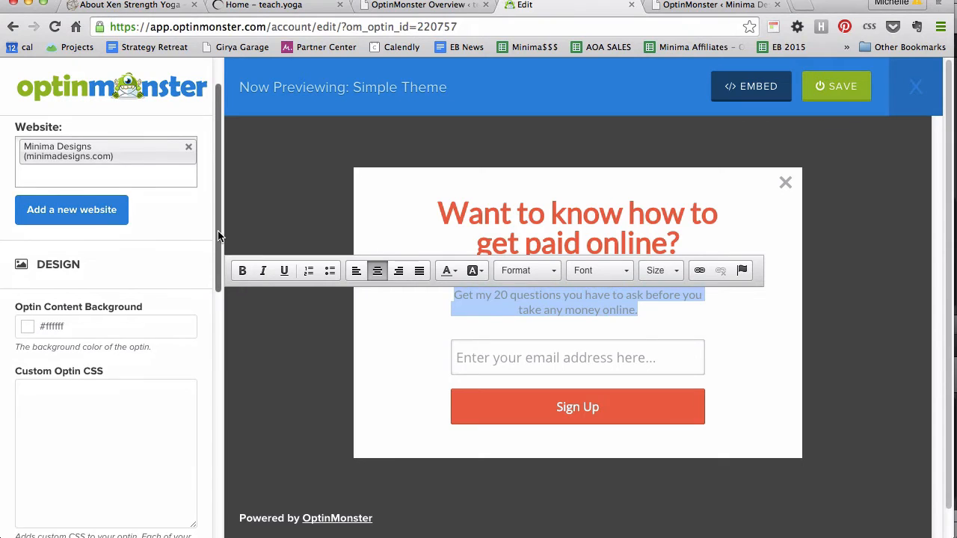
pyautogui.scroll(-3)
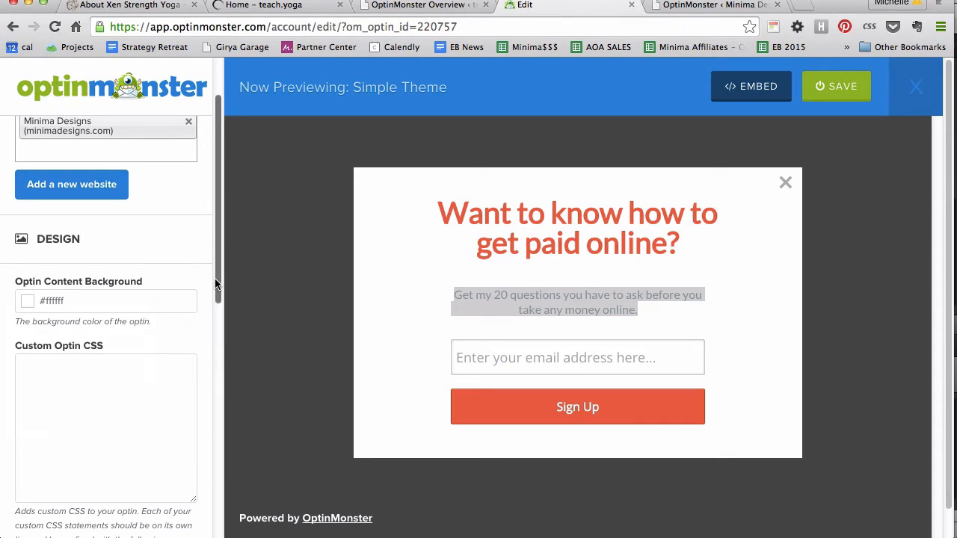
pyautogui.scroll(-3)
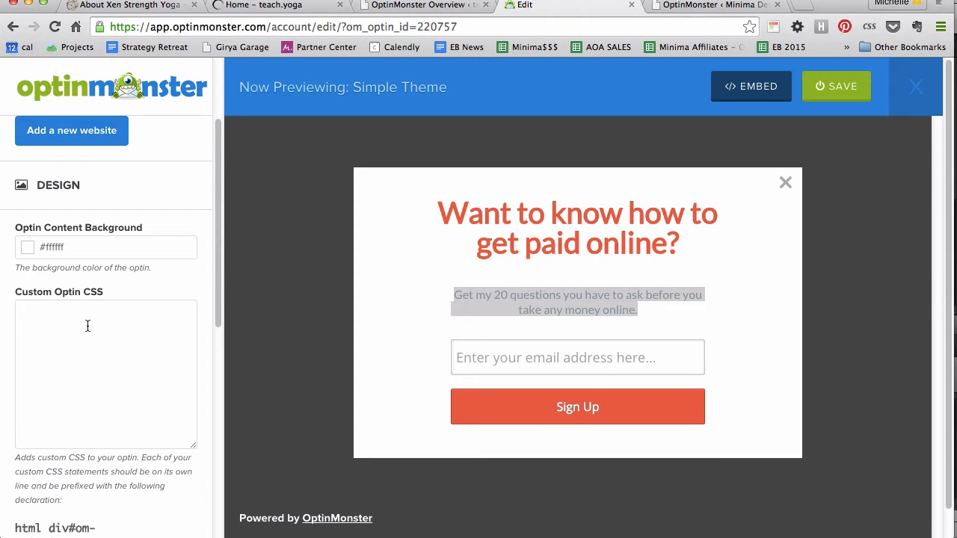
pyautogui.moveTo(207, 307)
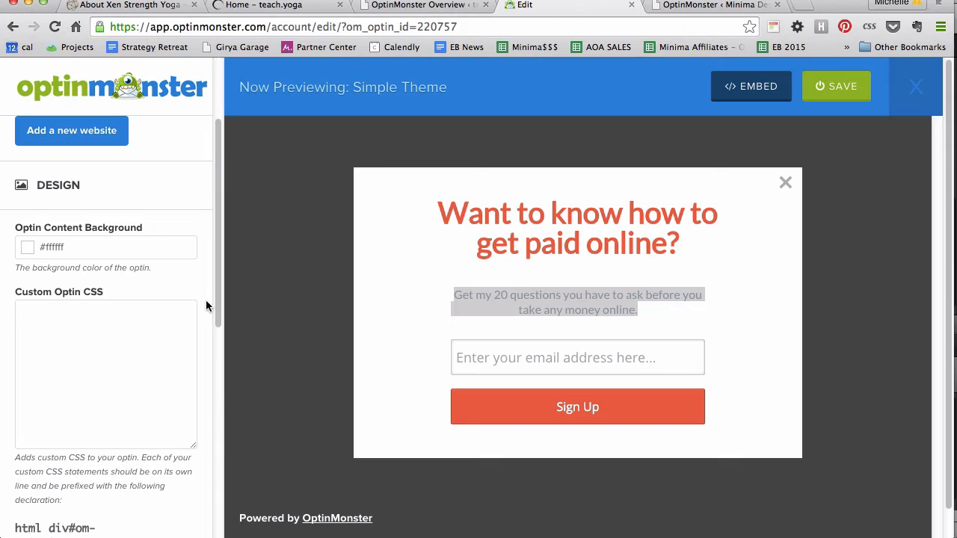
pyautogui.scroll(-3)
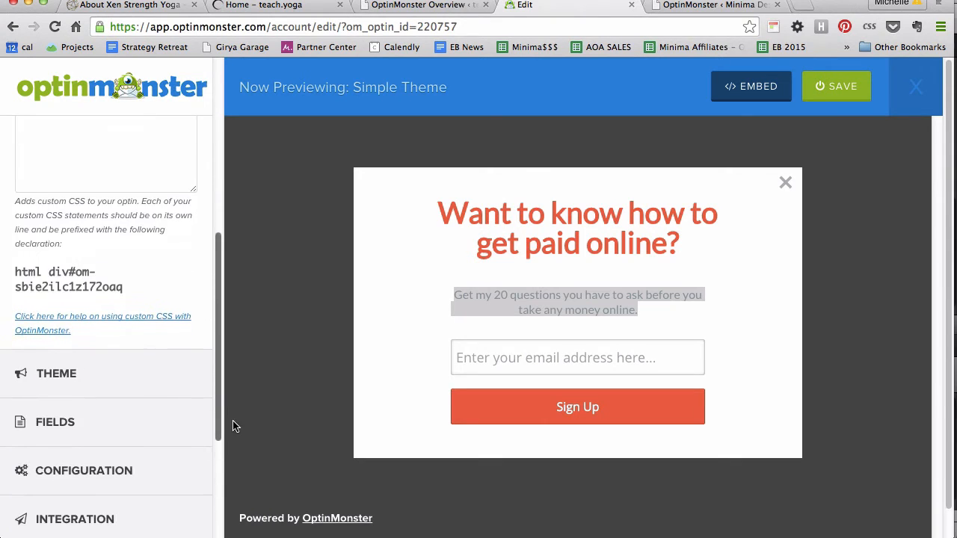
pyautogui.click(56, 374)
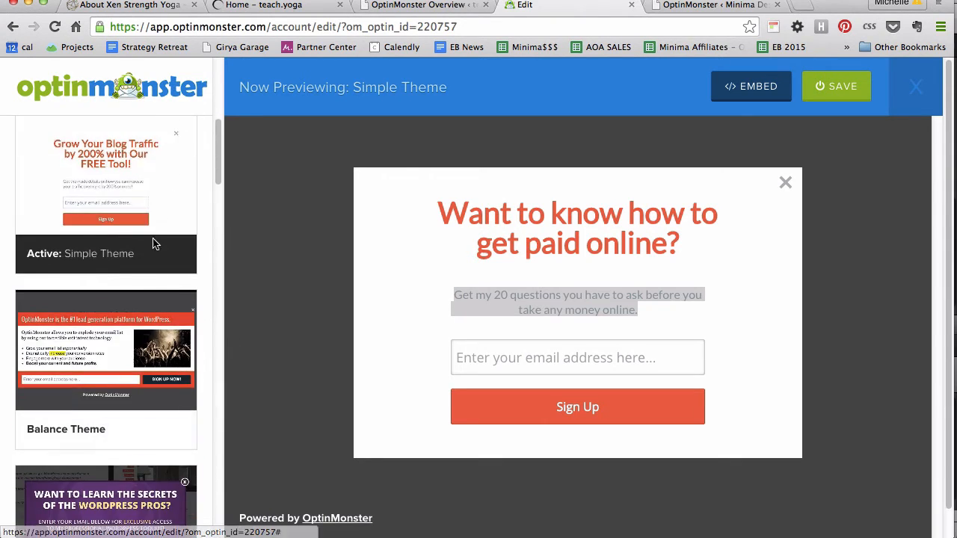
pyautogui.moveTo(150, 350)
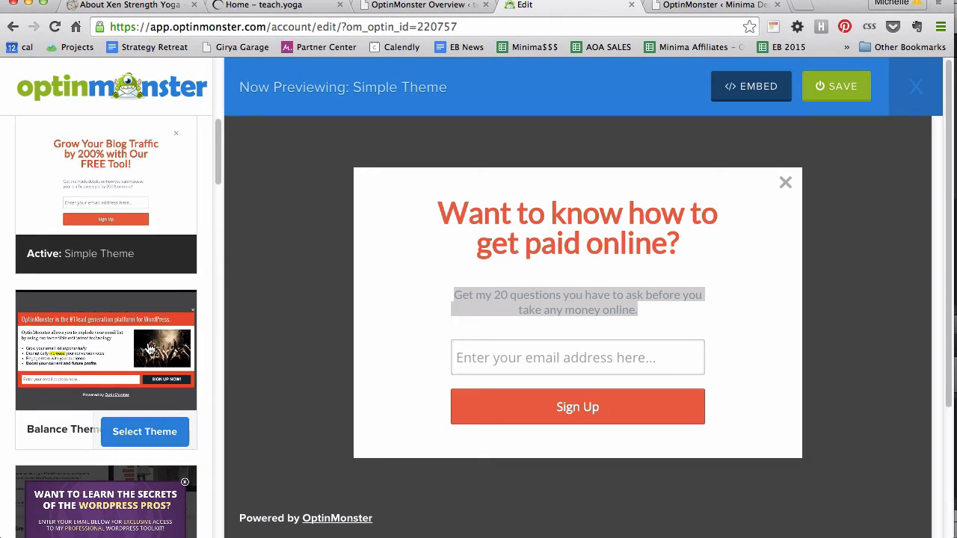
pyautogui.scroll(-3)
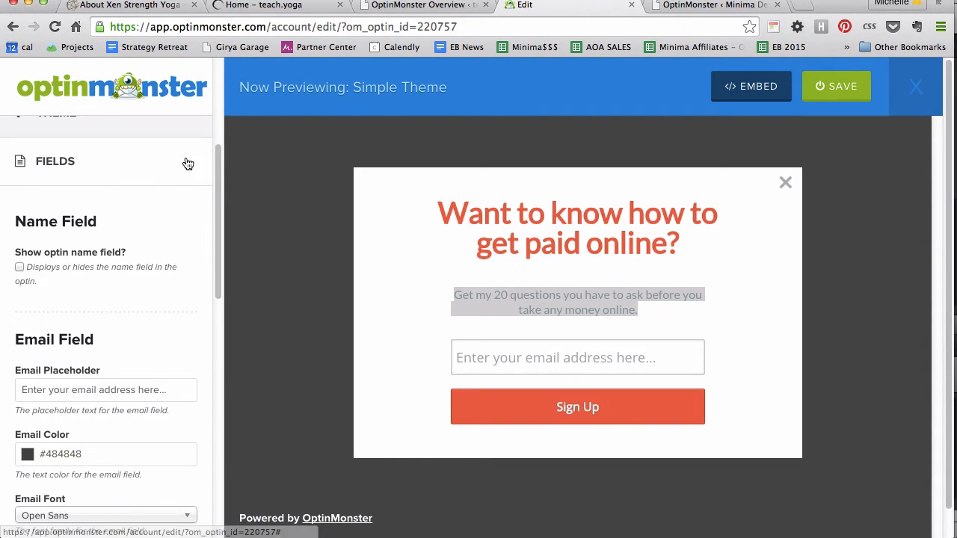
pyautogui.click(19, 268)
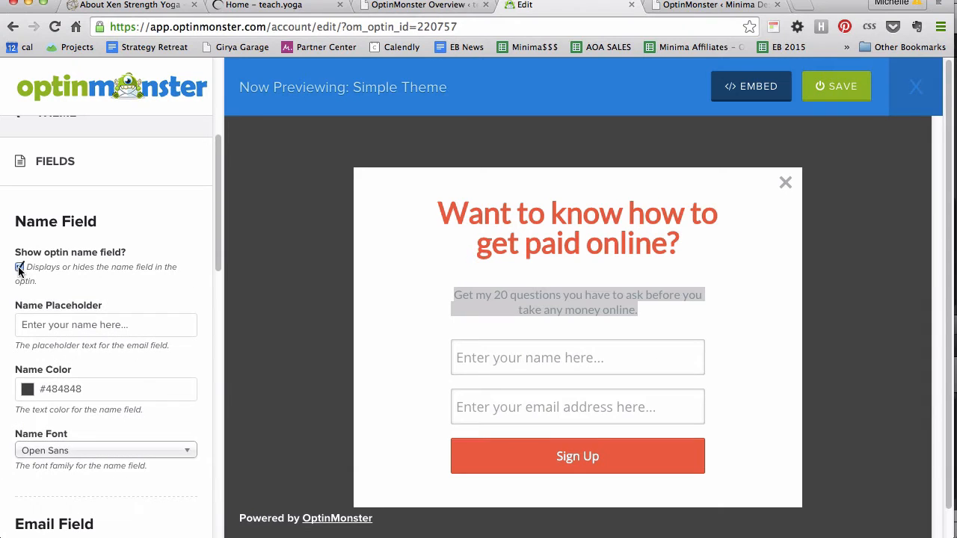
pyautogui.click(21, 267)
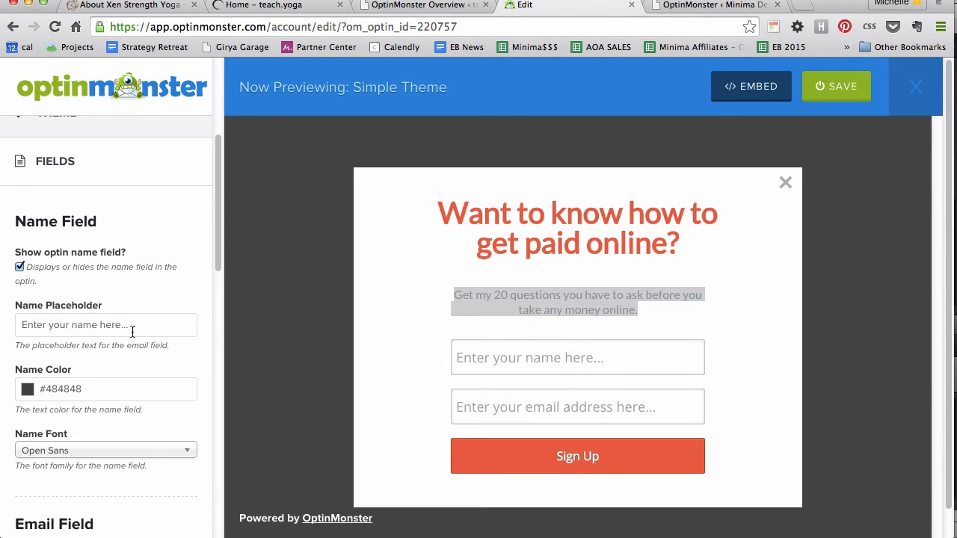
pyautogui.scroll(-3)
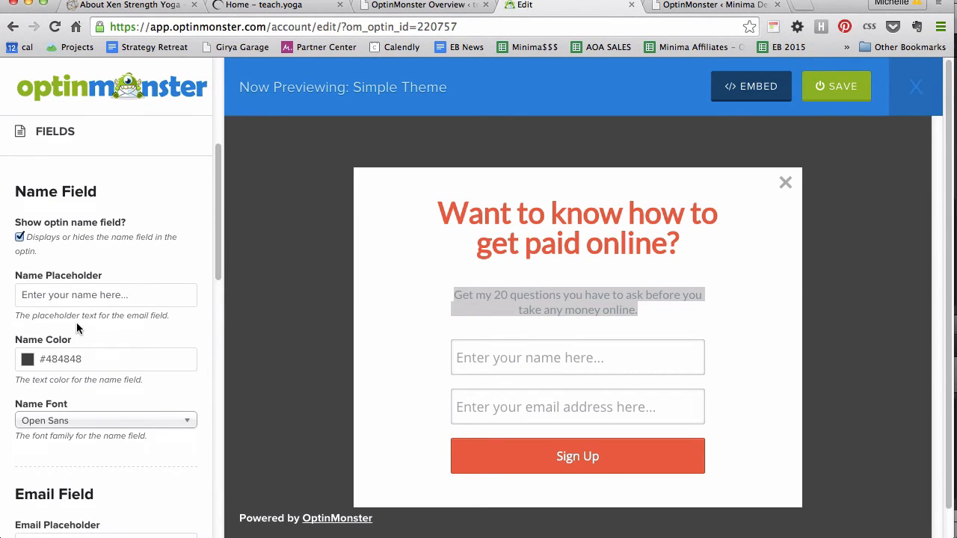
pyautogui.click(105, 359)
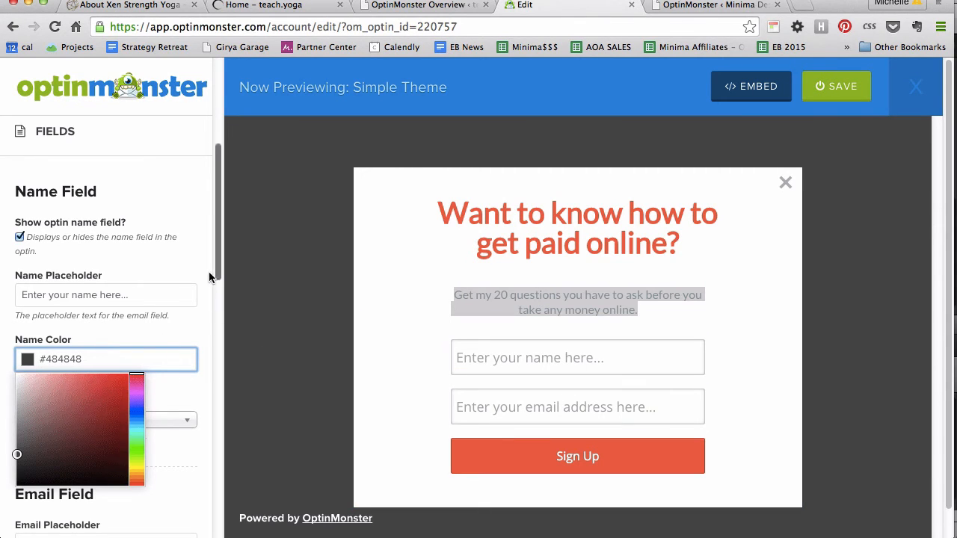
pyautogui.scroll(-3)
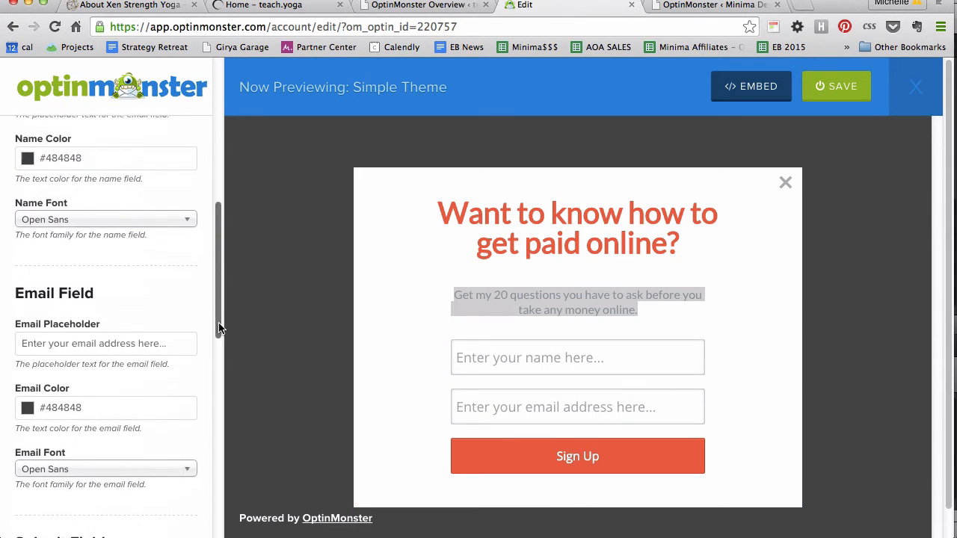
pyautogui.scroll(-3)
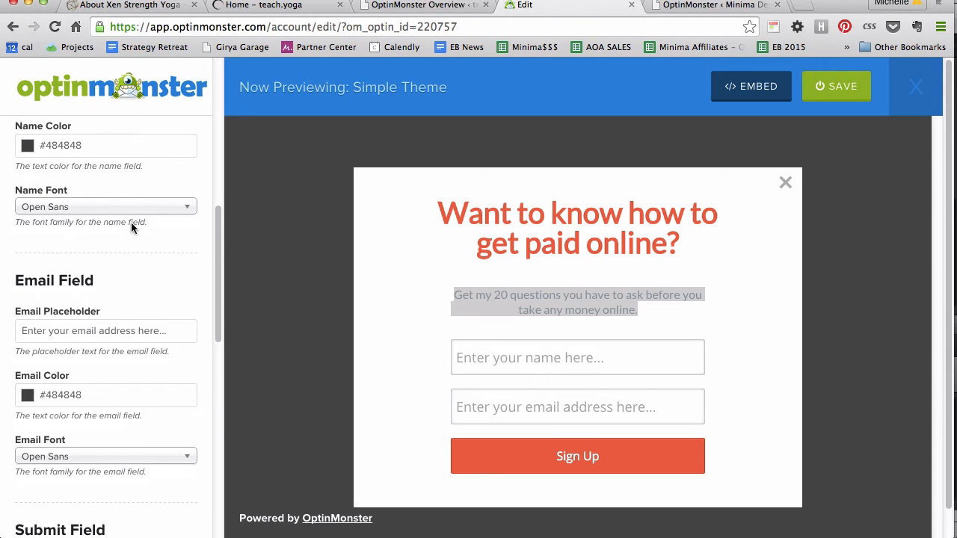
pyautogui.click(104, 206)
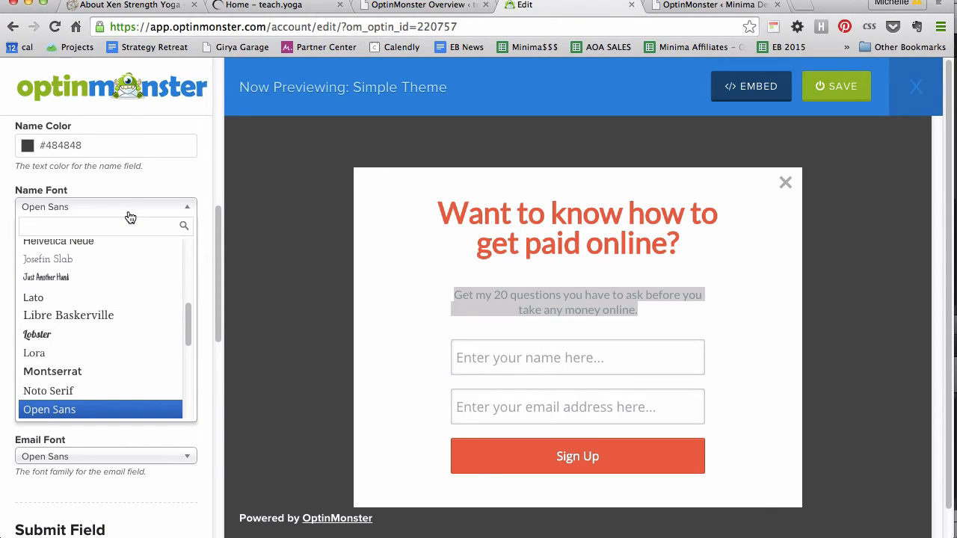
pyautogui.moveTo(187, 185)
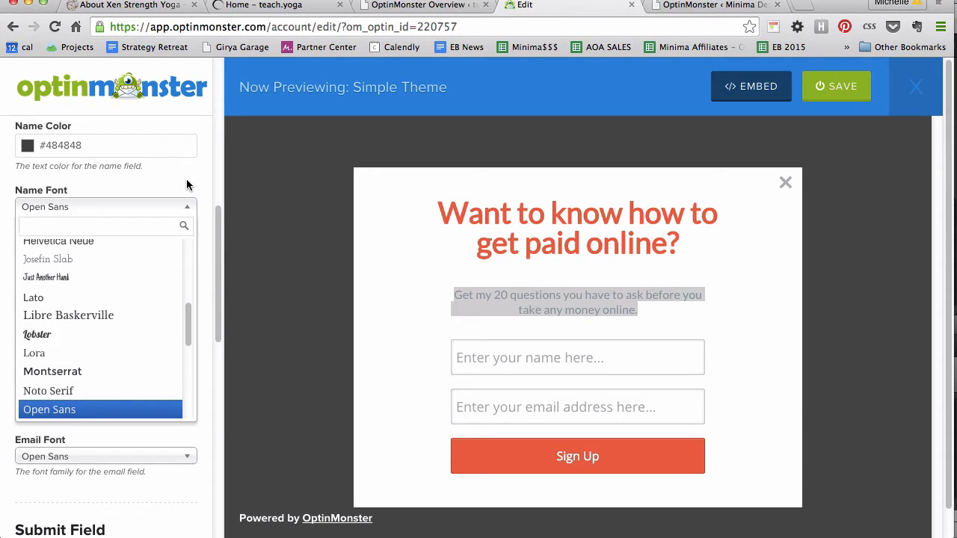
pyautogui.click(49, 410)
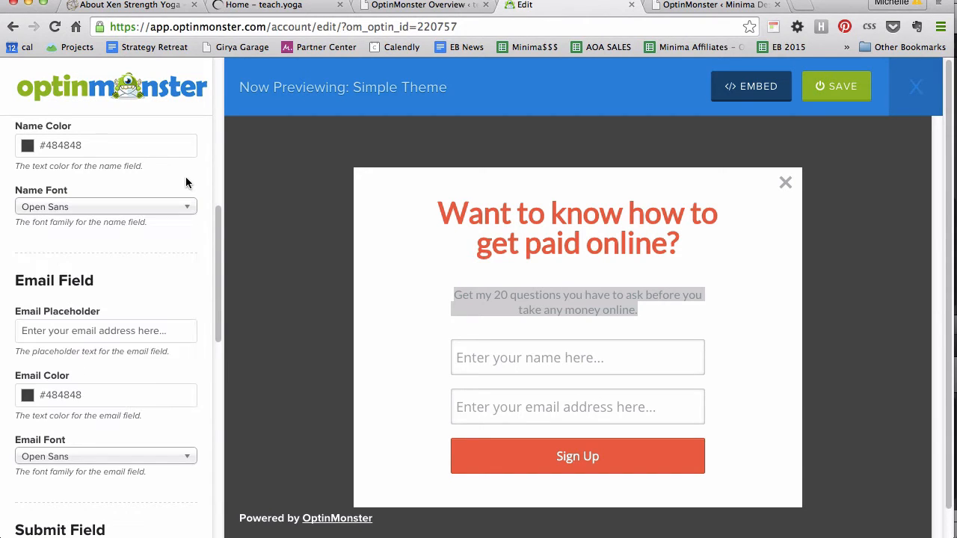
pyautogui.scroll(-3)
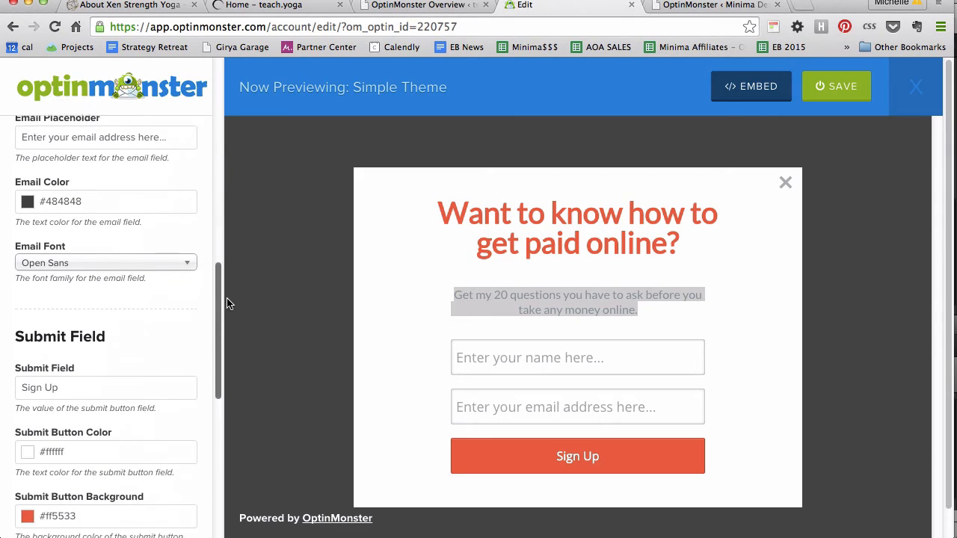
# Step: Relabel the submit button 'Get your free gift!' leaving the privacy statement off
pyautogui.scroll(-3)
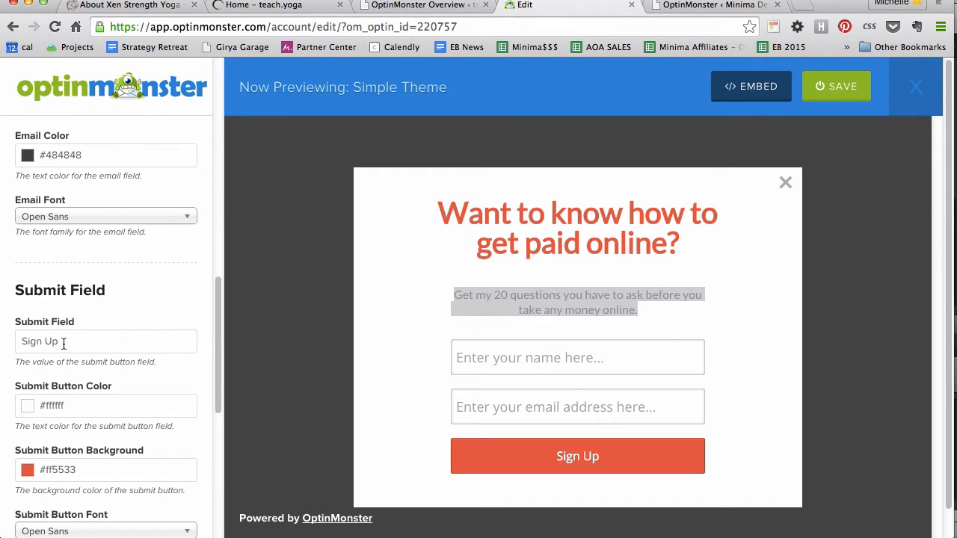
pyautogui.write('Get')
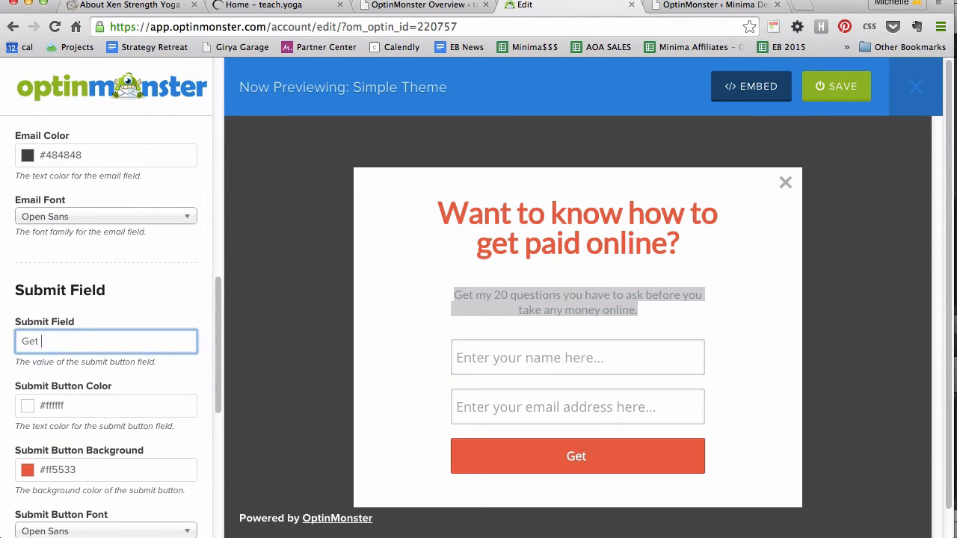
pyautogui.write('your free gift')
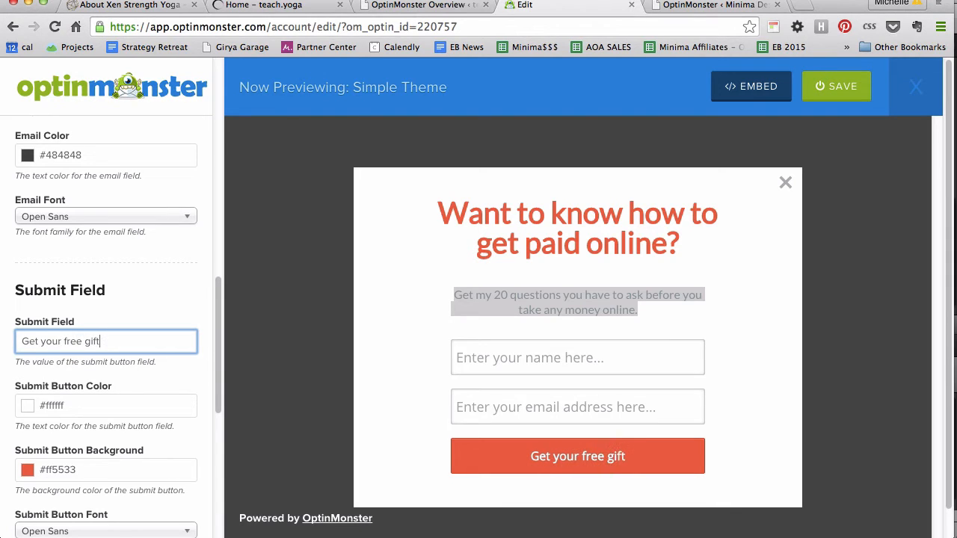
pyautogui.write('!')
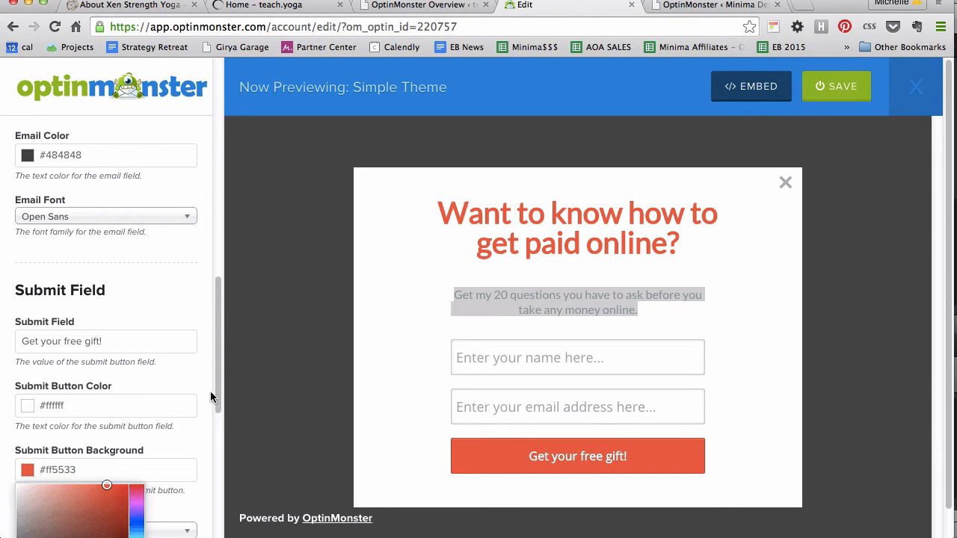
pyautogui.scroll(-3)
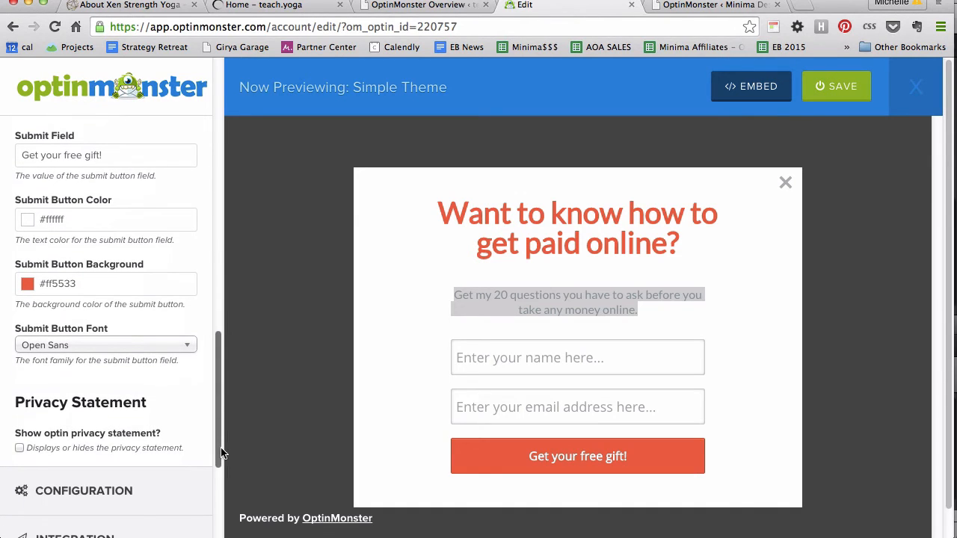
pyautogui.click(577, 357)
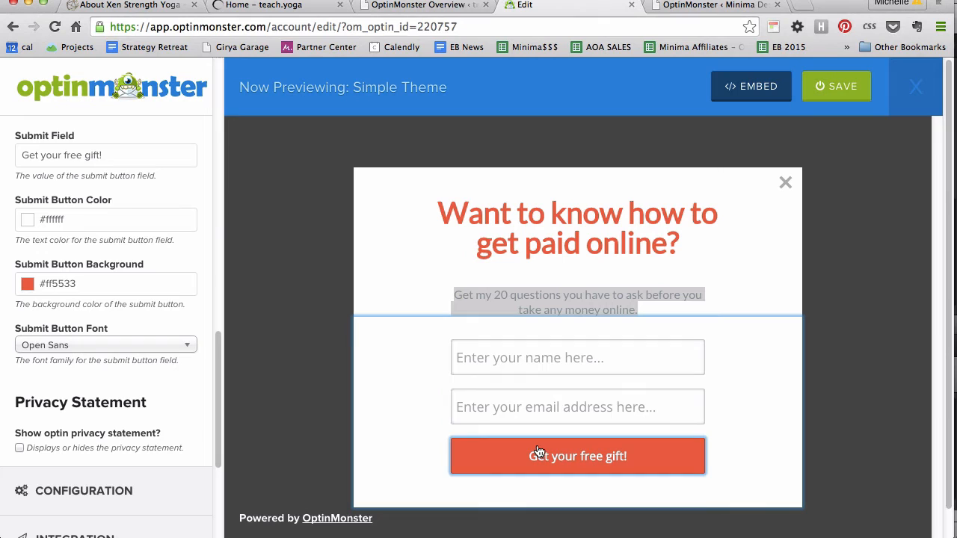
pyautogui.moveTo(227, 380)
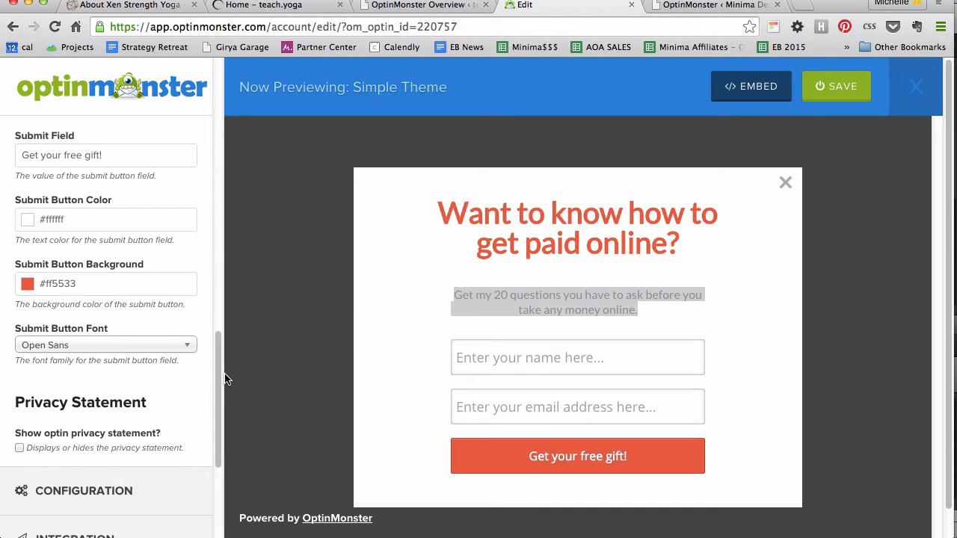
pyautogui.scroll(-3)
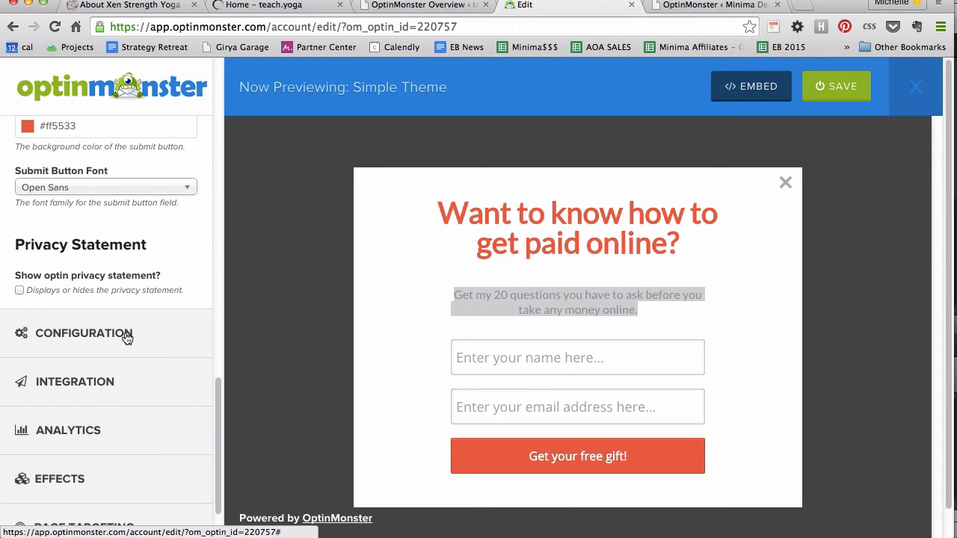
# Step: Rename the optin title from 'Minima Designs Click to Test' to 'Minima Designs E-book offer'
pyautogui.scroll(-3)
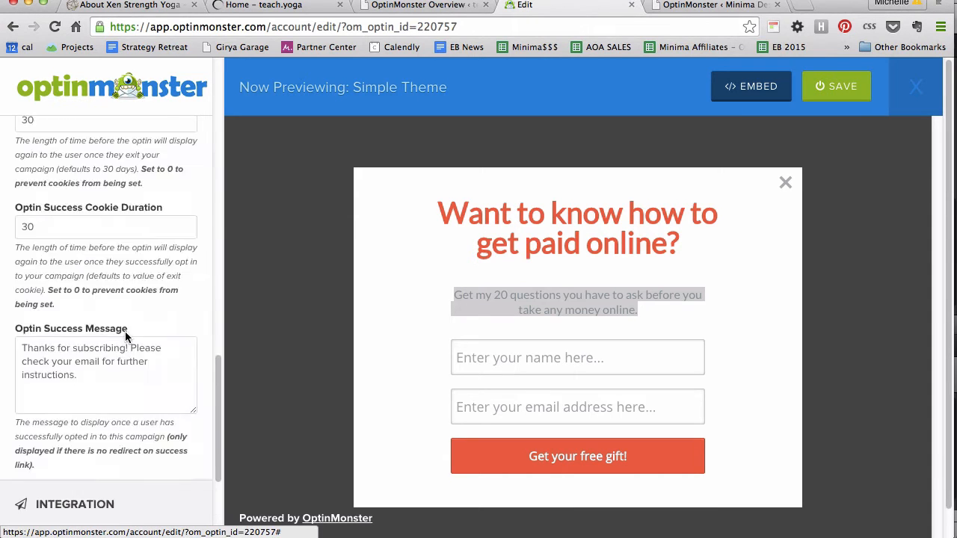
pyautogui.scroll(3)
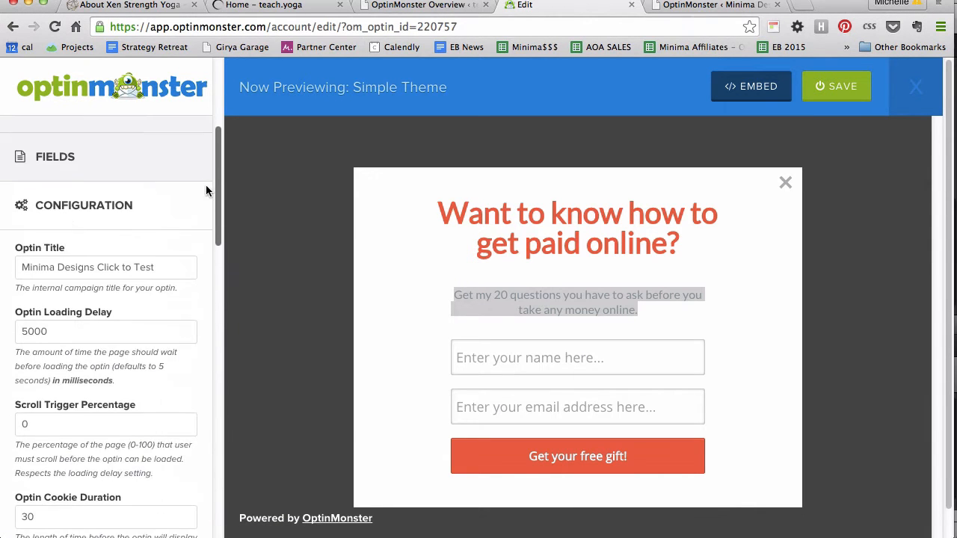
pyautogui.scroll(3)
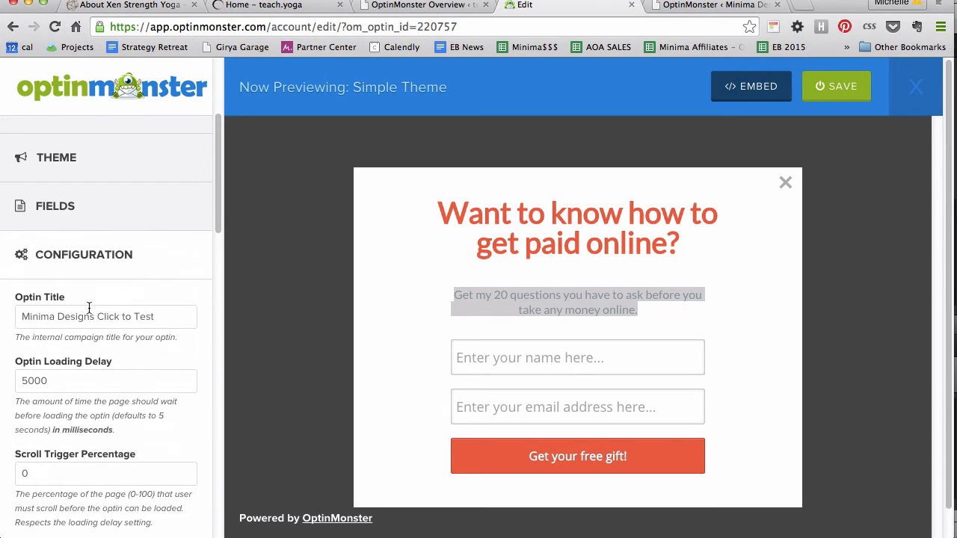
pyautogui.doubleClick(125, 317)
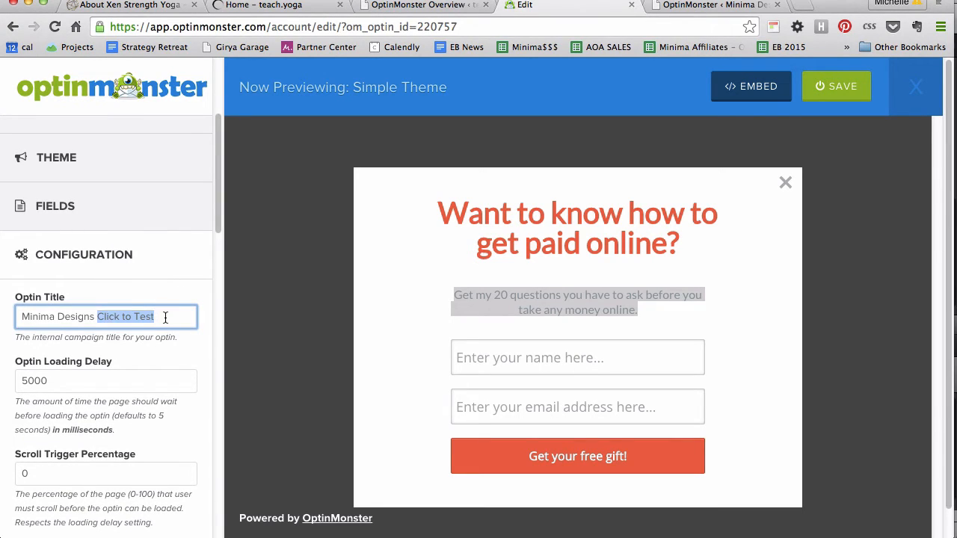
pyautogui.write('Ebook o')
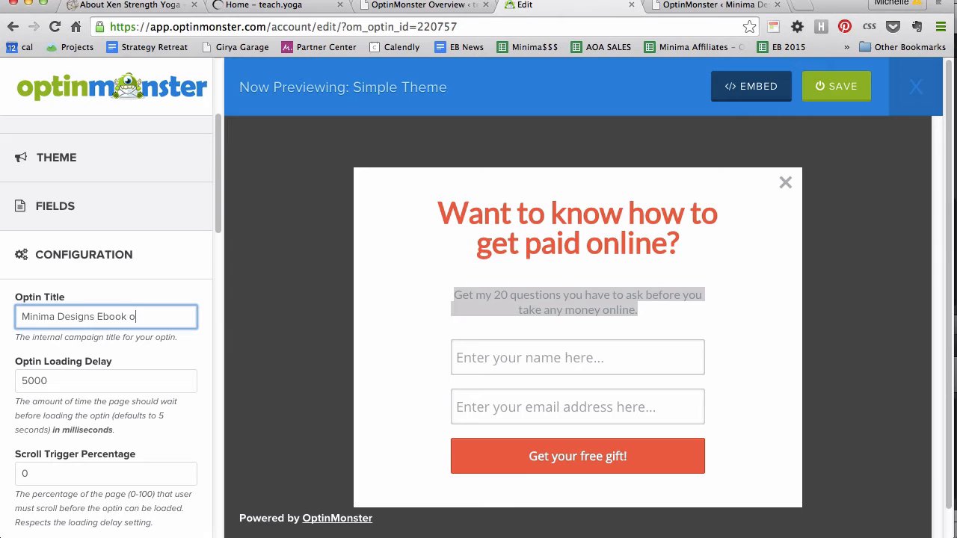
pyautogui.write('ffer')
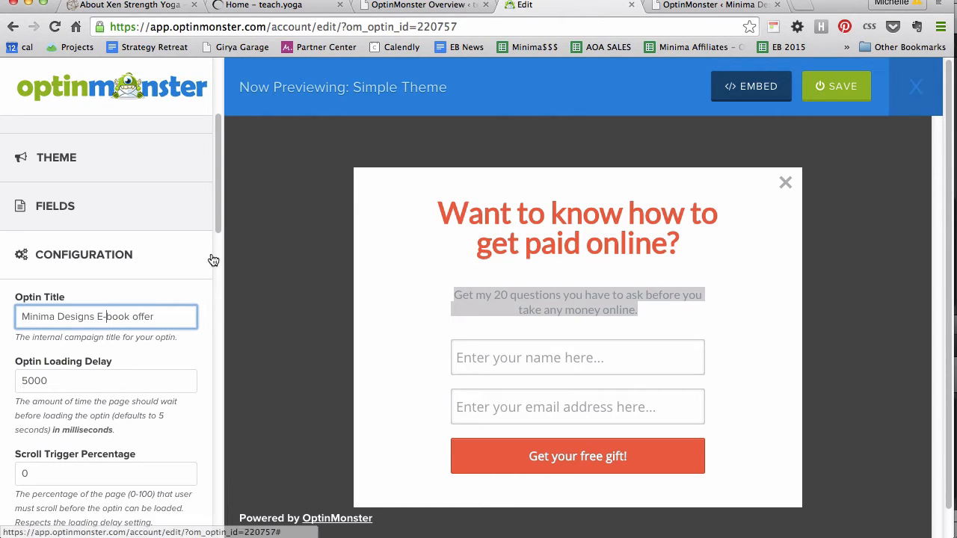
pyautogui.scroll(-3)
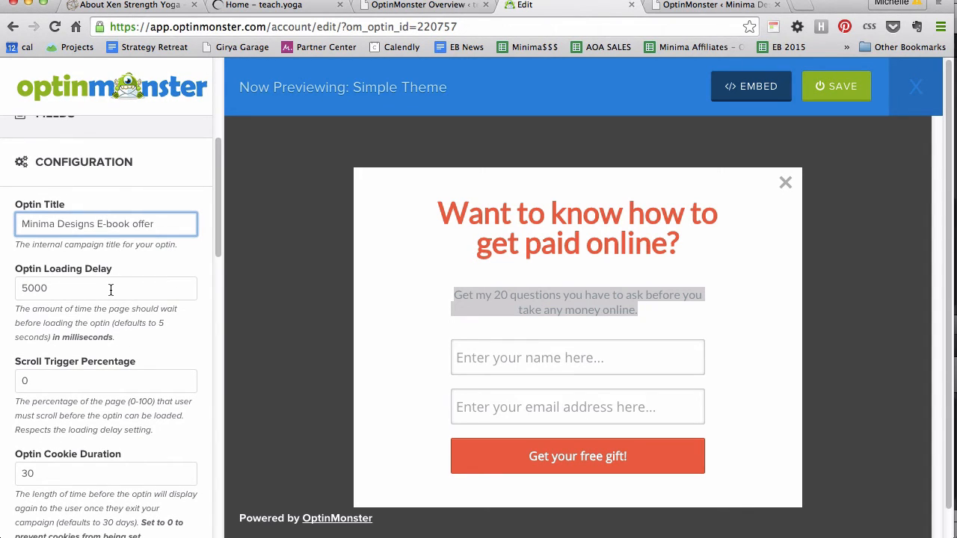
pyautogui.moveTo(179, 260)
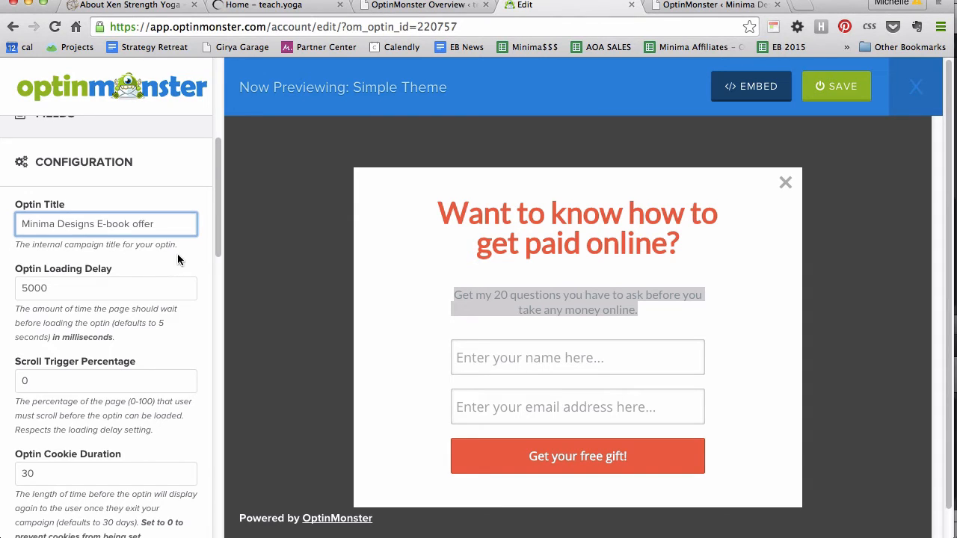
pyautogui.moveTo(209, 251)
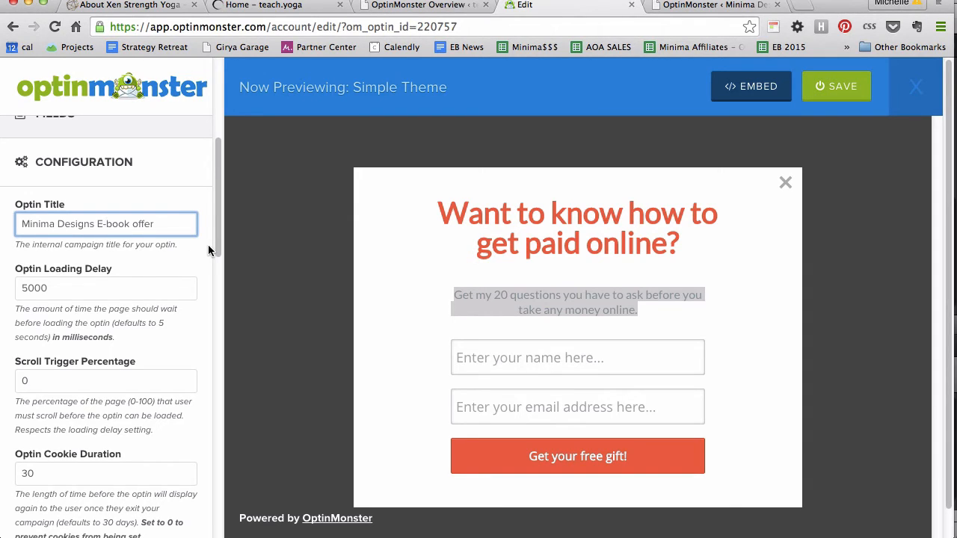
pyautogui.scroll(-3)
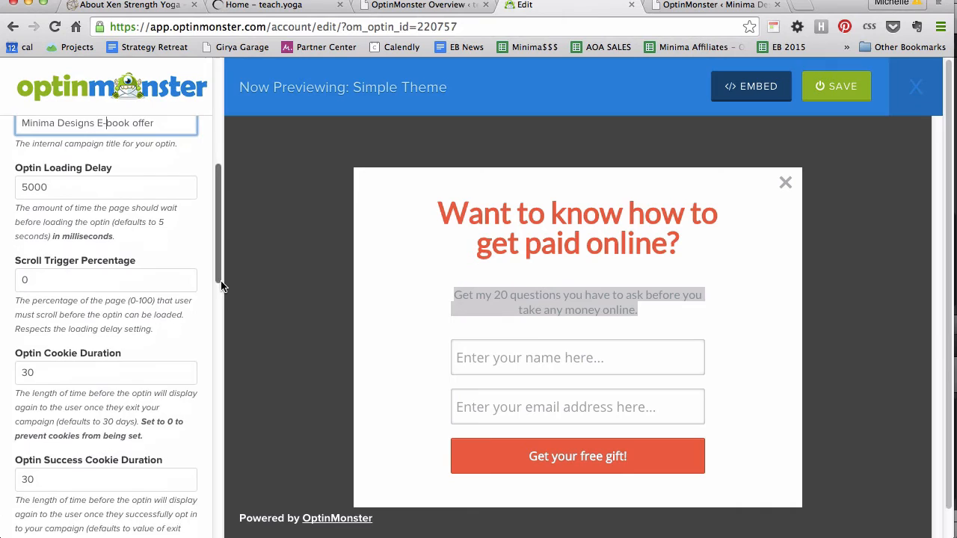
pyautogui.scroll(-3)
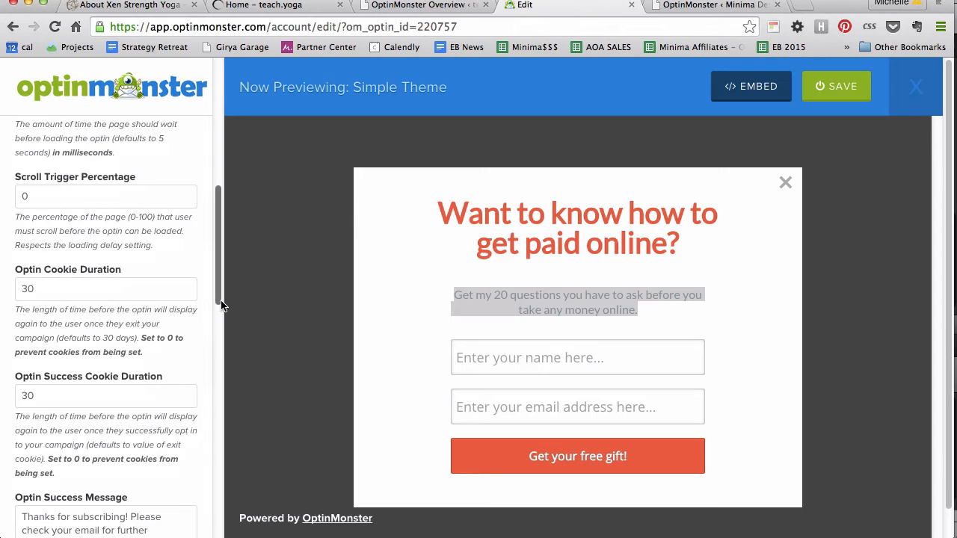
pyautogui.scroll(-3)
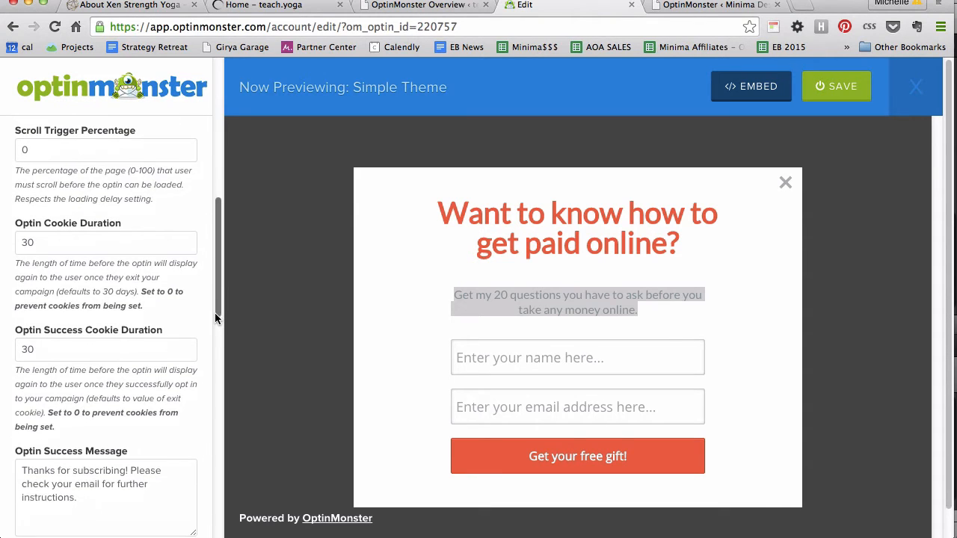
pyautogui.scroll(-3)
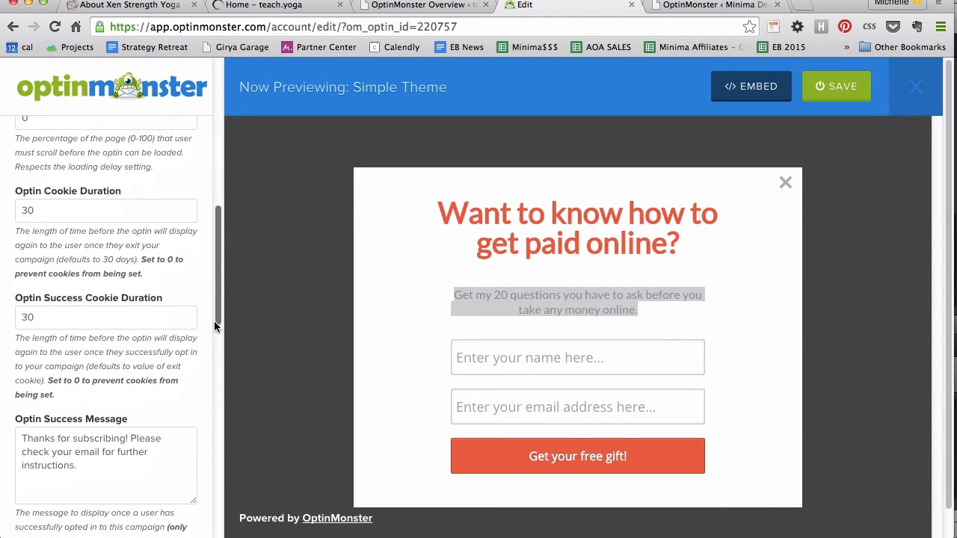
pyautogui.scroll(-3)
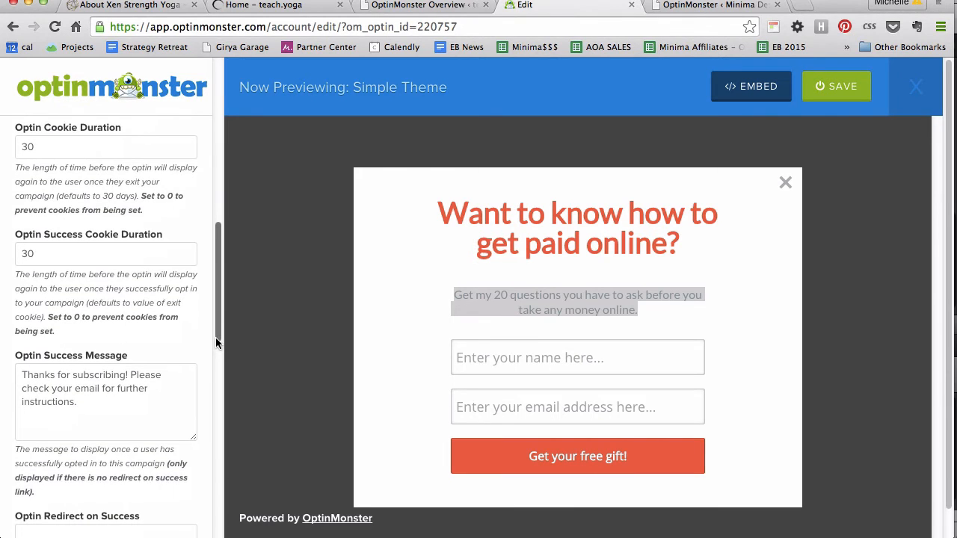
pyautogui.scroll(-3)
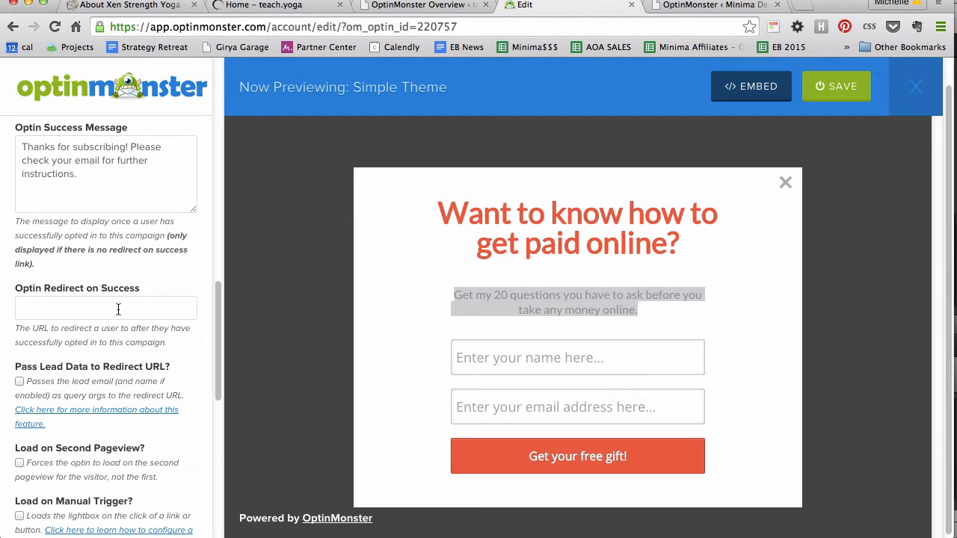
# Step: Enable Load on Manual Trigger, disable the Powered By link, and reach the Integration settings
pyautogui.click(105, 308)
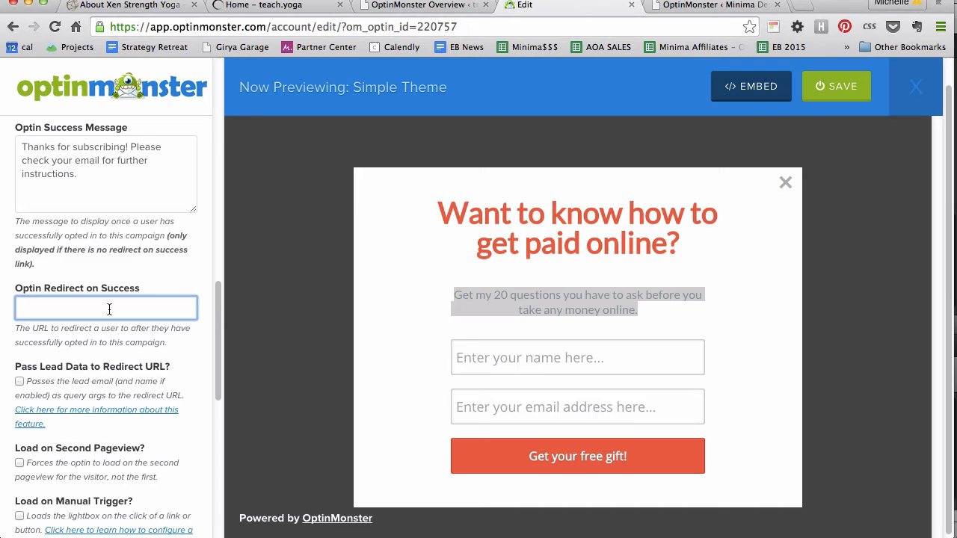
pyautogui.scroll(-3)
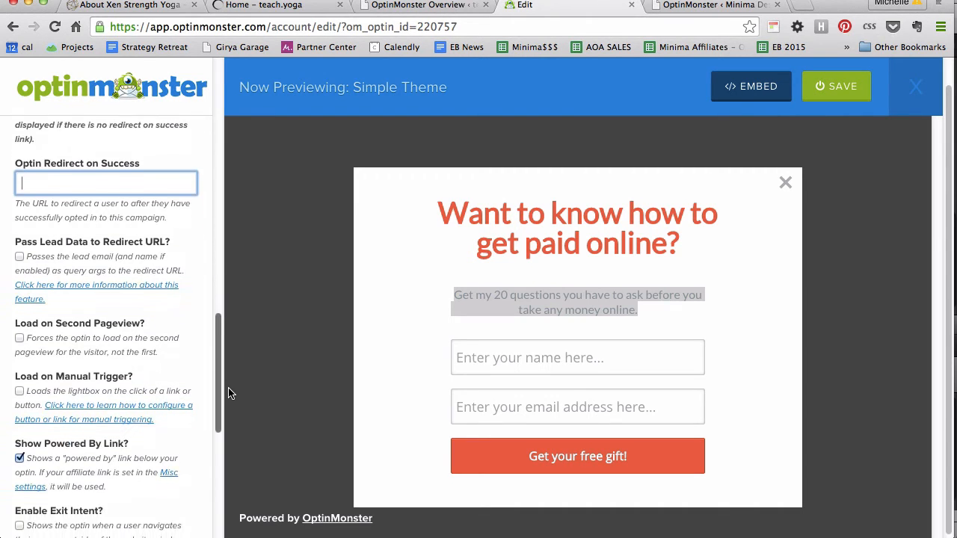
pyautogui.scroll(-3)
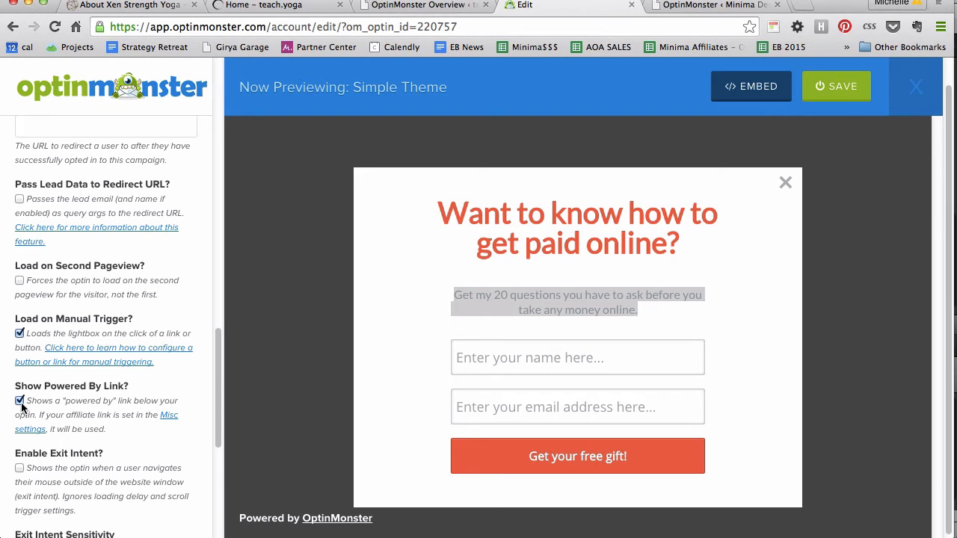
pyautogui.scroll(-3)
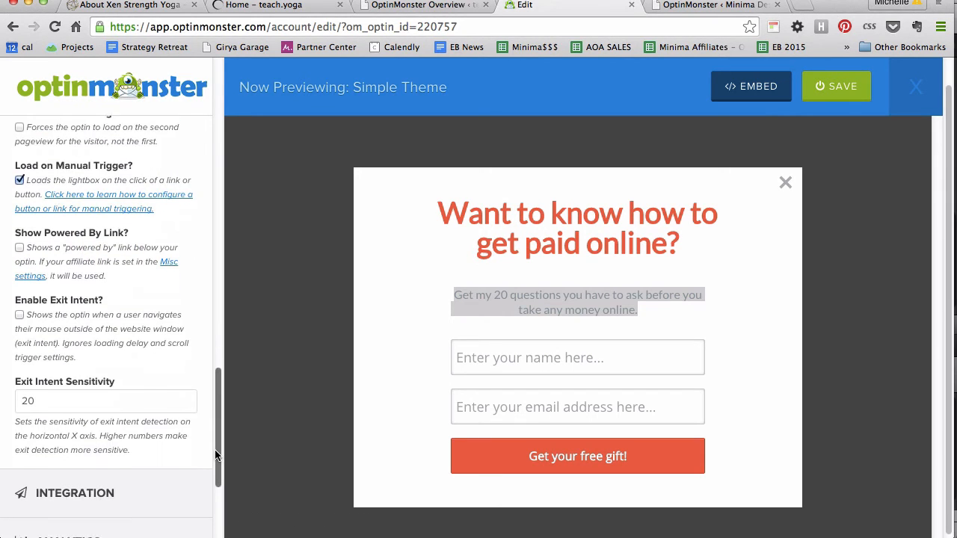
pyautogui.scroll(-3)
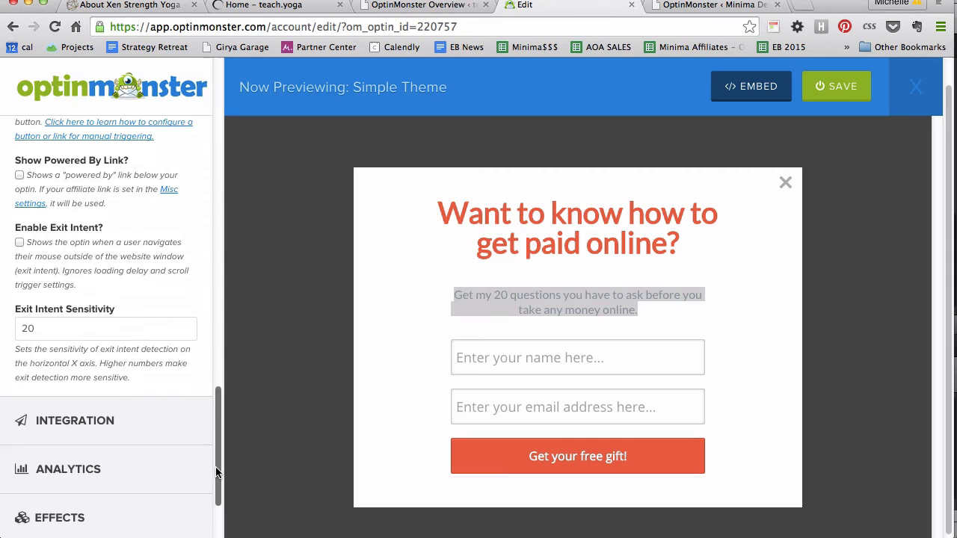
pyautogui.scroll(-3)
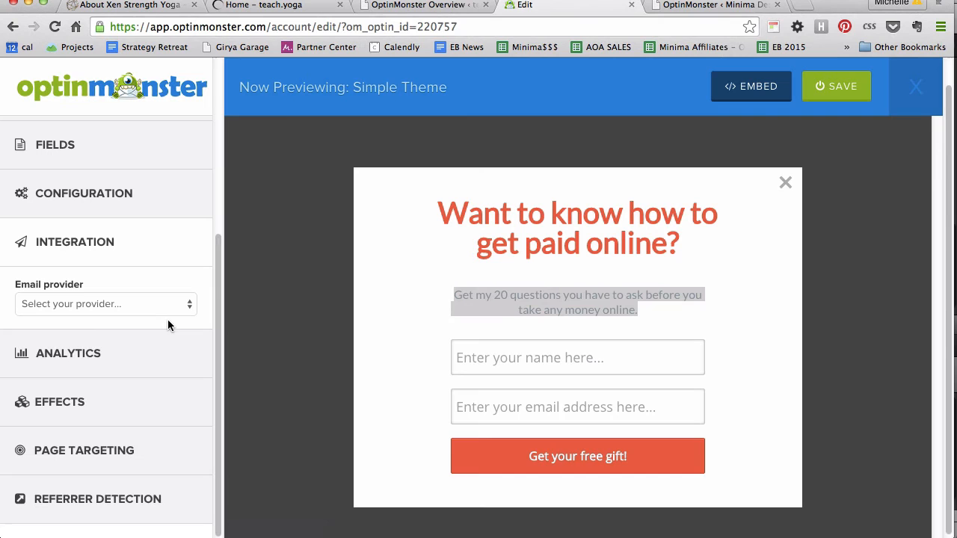
# Step: Choose MailChimp with the connected account and the Minima Designs List as signup destination
pyautogui.click(105, 303)
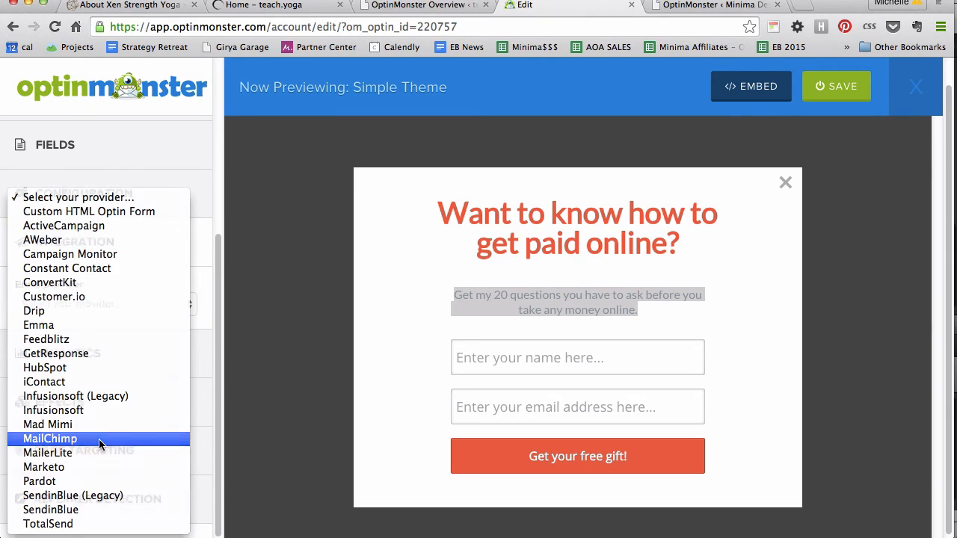
pyautogui.click(51, 440)
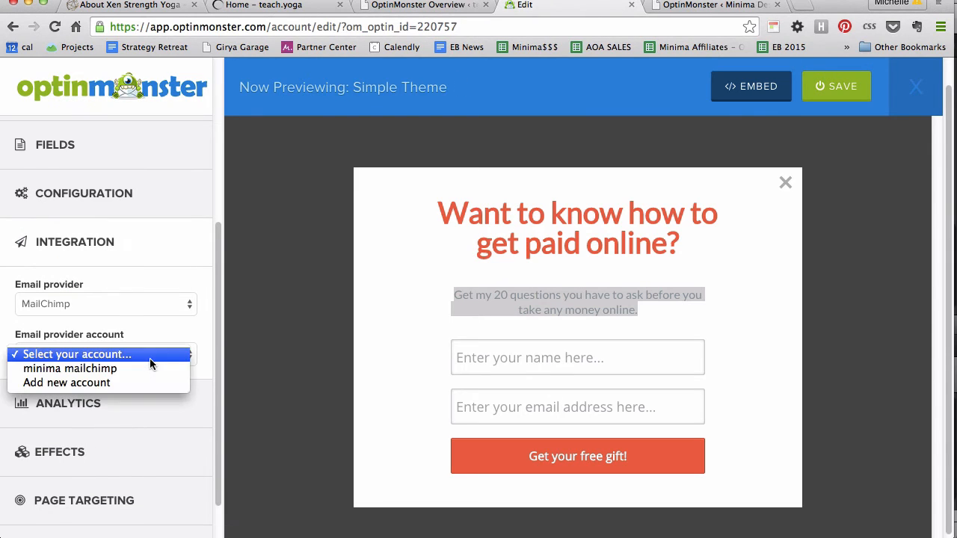
pyautogui.click(70, 368)
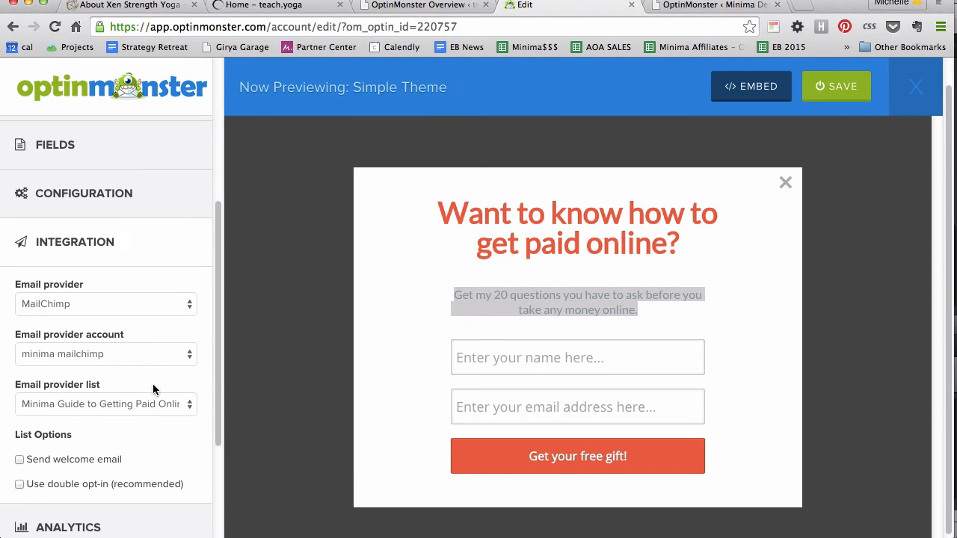
pyautogui.click(105, 404)
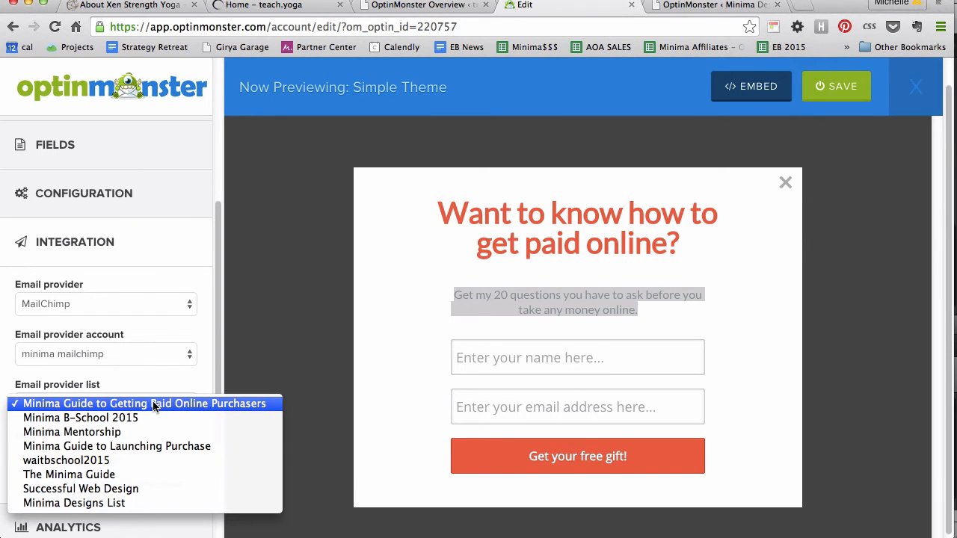
pyautogui.click(74, 503)
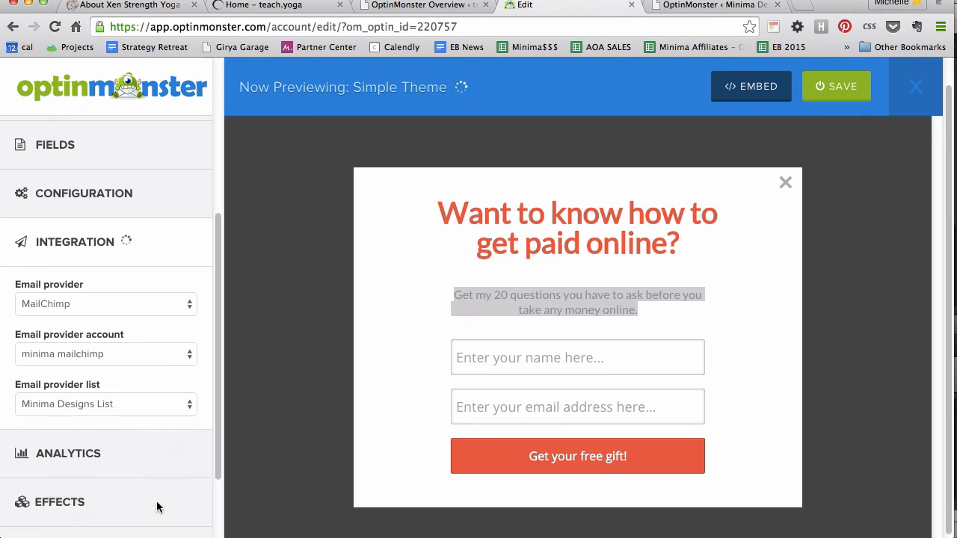
# Step: Turn on double opt-in for new MailChimp subscribers
pyautogui.scroll(-3)
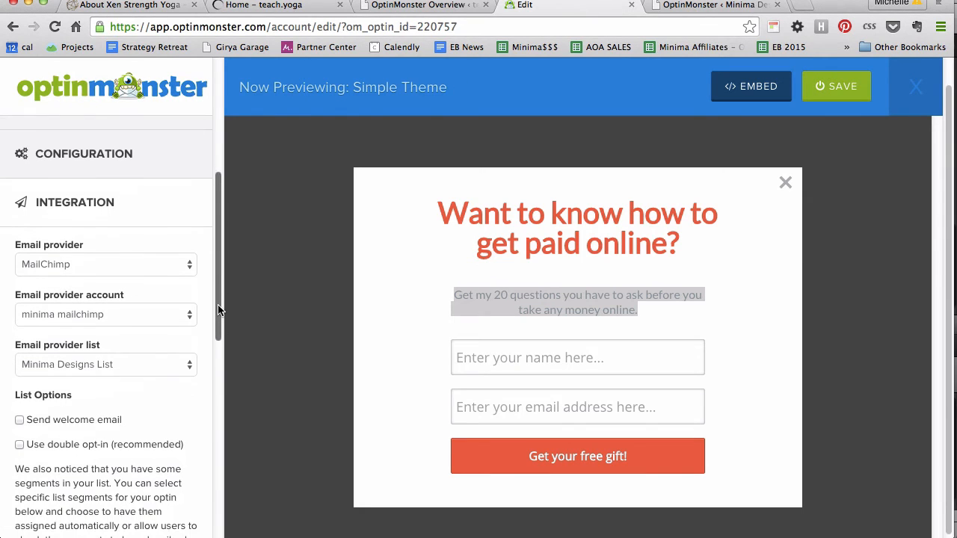
pyautogui.scroll(-3)
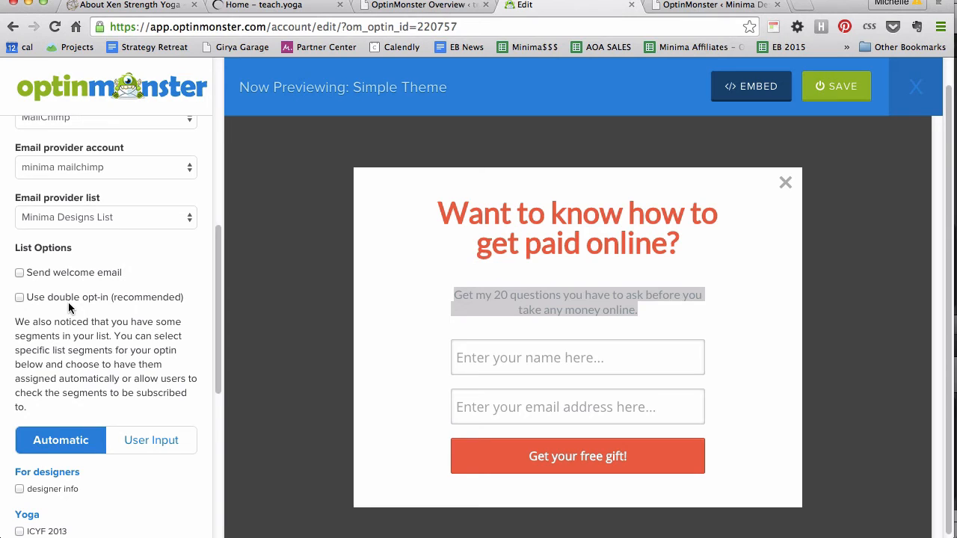
pyautogui.click(19, 295)
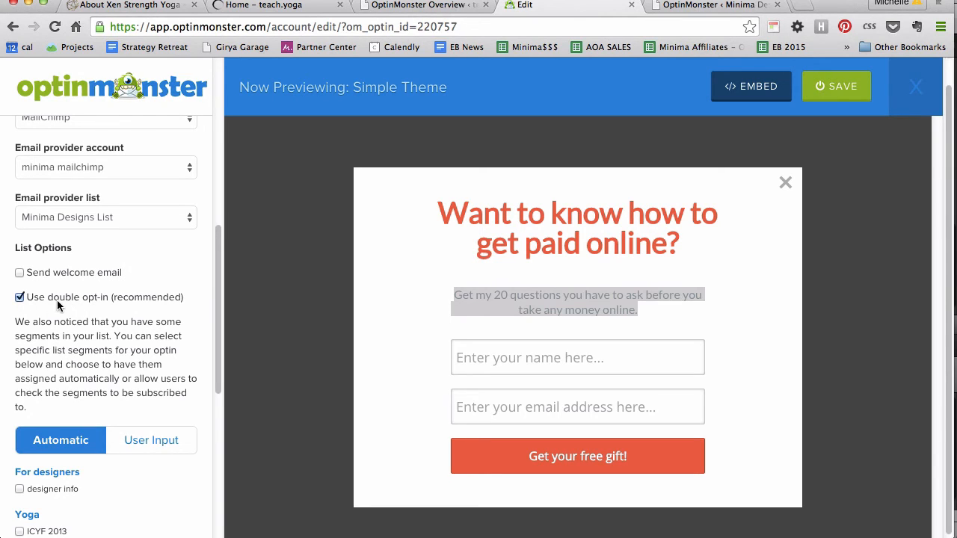
pyautogui.moveTo(66, 275)
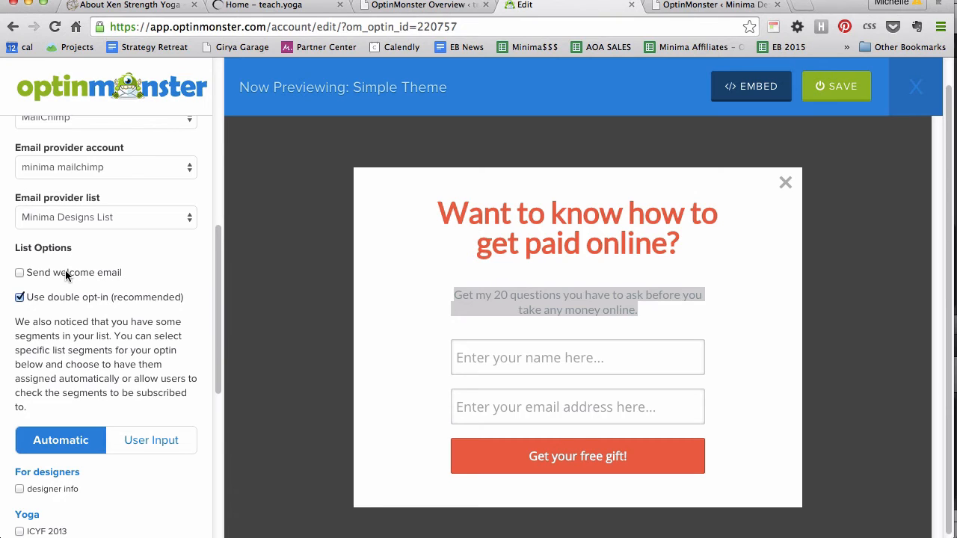
pyautogui.scroll(-3)
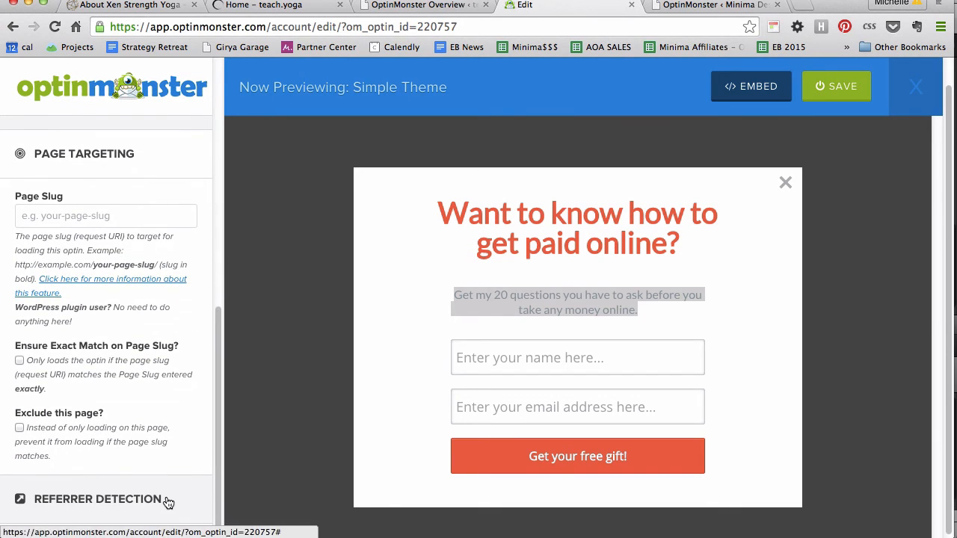
pyautogui.moveTo(239, 492)
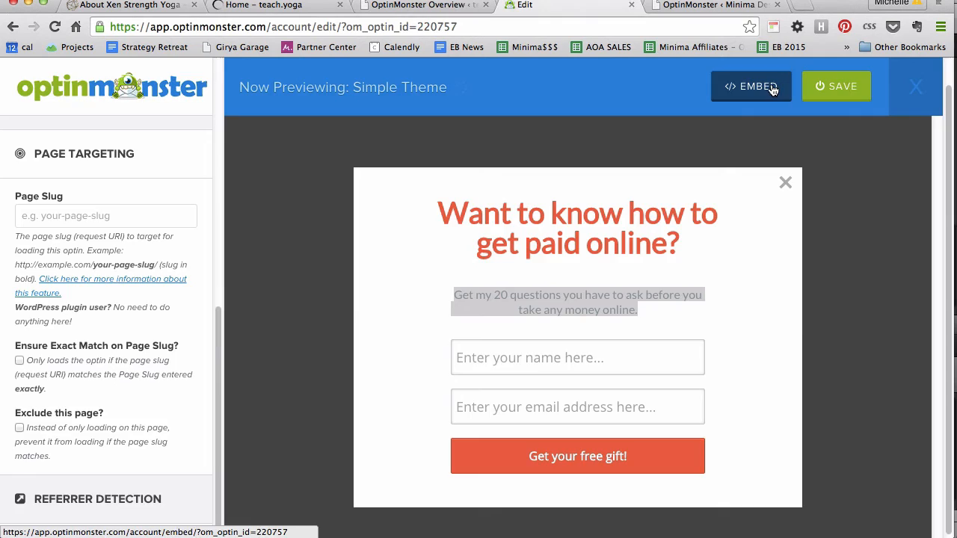
# Step: Bring up the embed page for the Minima Designs E-book offer optin
pyautogui.click(751, 85)
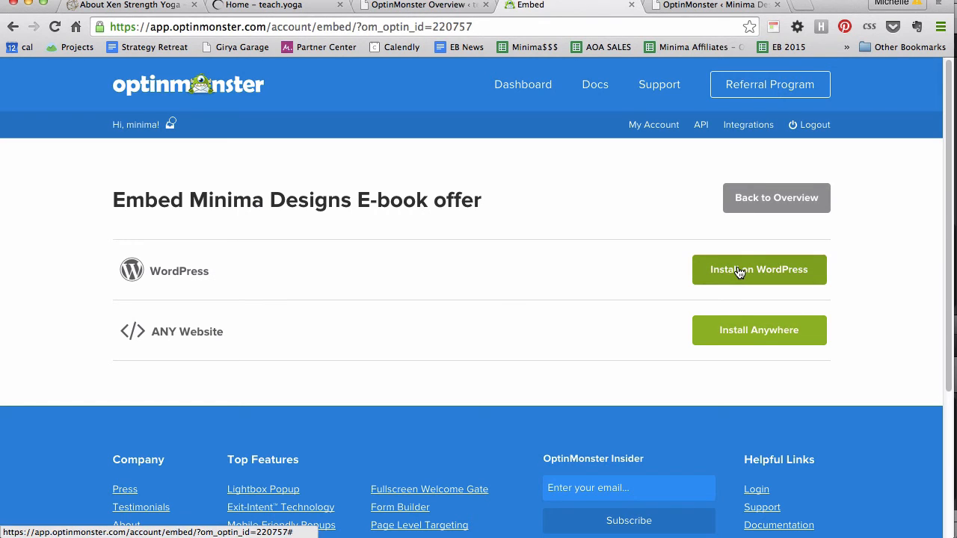
# Step: Expand the 'Install on WordPress' plugin instructions
pyautogui.click(759, 269)
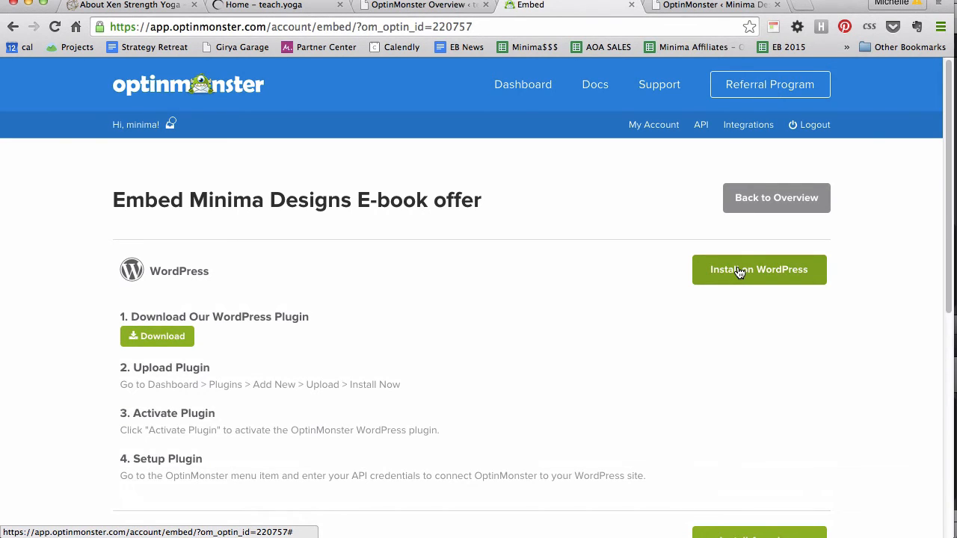
pyautogui.moveTo(356, 345)
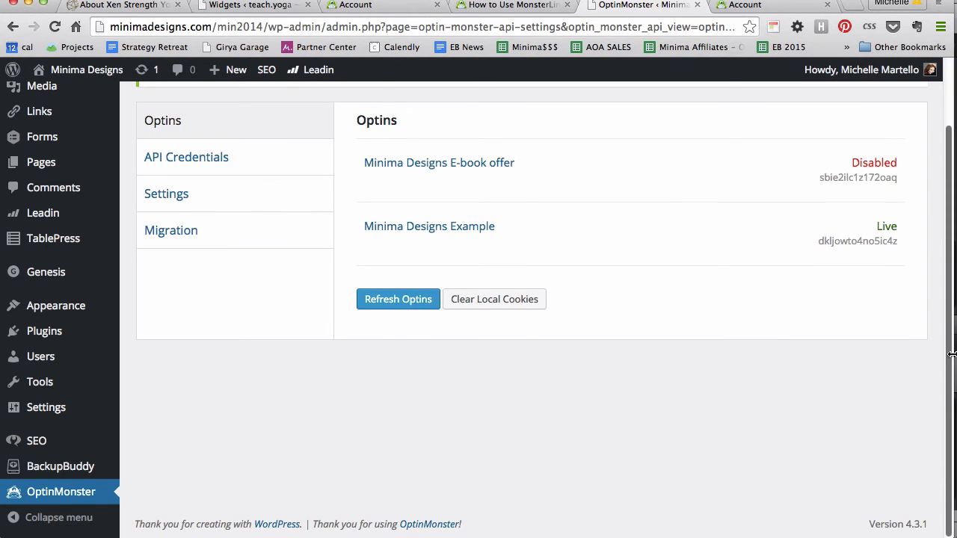
pyautogui.moveTo(61, 491)
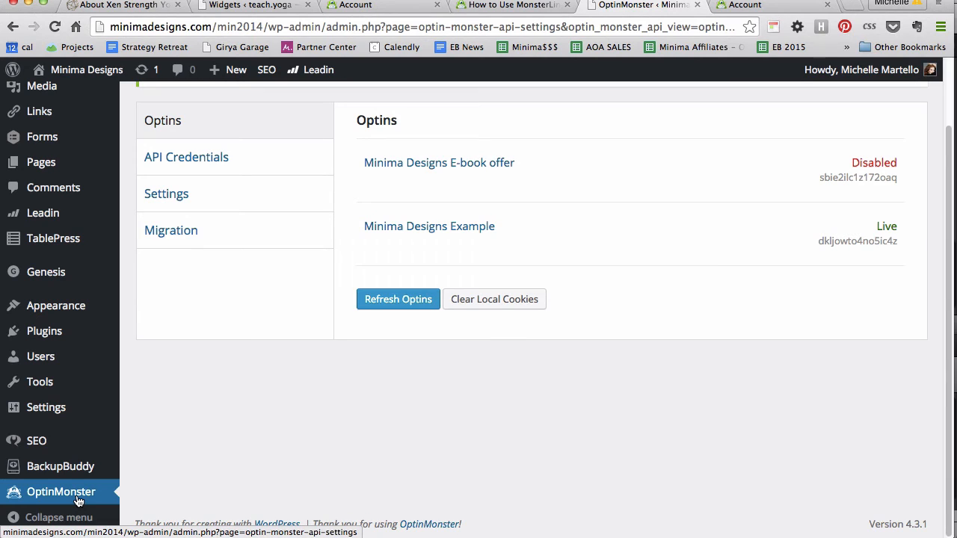
pyautogui.moveTo(942, 422)
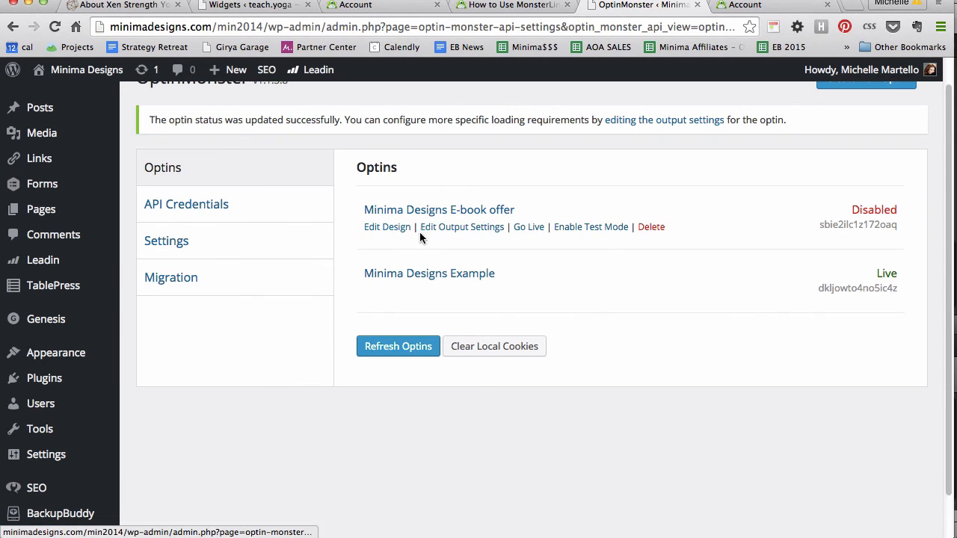
pyautogui.moveTo(825, 211)
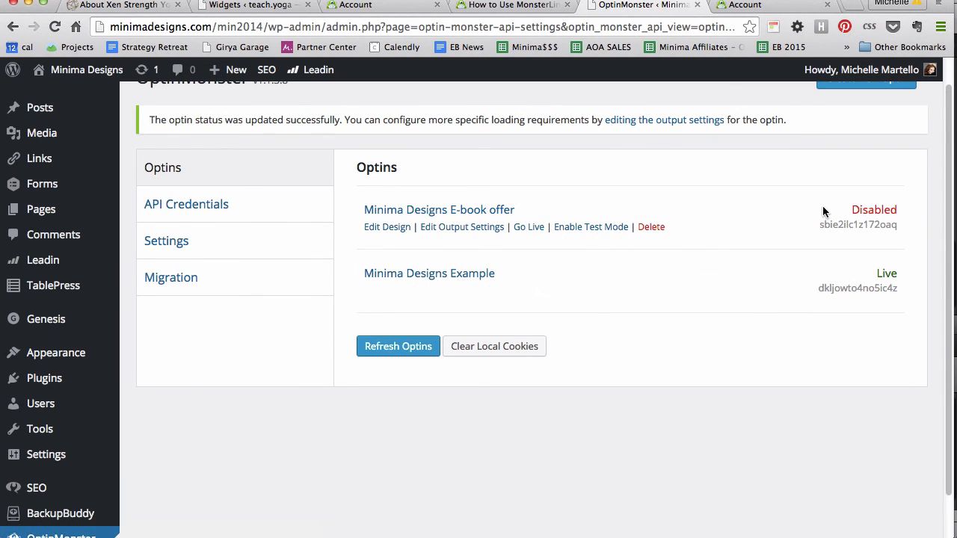
pyautogui.moveTo(721, 215)
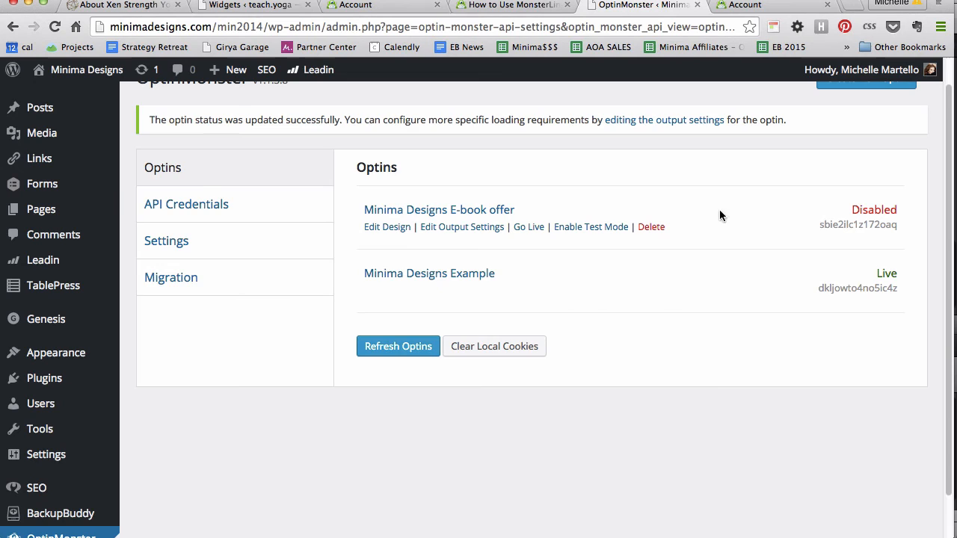
pyautogui.moveTo(735, 219)
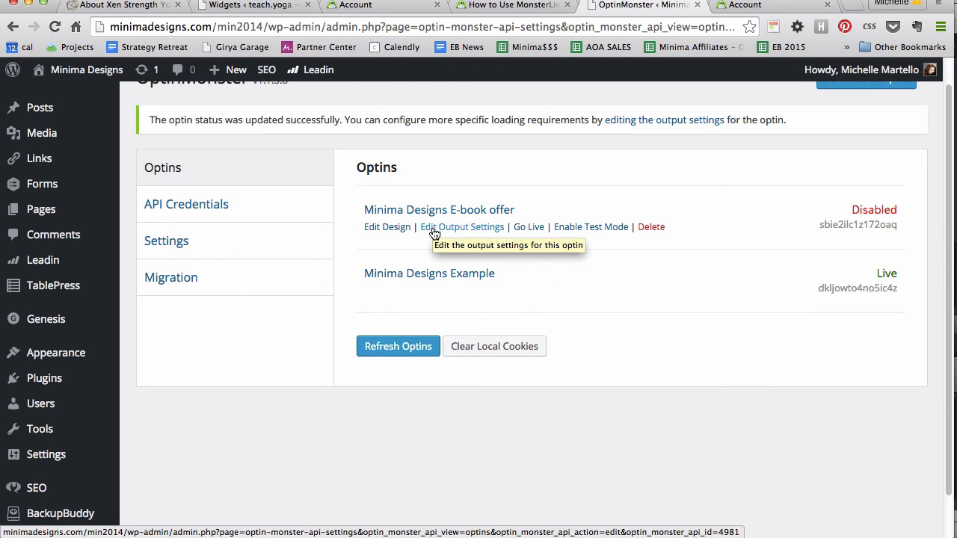
# Step: Start changing the E-book offer optin's live status in the WordPress plugin
pyautogui.click(460, 228)
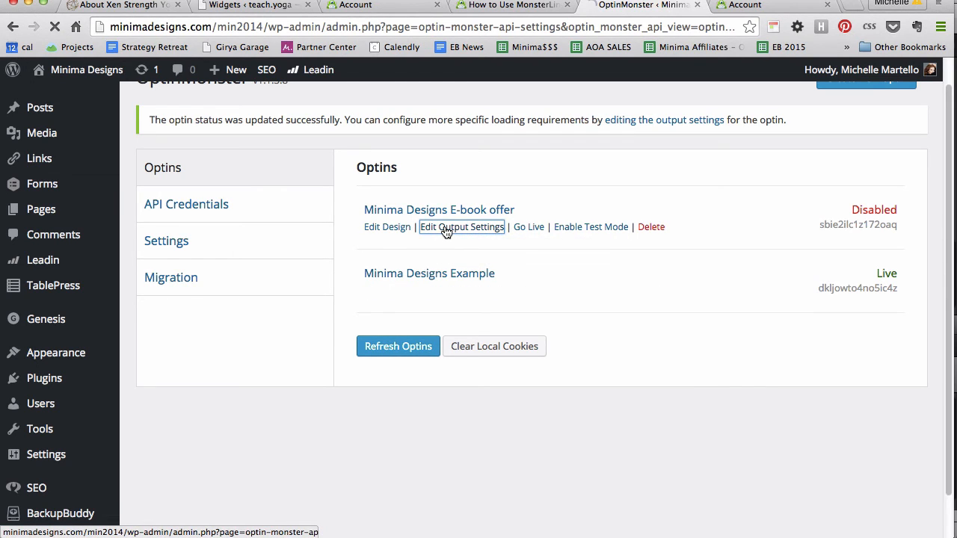
# Step: Save the E-book offer's output settings so it loads site-wide and shows as Live
pyautogui.click(460, 227)
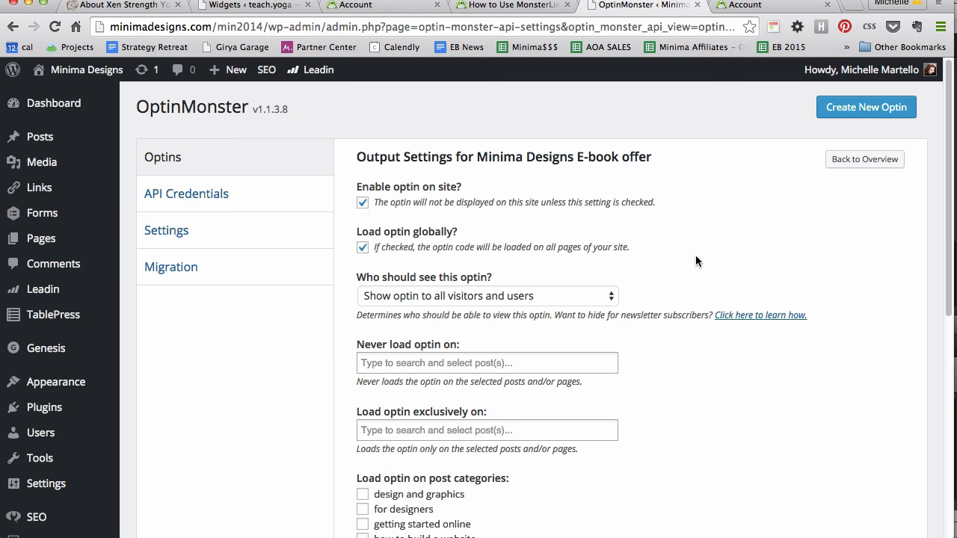
pyautogui.scroll(-3)
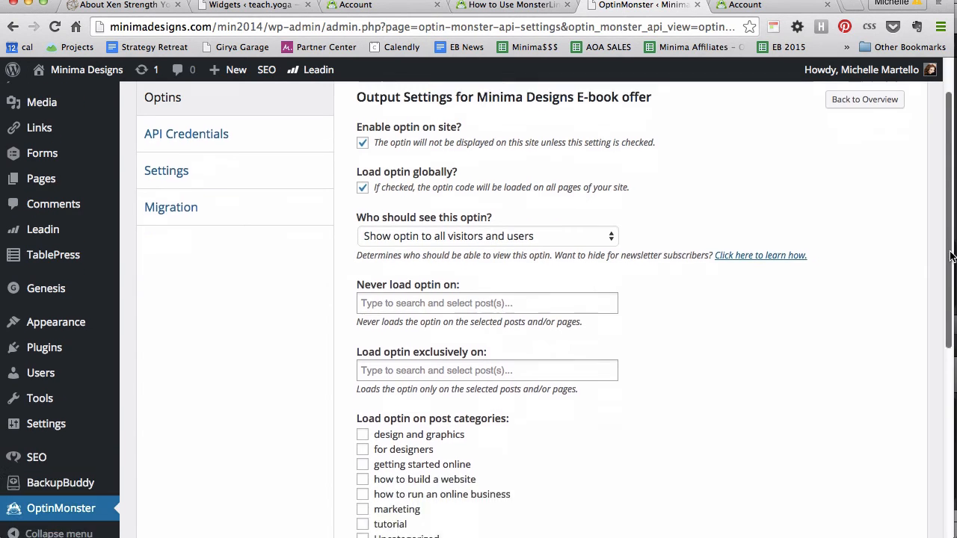
pyautogui.click(394, 450)
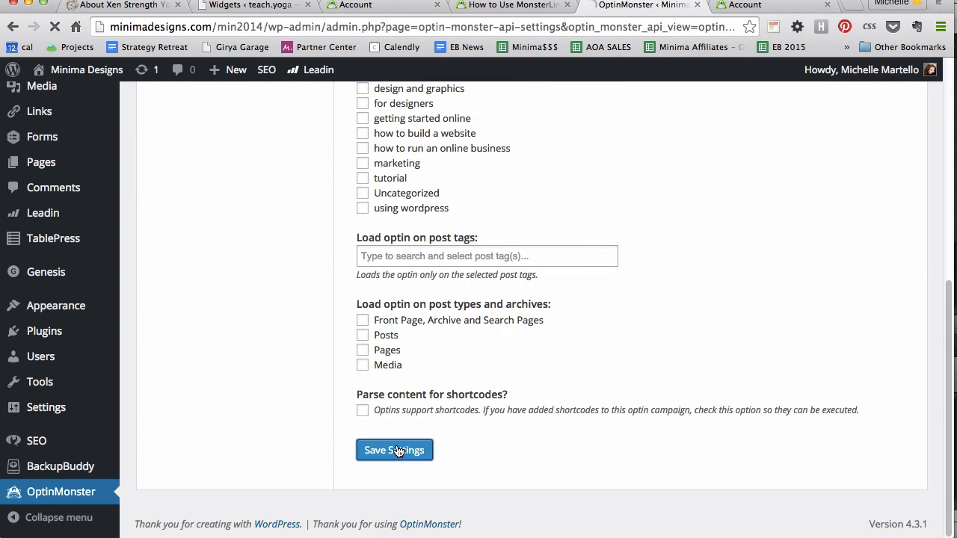
pyautogui.click(395, 450)
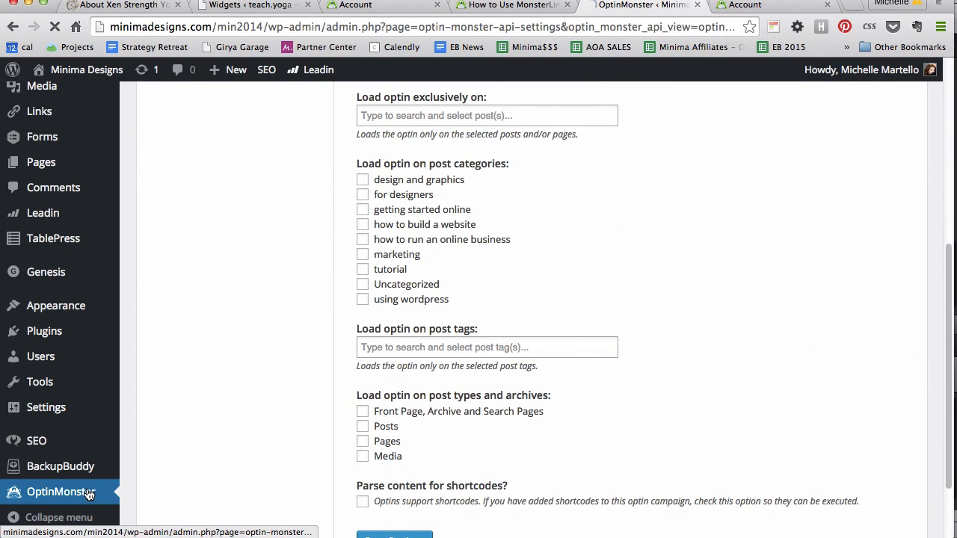
pyautogui.click(58, 491)
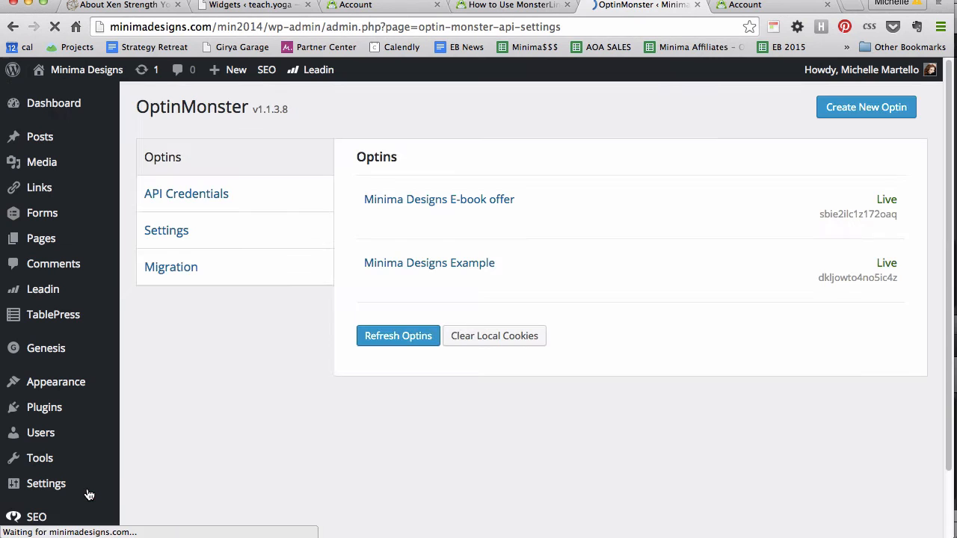
pyautogui.moveTo(440, 199)
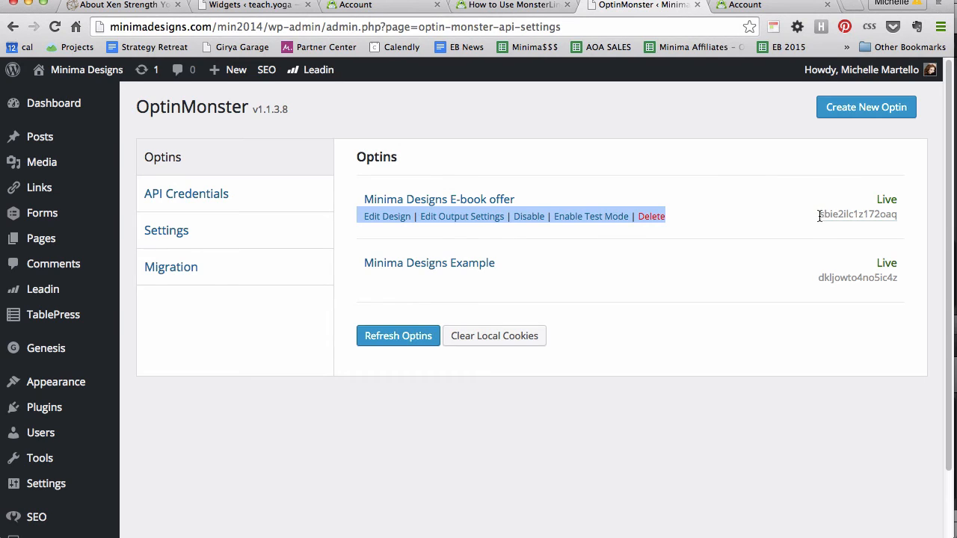
# Step: Copy the E-book offer's optin slug and head to the site's Pages
pyautogui.doubleClick(858, 216)
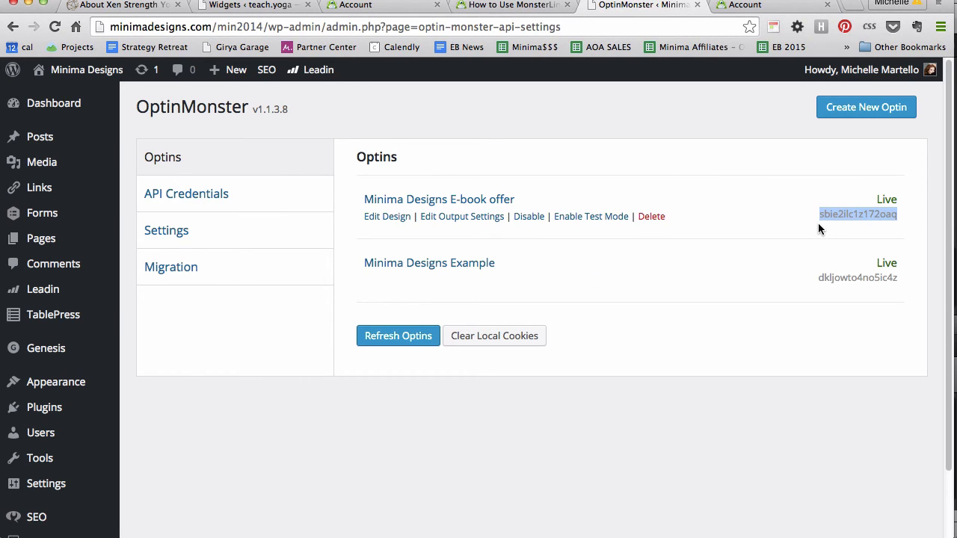
pyautogui.moveTo(680, 185)
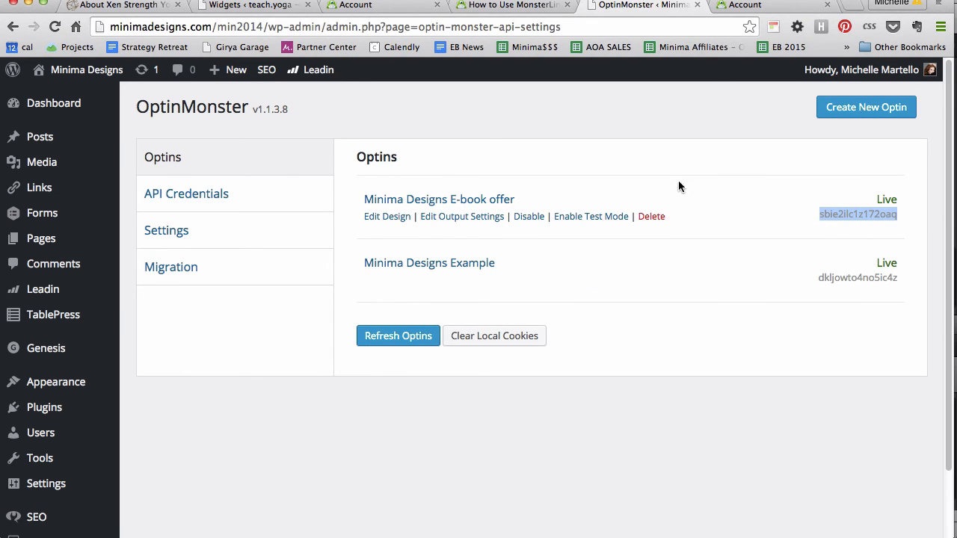
pyautogui.moveTo(555, 204)
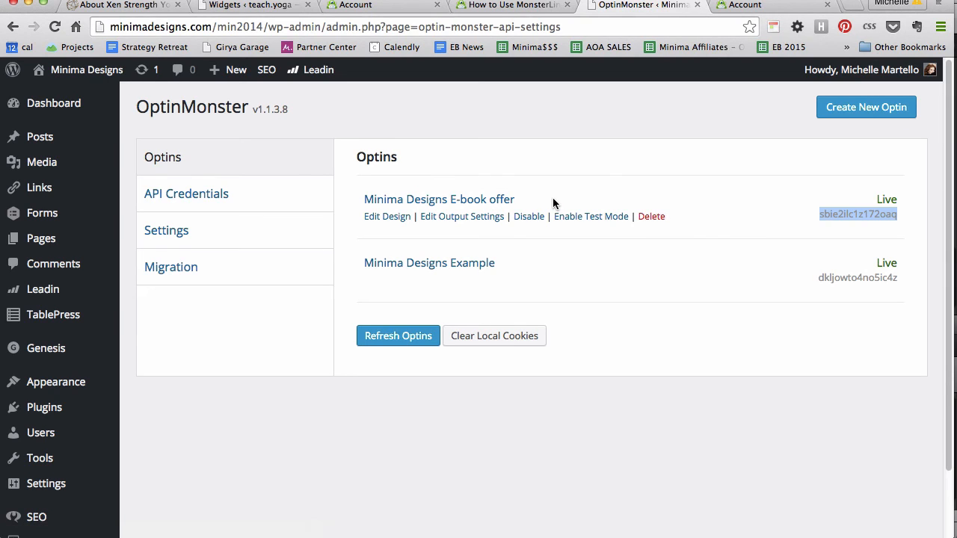
pyautogui.moveTo(96, 239)
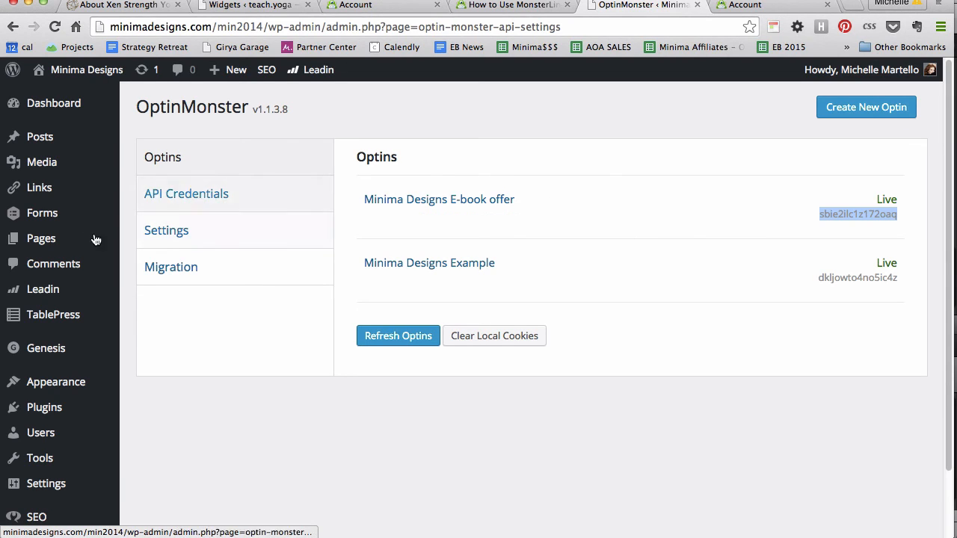
pyautogui.click(42, 239)
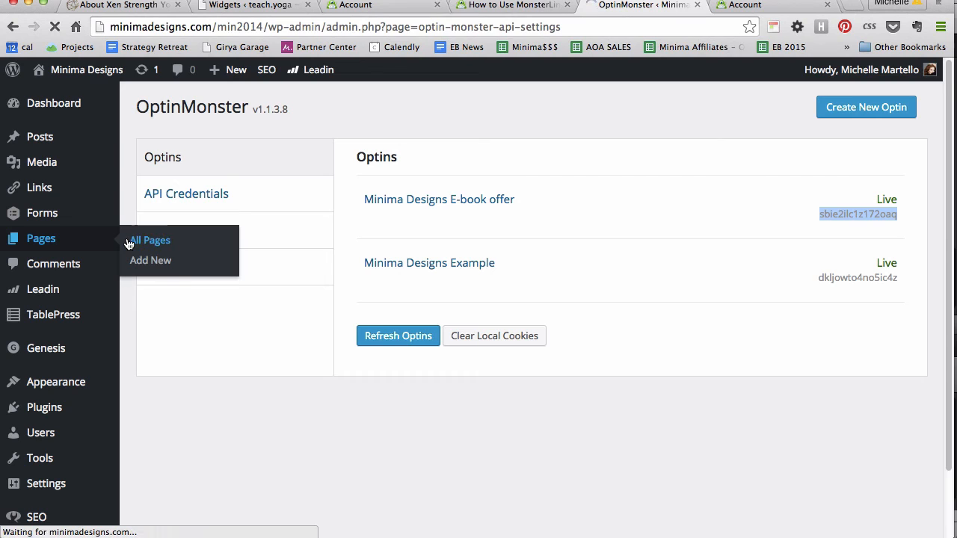
# Step: Put the E-book offer slug into the ebook page's Click me! data-optin-slug code
pyautogui.click(149, 240)
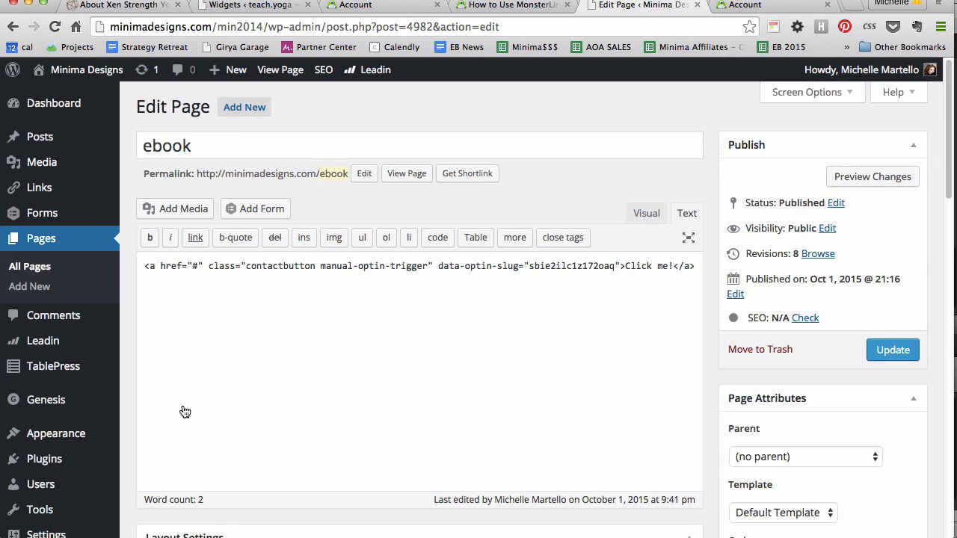
pyautogui.moveTo(232, 305)
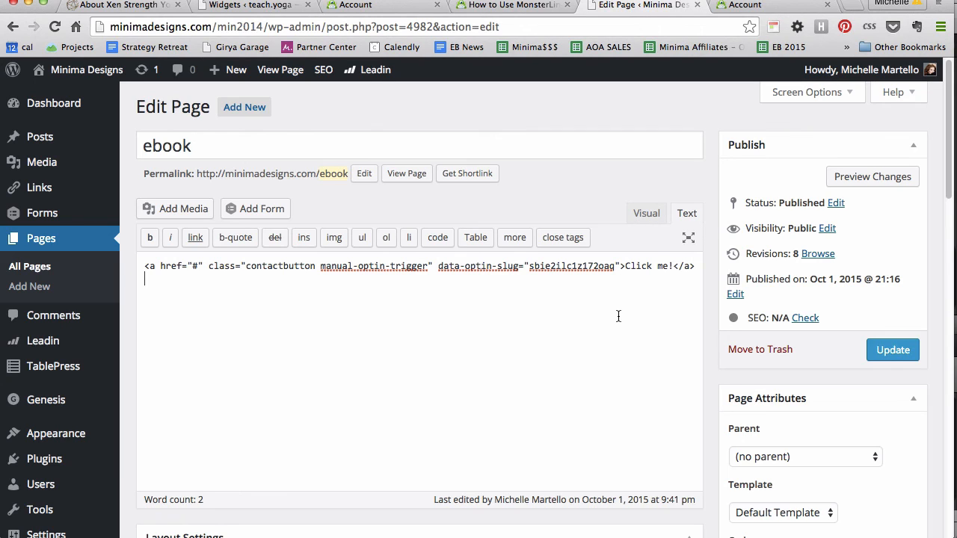
pyautogui.moveTo(321, 264)
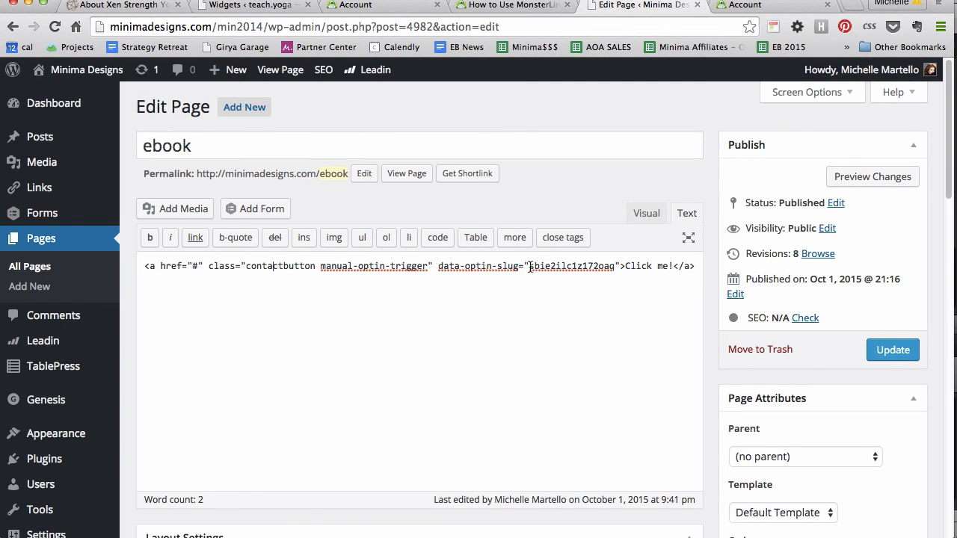
pyautogui.doubleClick(571, 266)
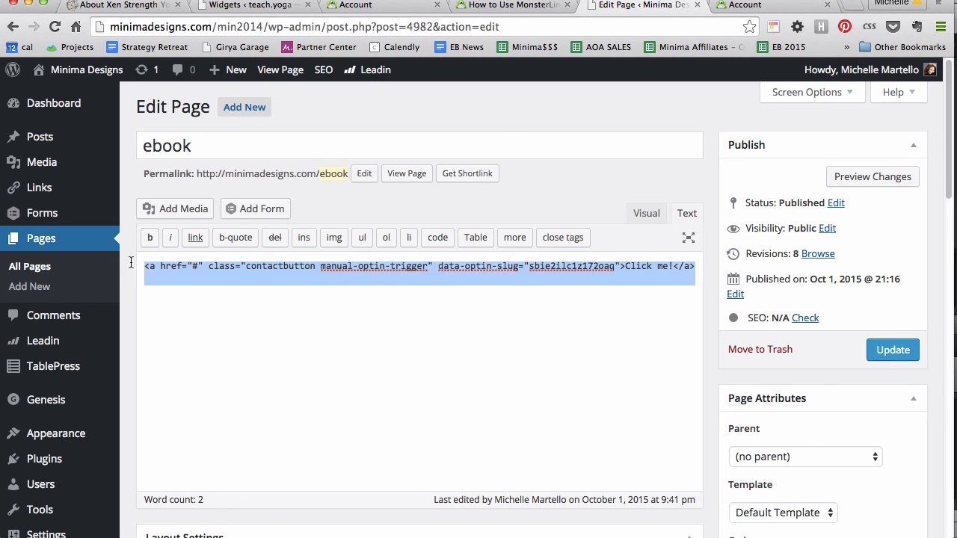
pyautogui.moveTo(221, 349)
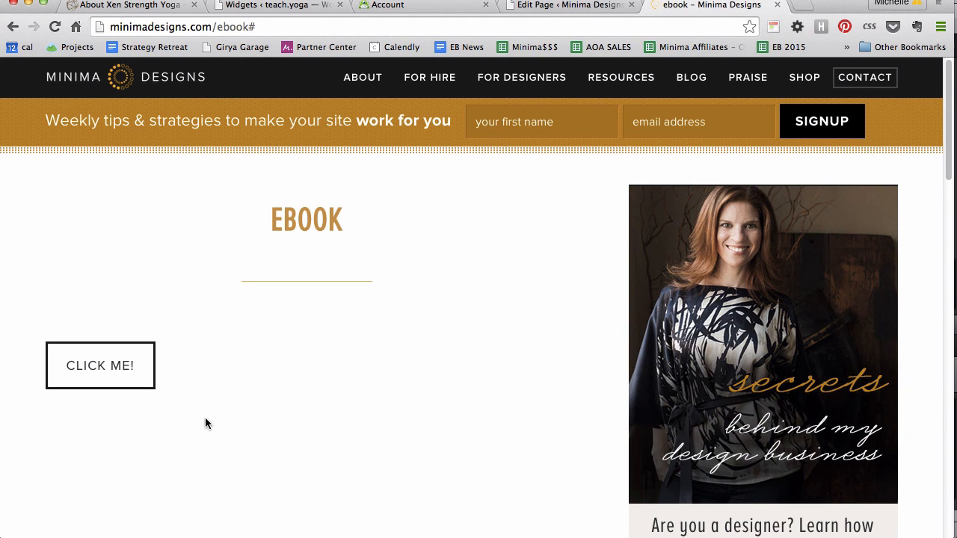
pyautogui.moveTo(298, 381)
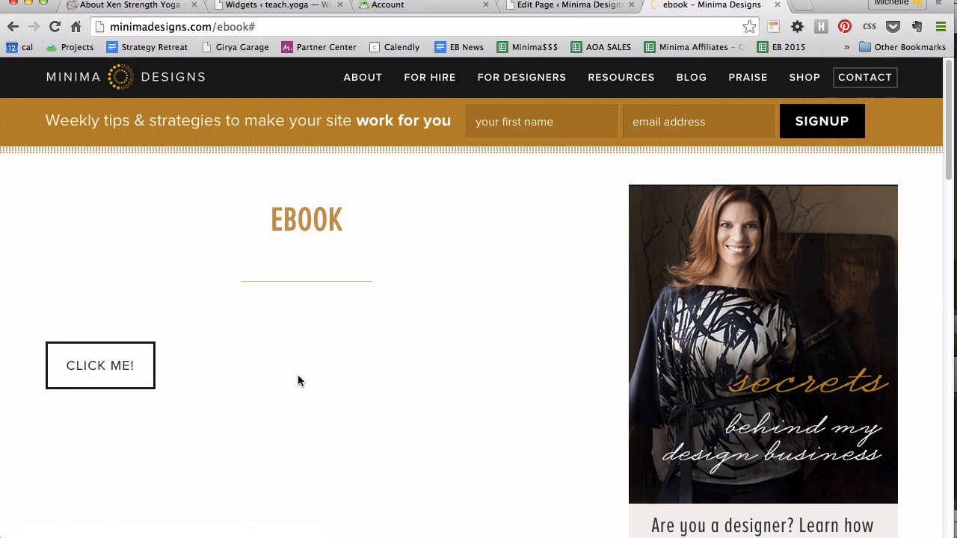
pyautogui.moveTo(100, 364)
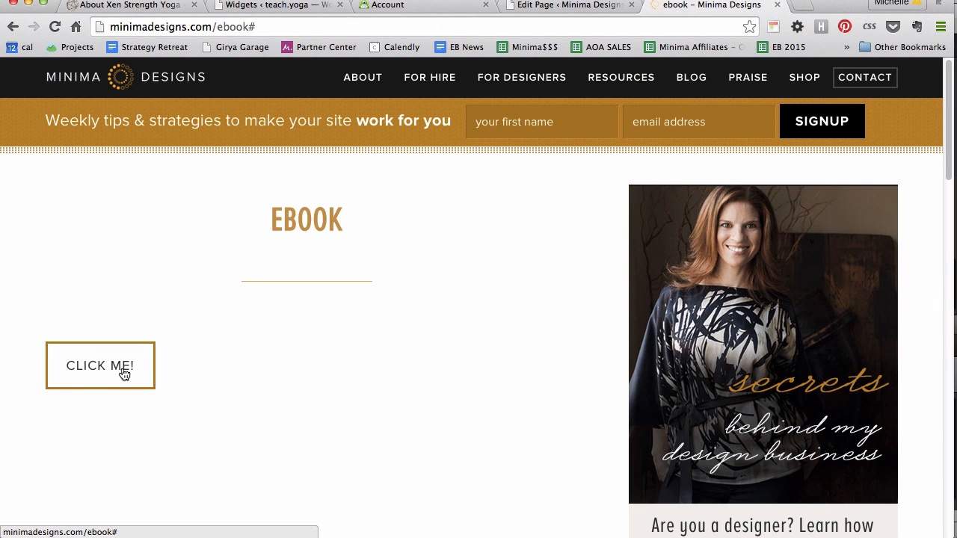
# Step: Try the CLICK ME! button on the live ebook page
pyautogui.click(99, 365)
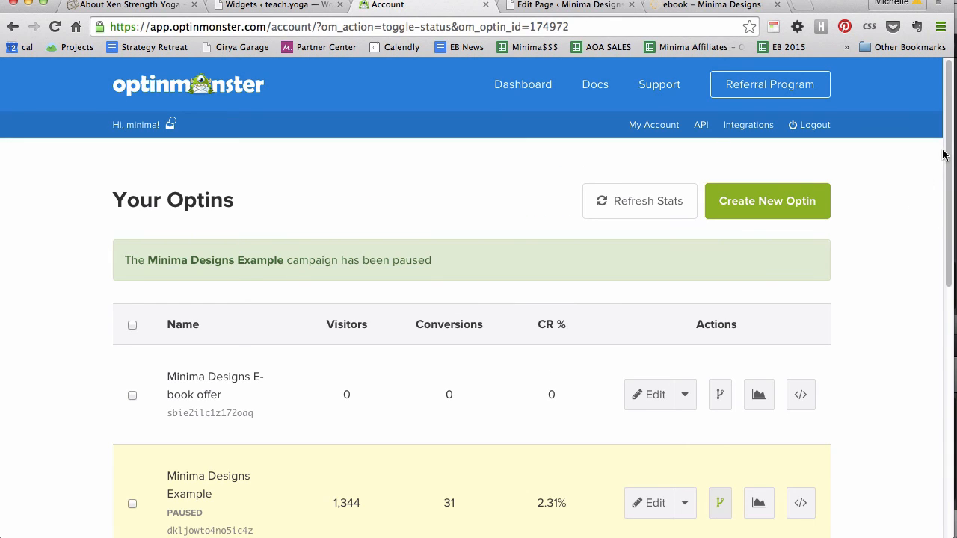
# Step: Scroll the Your Optins list showing the paused Example campaign
pyautogui.scroll(-3)
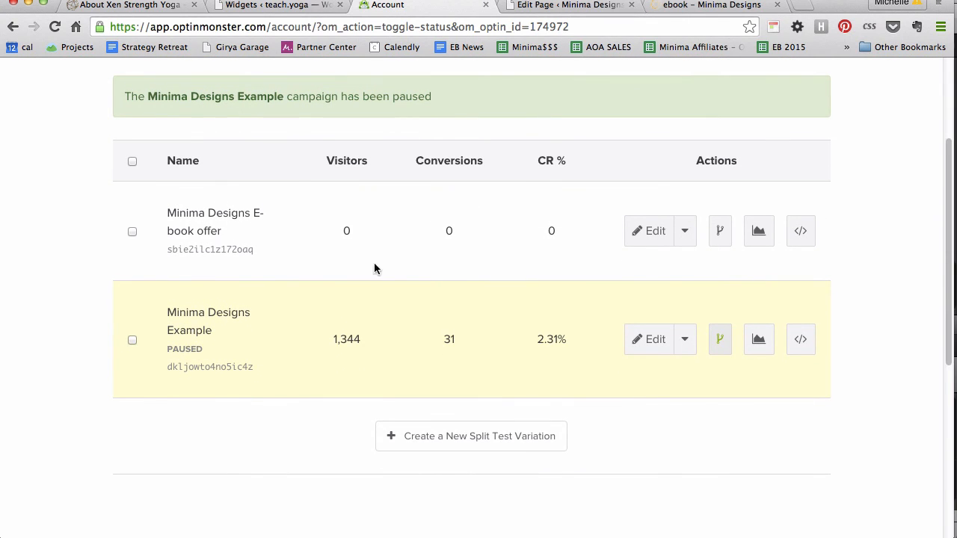
pyautogui.moveTo(358, 357)
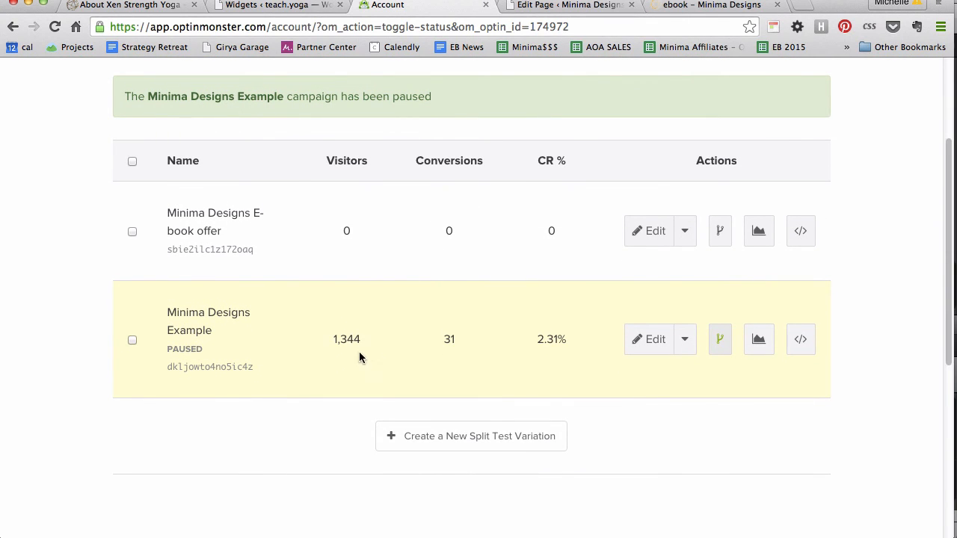
pyautogui.moveTo(436, 350)
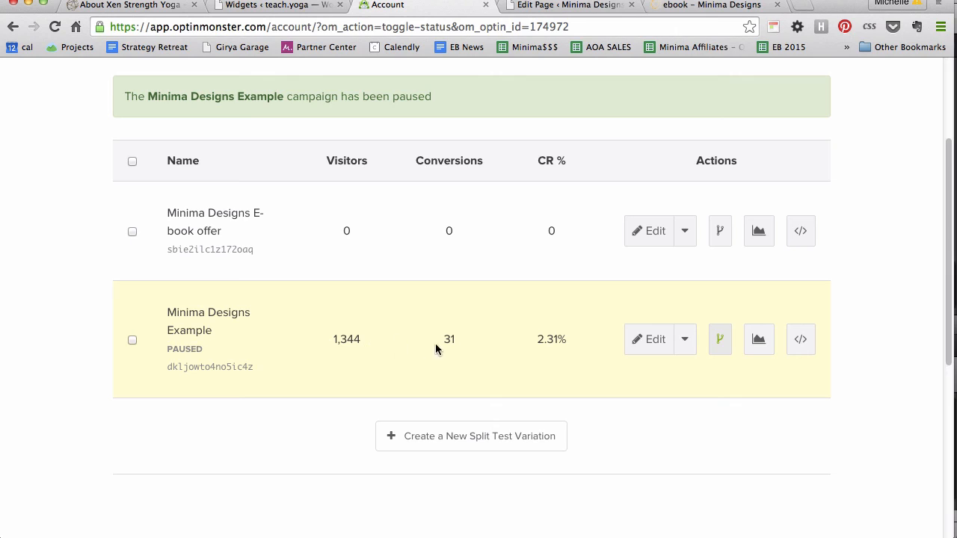
pyautogui.moveTo(556, 358)
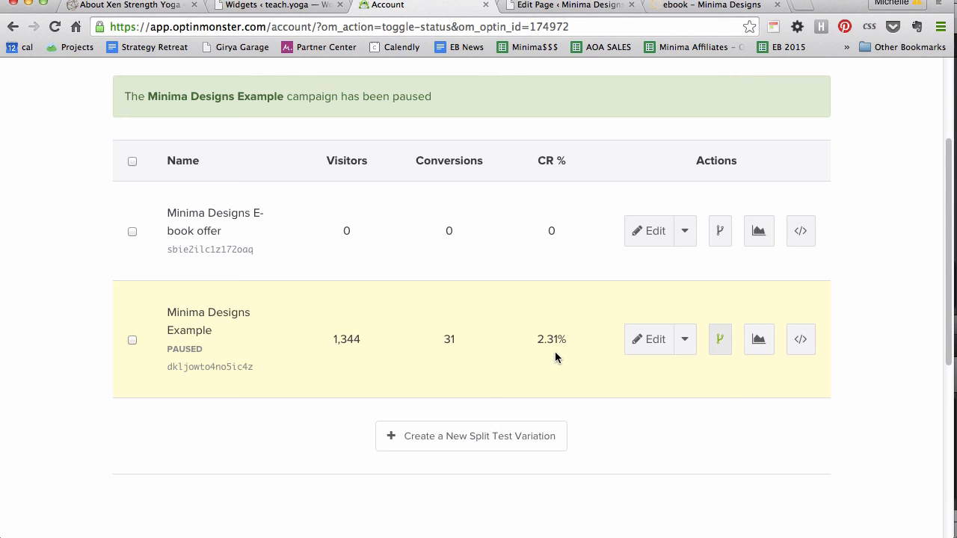
pyautogui.moveTo(254, 247)
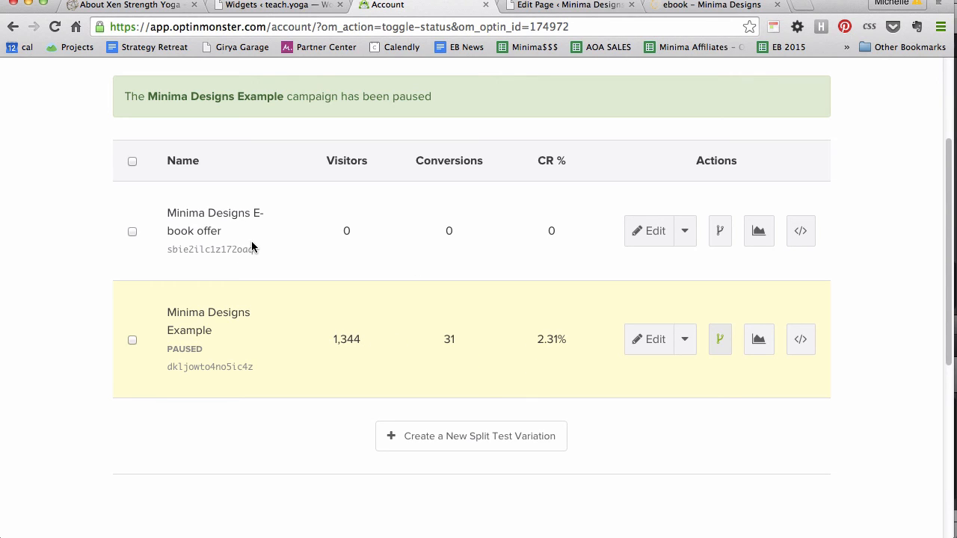